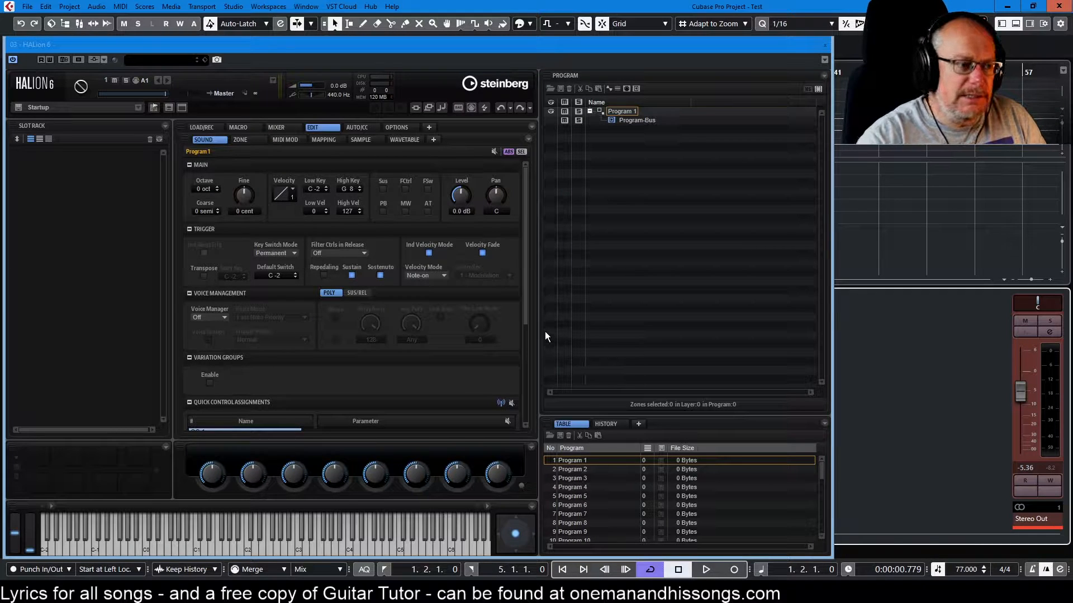
Load the Osmium preset into the first program slot via Load Program
right_click(577, 459)
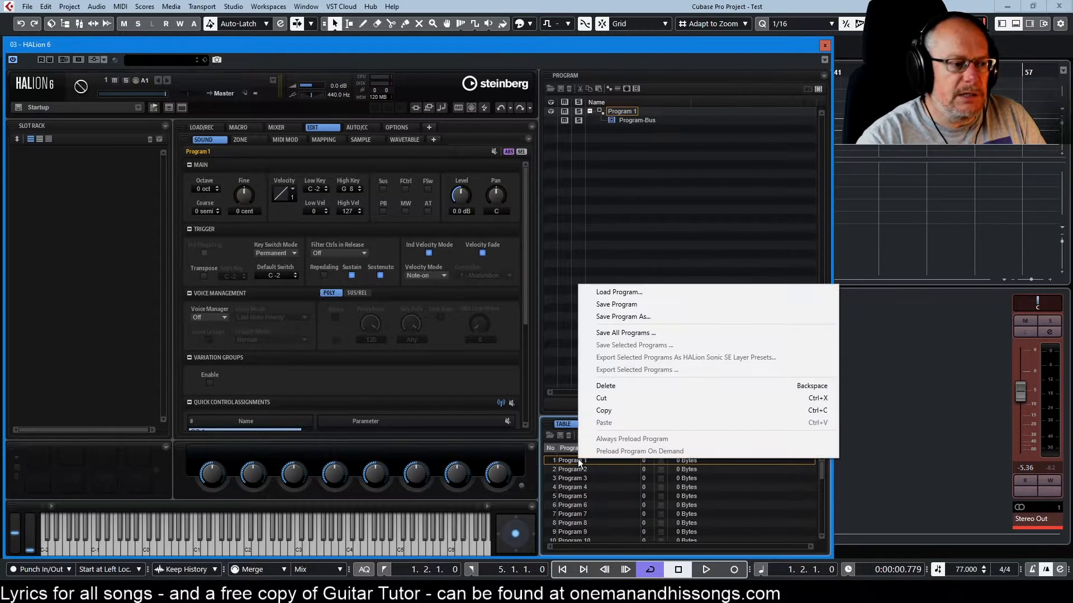
left_click(618, 292)
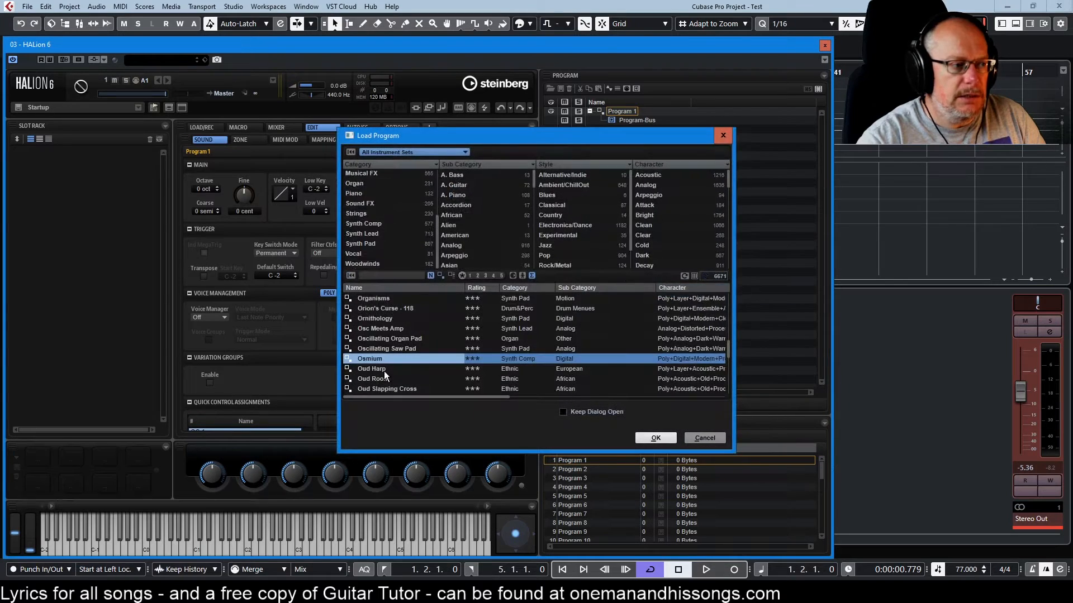
left_click(653, 438)
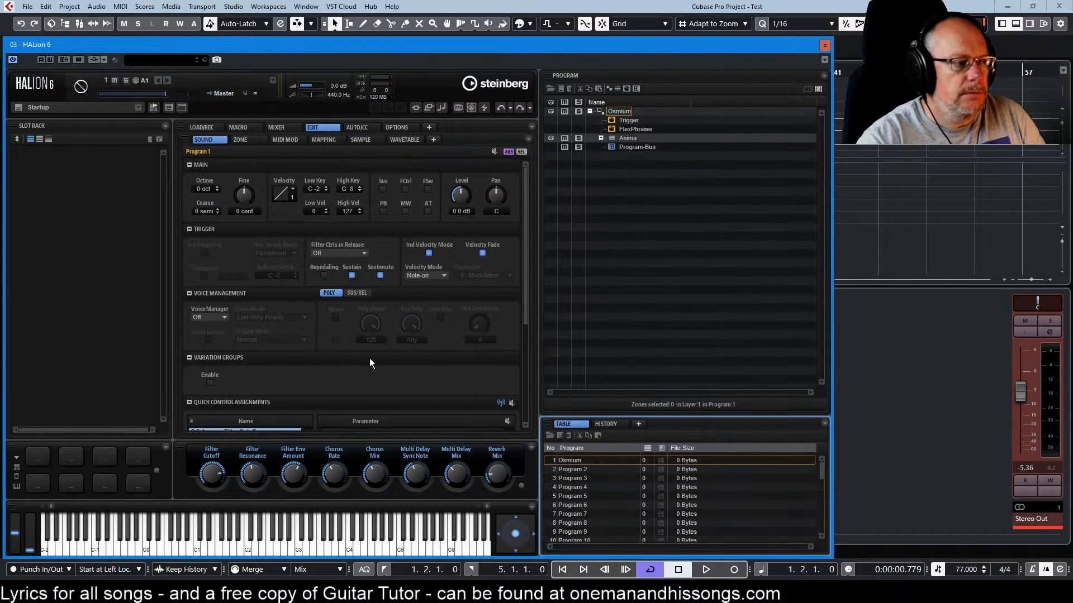
mouse_move(571, 463)
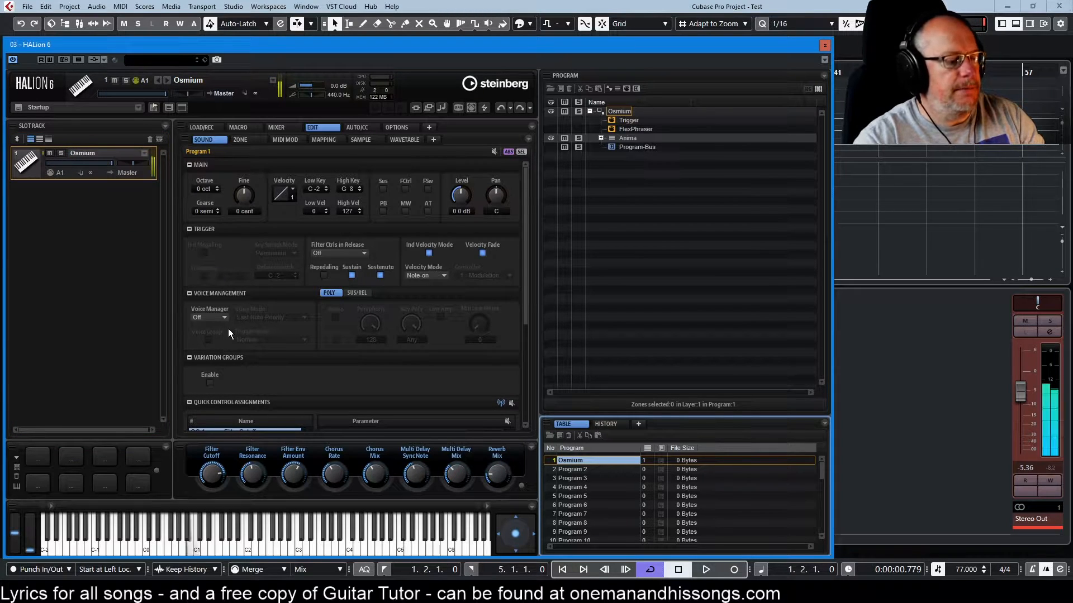
mouse_move(229, 345)
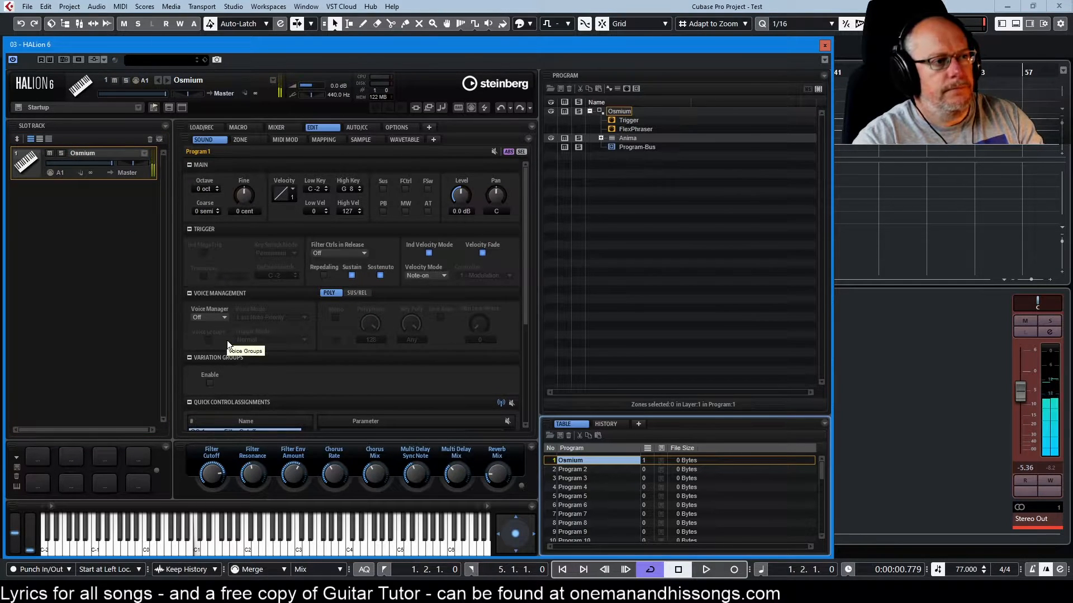
mouse_move(150, 306)
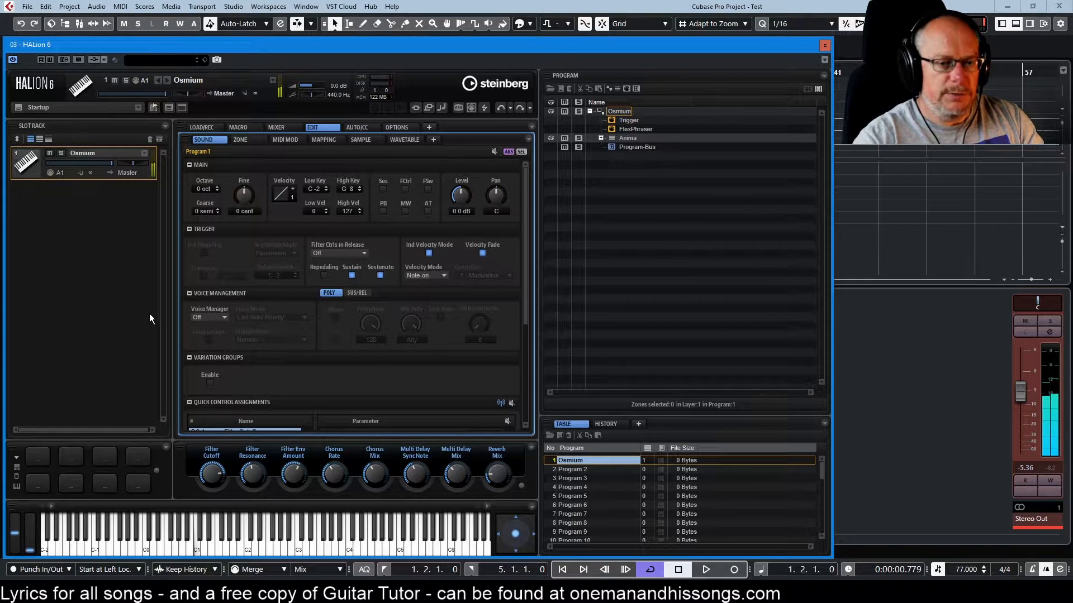
mouse_move(883, 239)
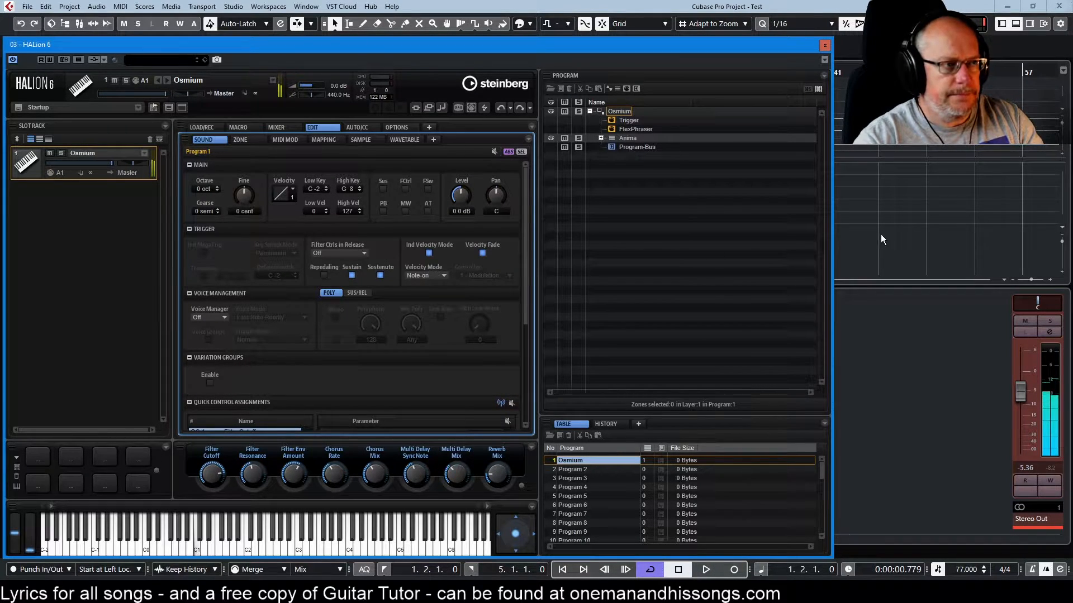
Expand the Anima layer and its Anima-Bus in the Program Tree
left_click(610, 138)
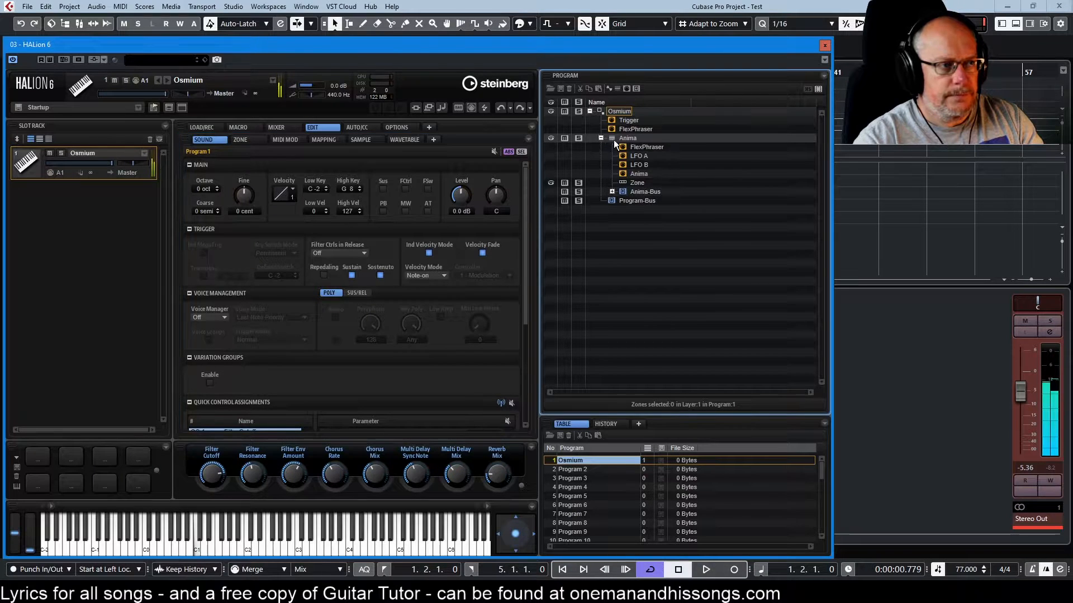
left_click(610, 191)
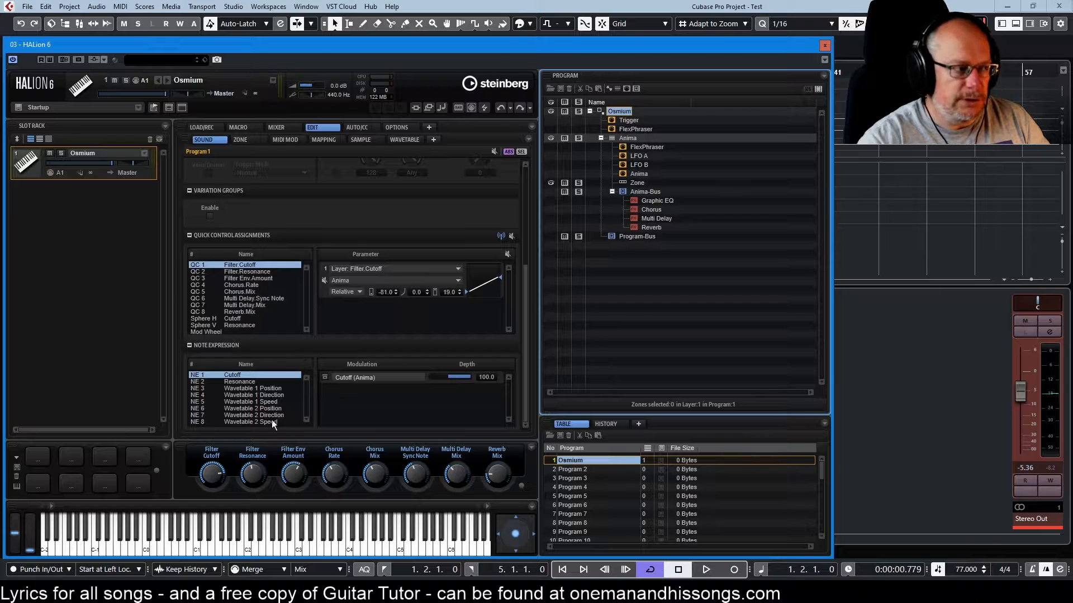
mouse_move(291, 410)
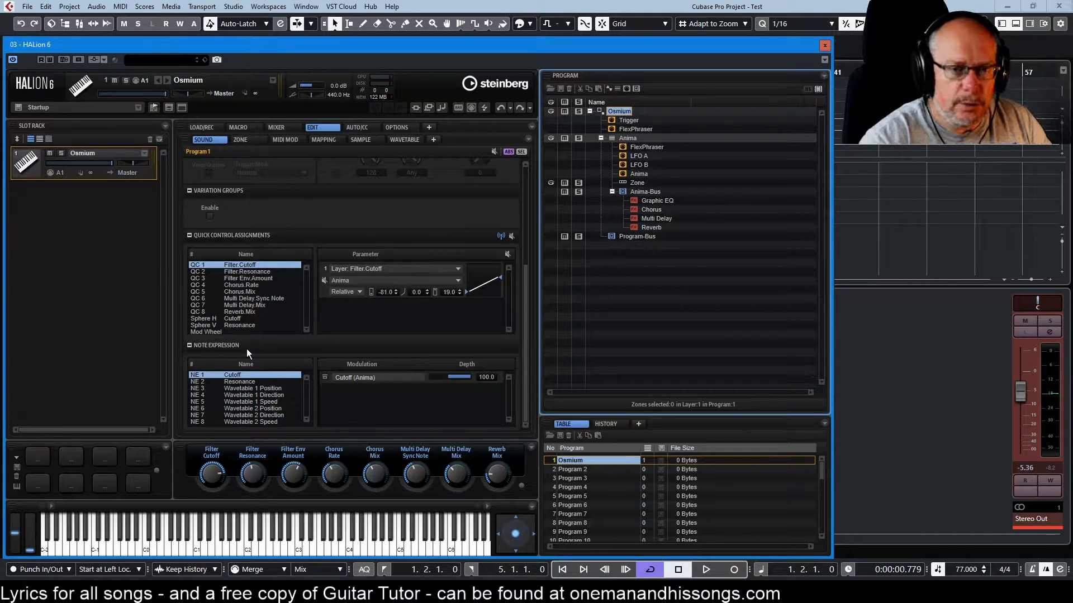
mouse_move(287, 396)
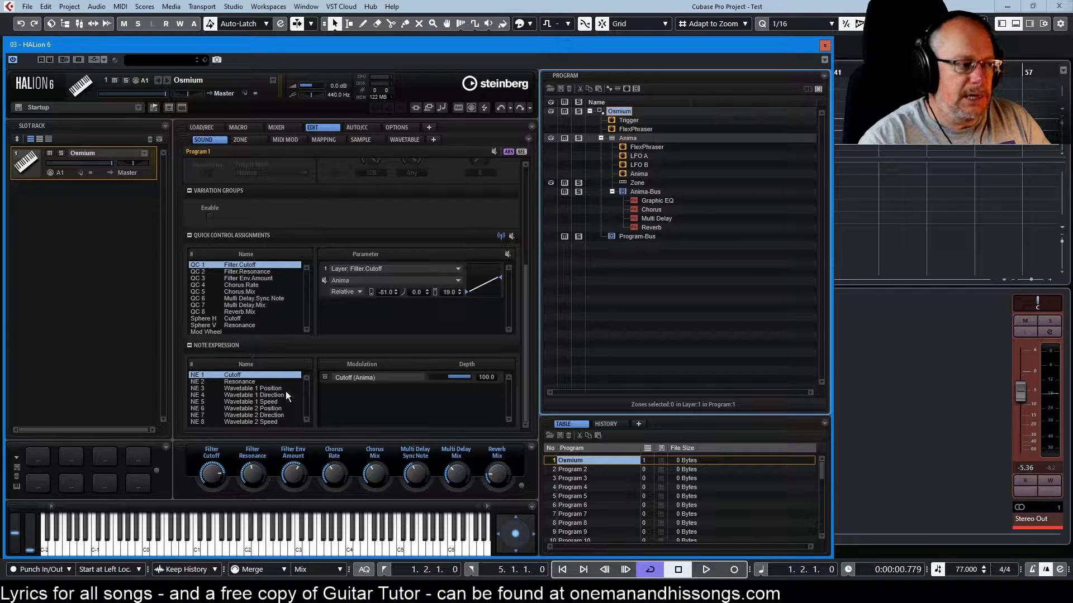
mouse_move(254, 458)
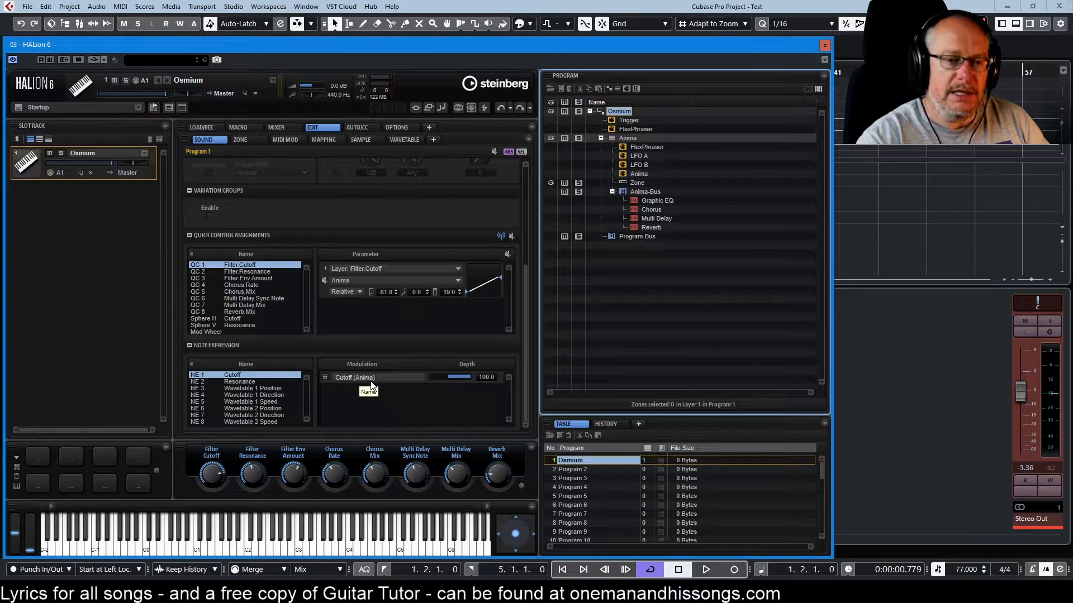
Show the Anima synth's MACRO page with oscillator, filter and amp controls
left_click(239, 127)
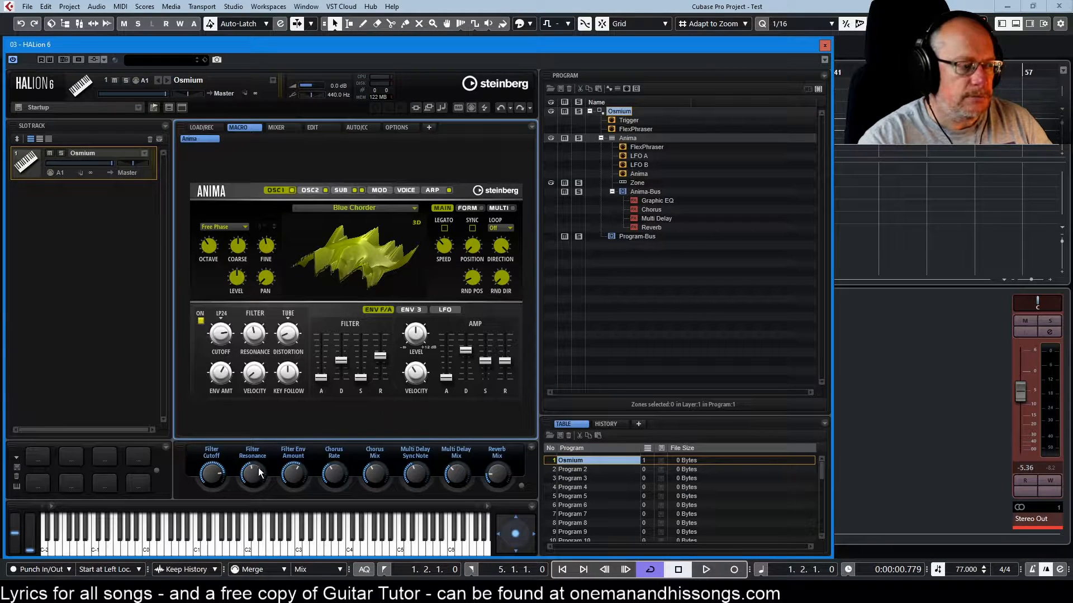
mouse_move(308, 390)
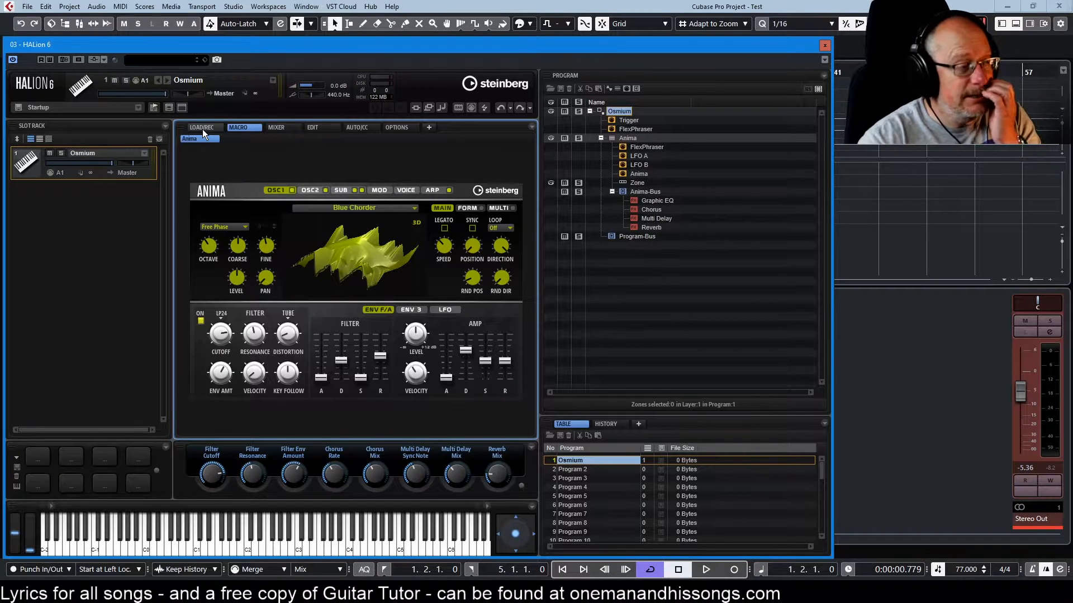
mouse_move(211, 138)
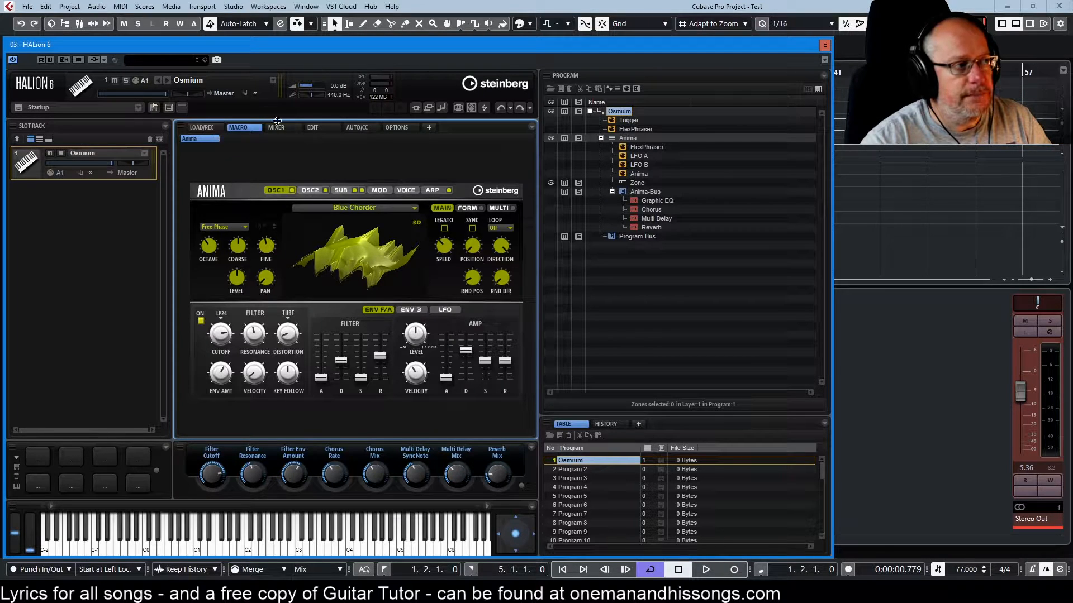
Return to the EDIT page, then reload the Osmium preset into the first slot
left_click(312, 128)
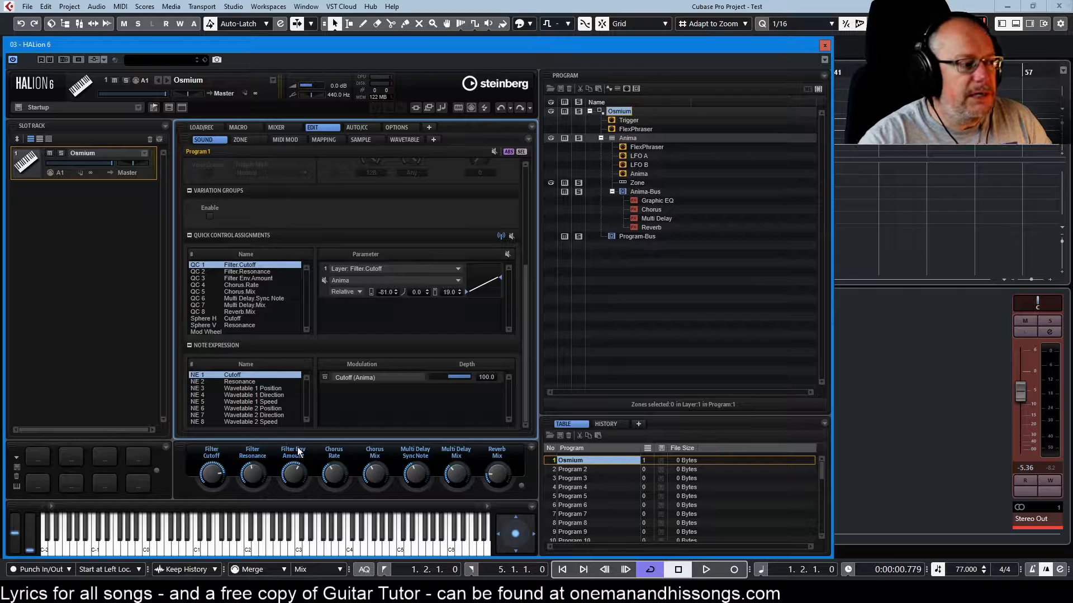
mouse_move(298, 439)
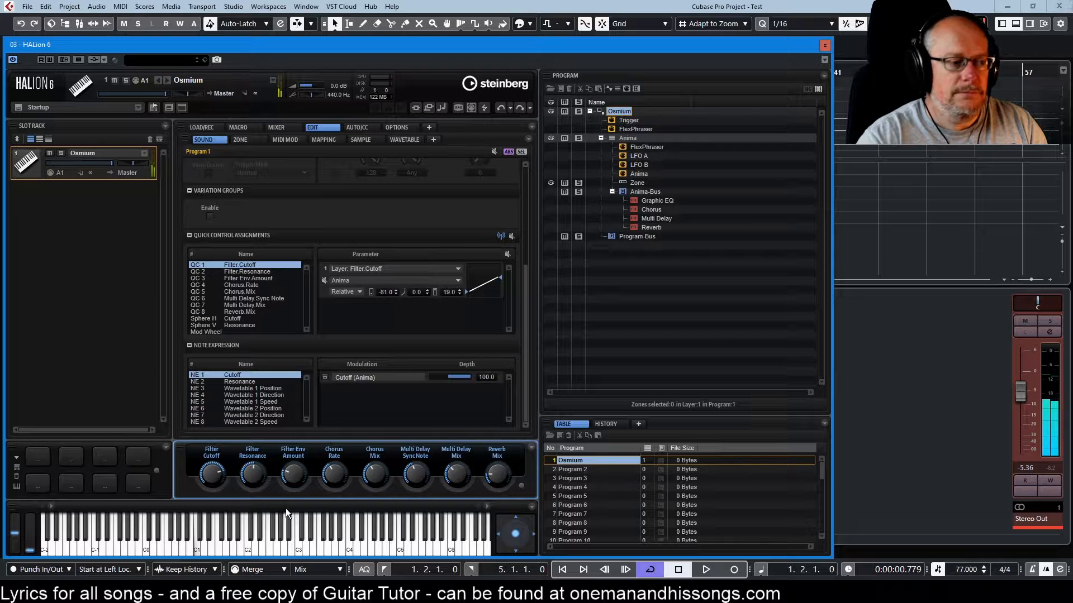
mouse_move(287, 492)
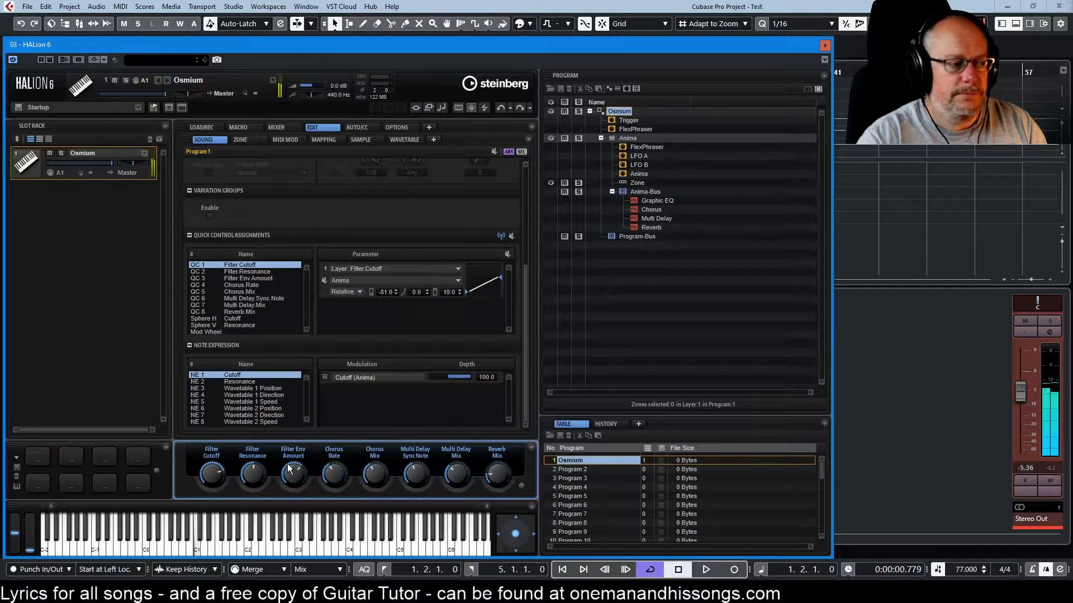
mouse_move(288, 441)
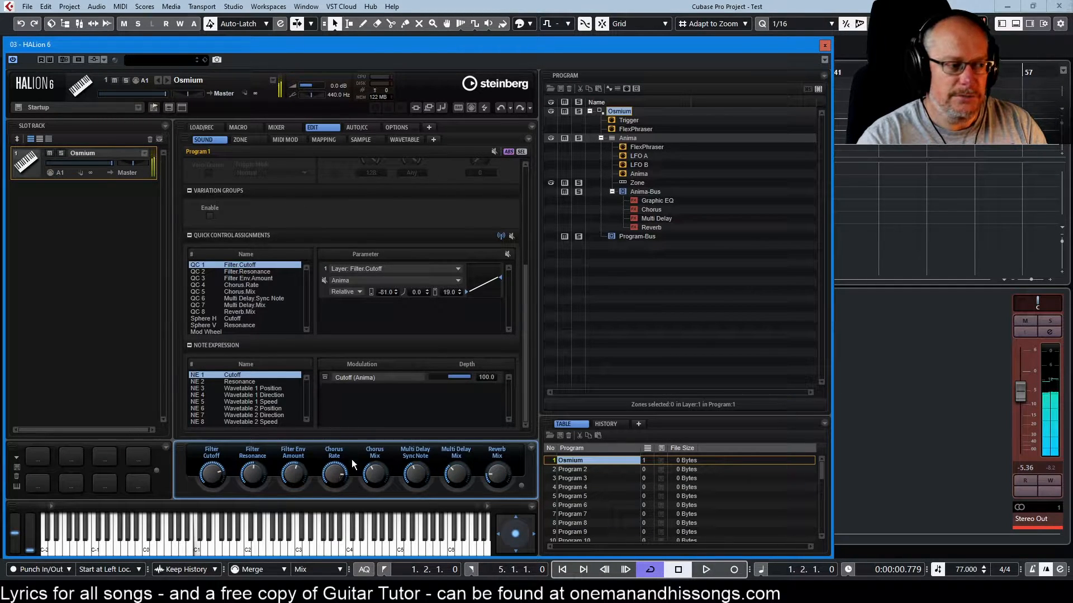
mouse_move(337, 498)
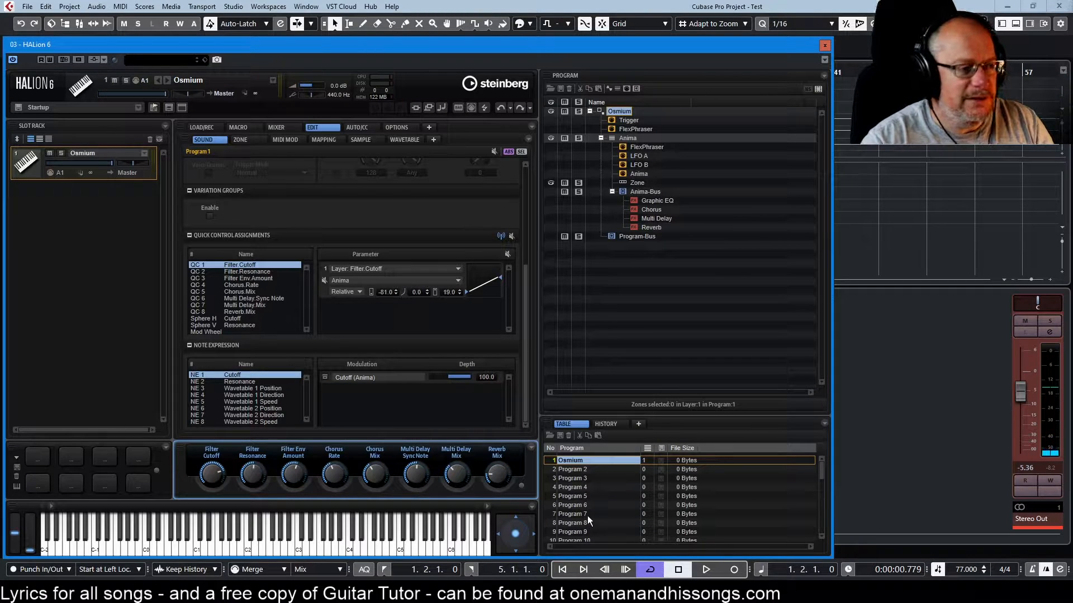
right_click(587, 459)
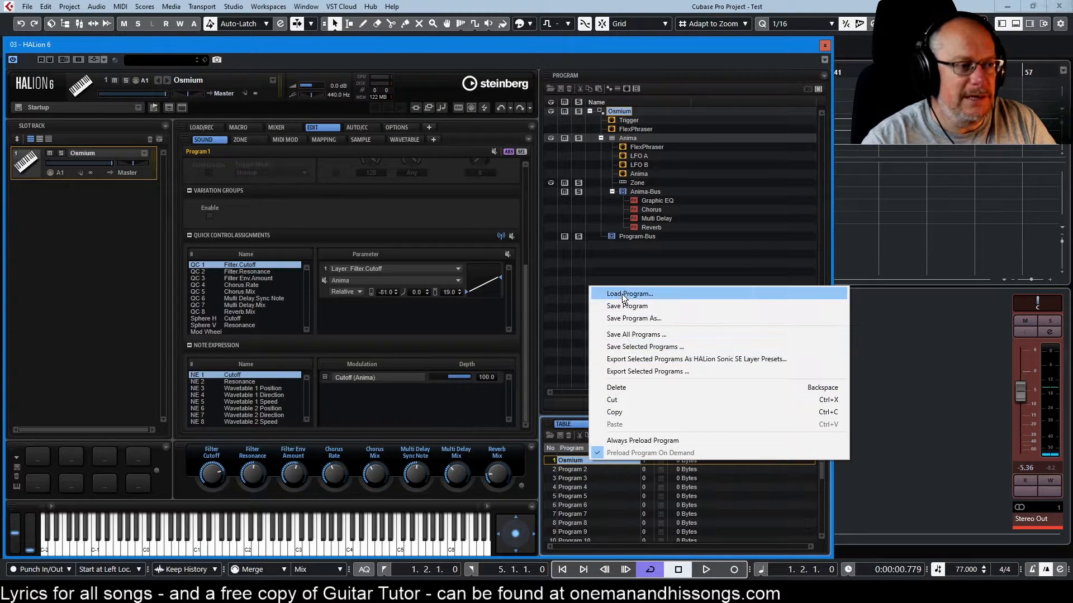
left_click(629, 294)
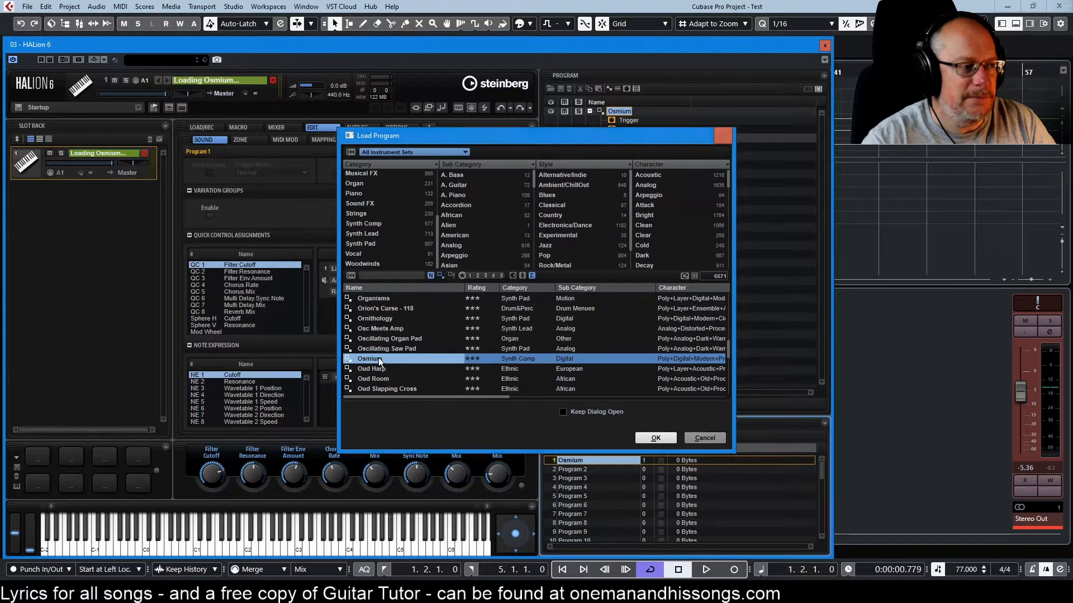
left_click(654, 438)
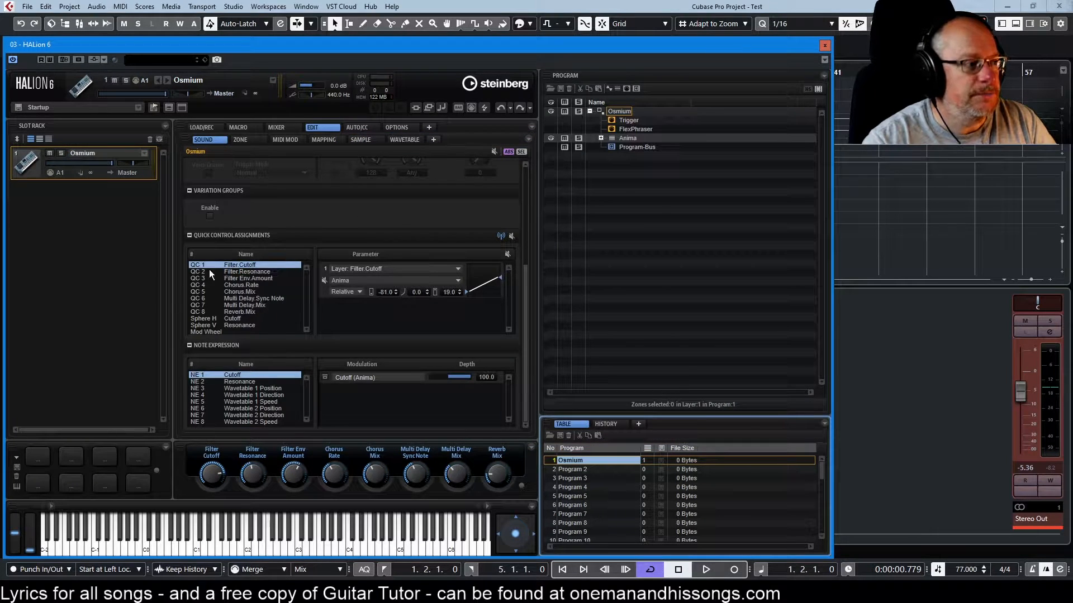
Select the Anima layer's FlexPhraser to show its arpeggio step pattern
left_click(635, 128)
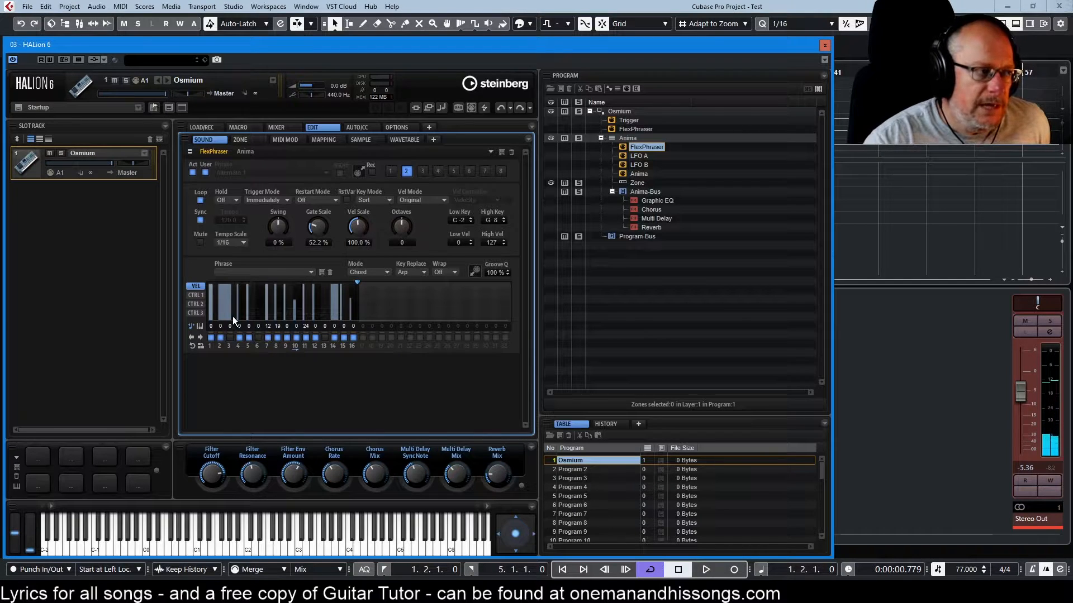
mouse_move(226, 300)
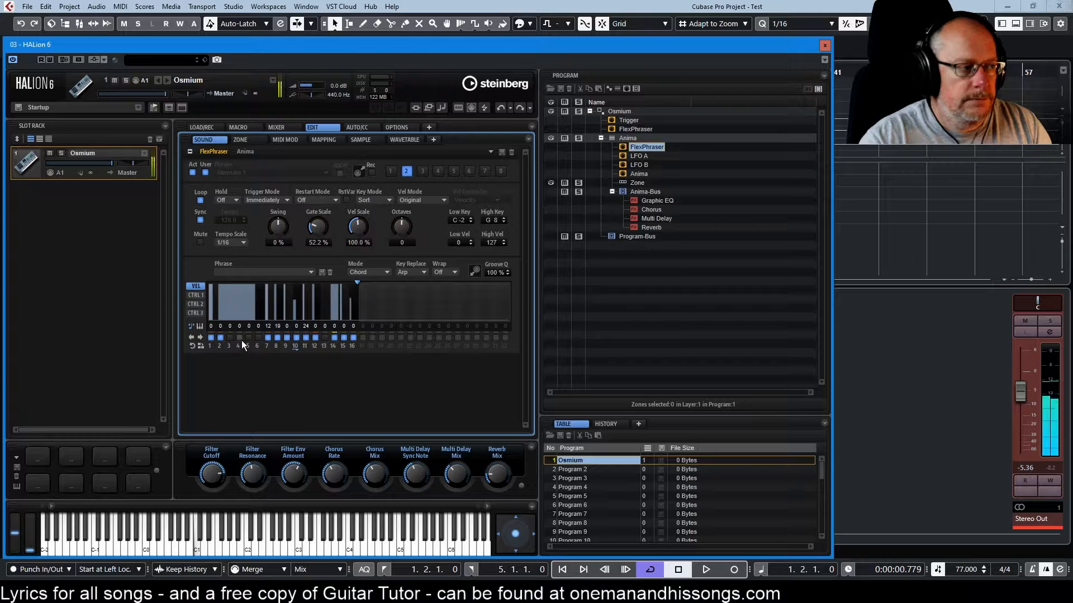
mouse_move(237, 338)
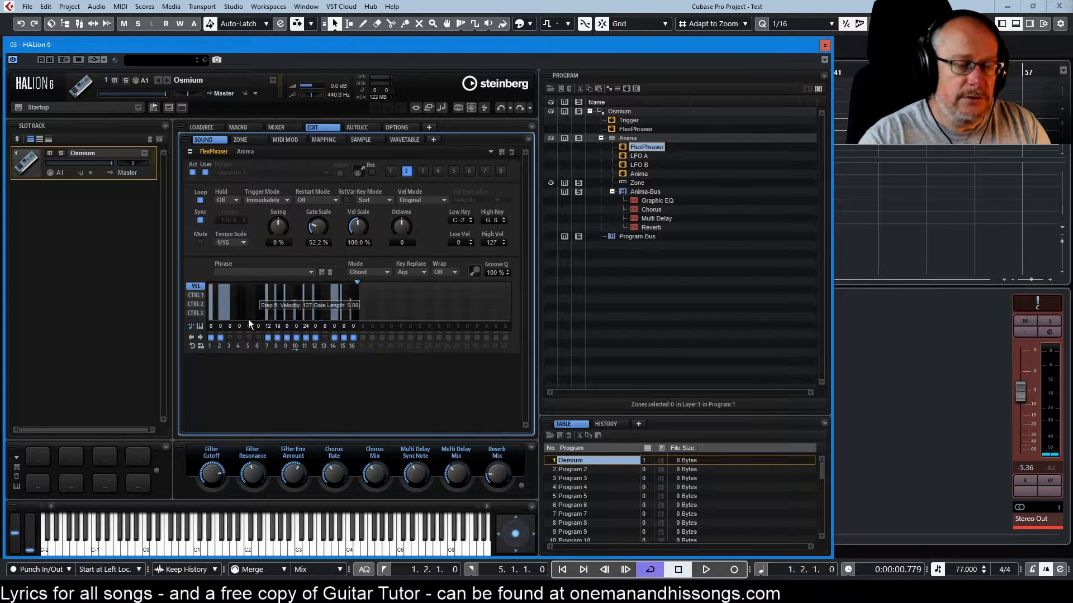
mouse_move(245, 303)
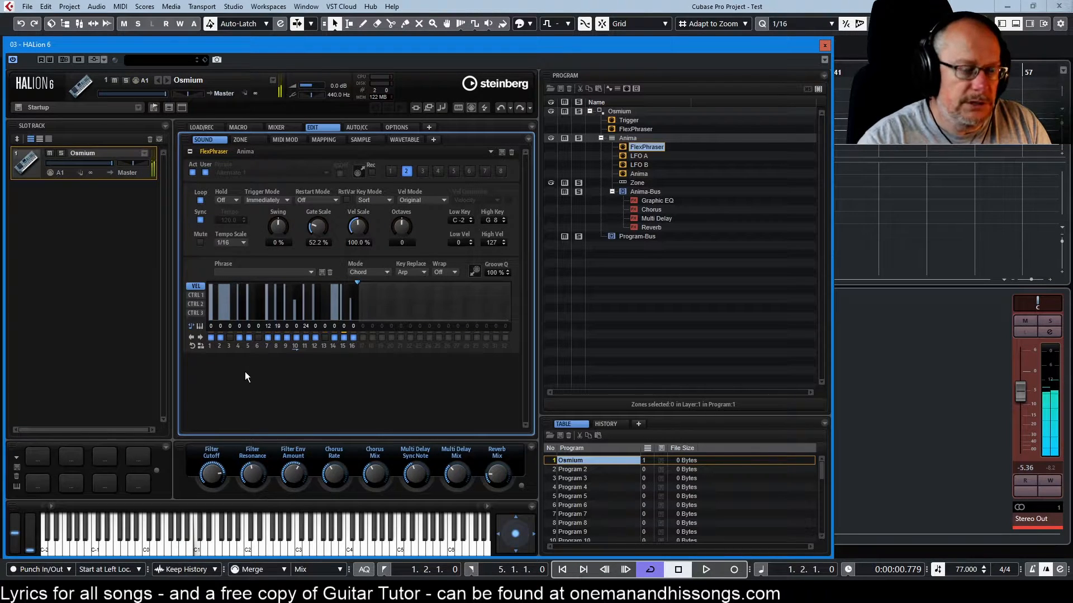
mouse_move(265, 407)
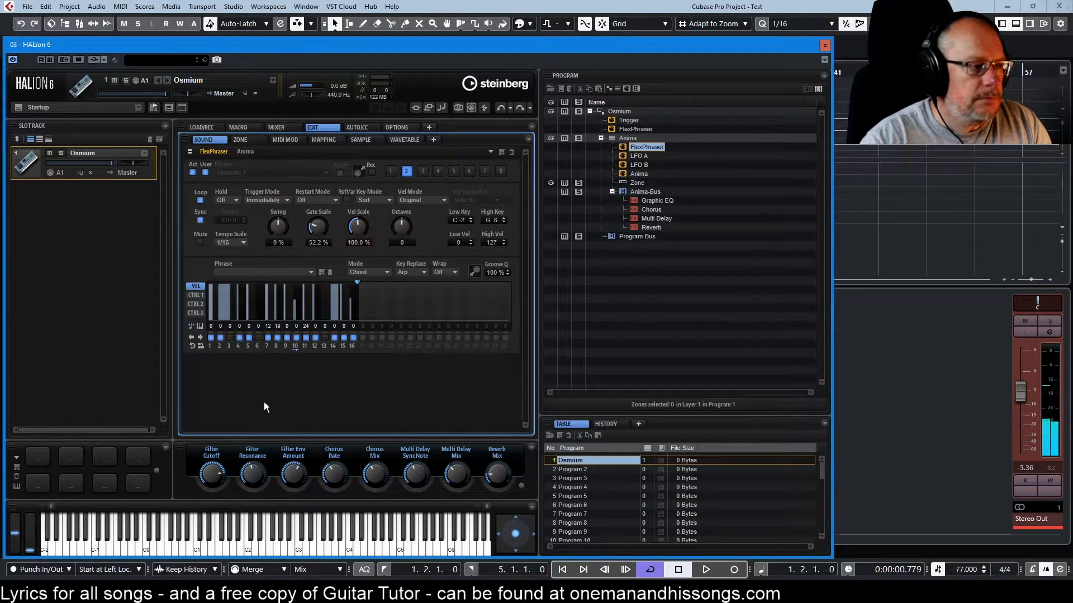
mouse_move(279, 330)
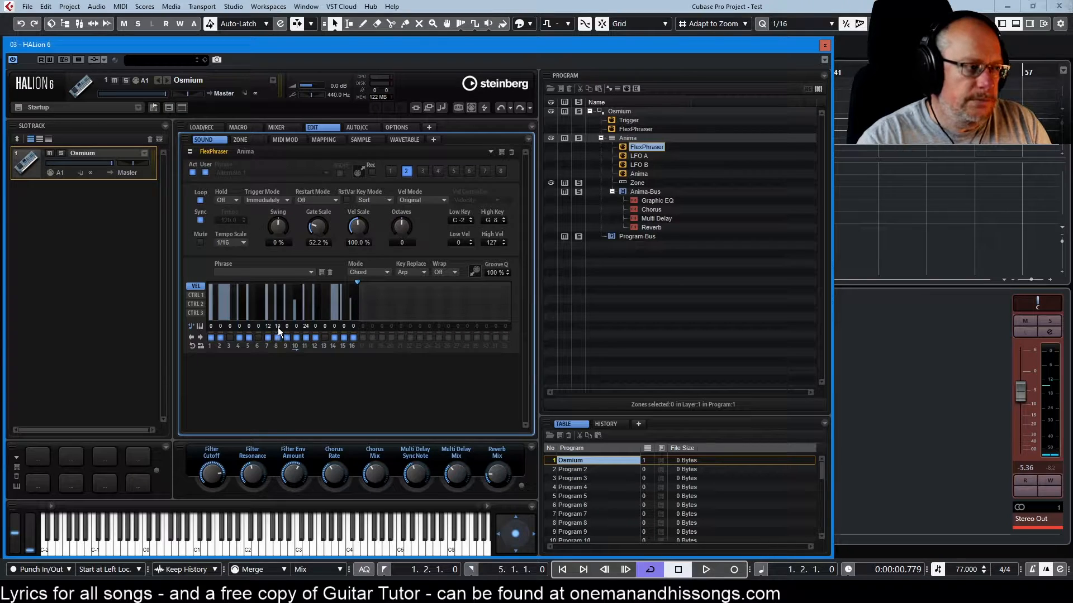
mouse_move(277, 322)
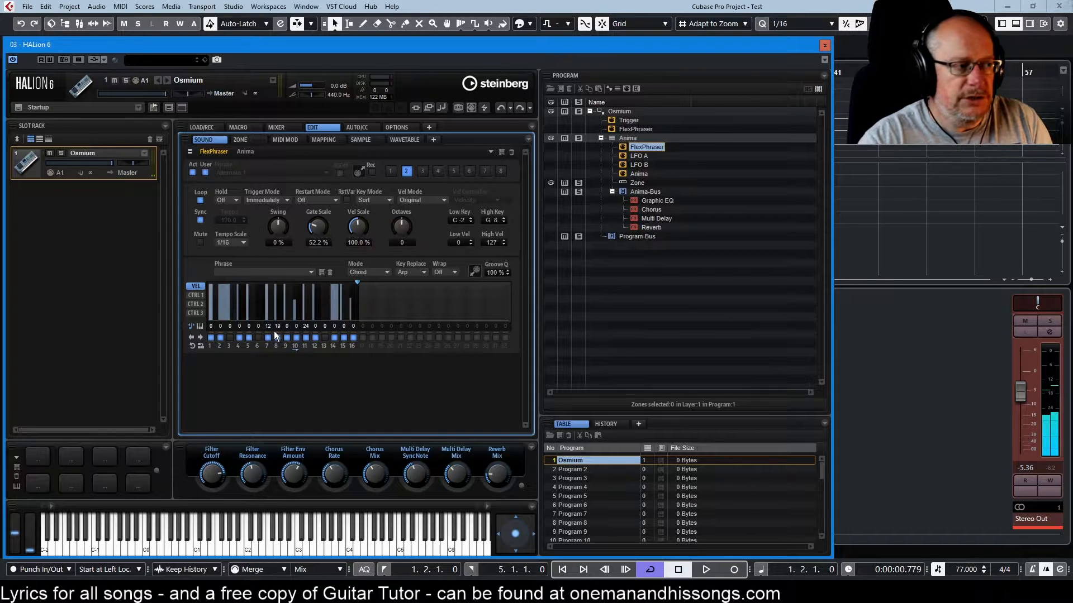
mouse_move(275, 333)
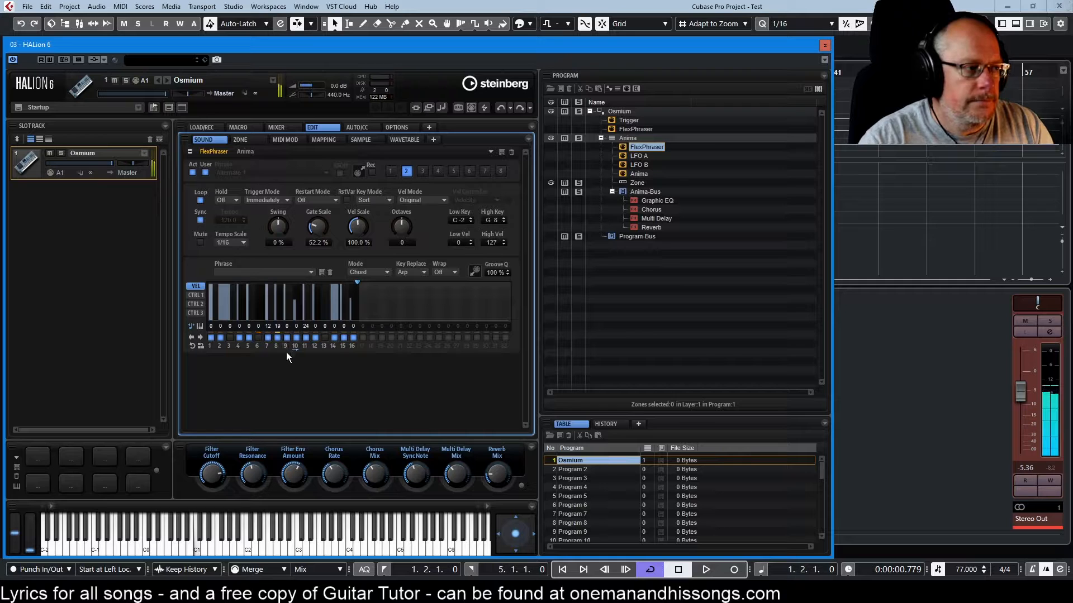
left_click(333, 337)
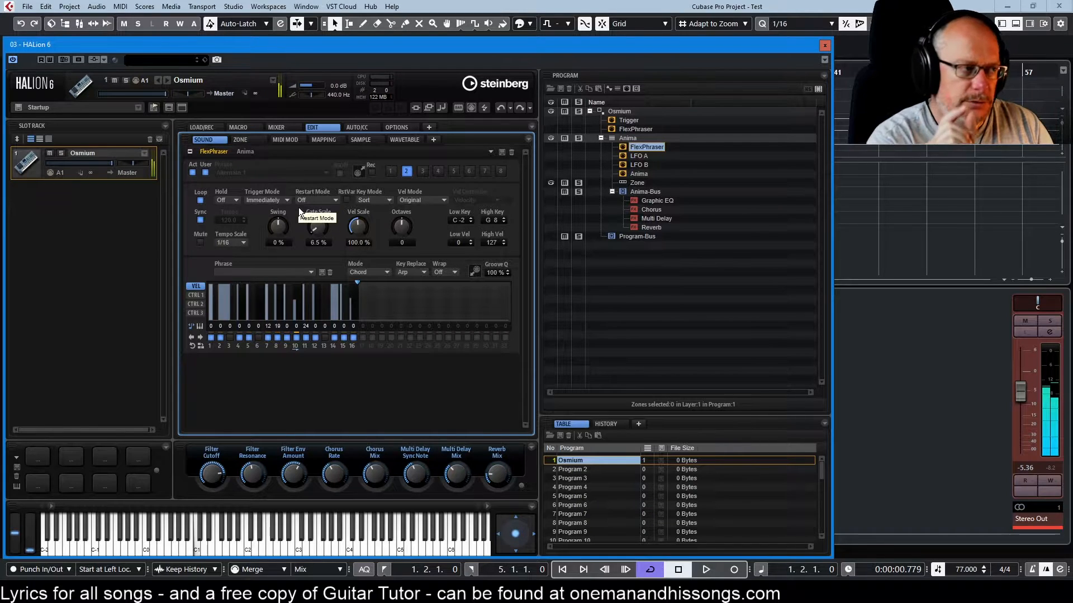
mouse_move(316, 232)
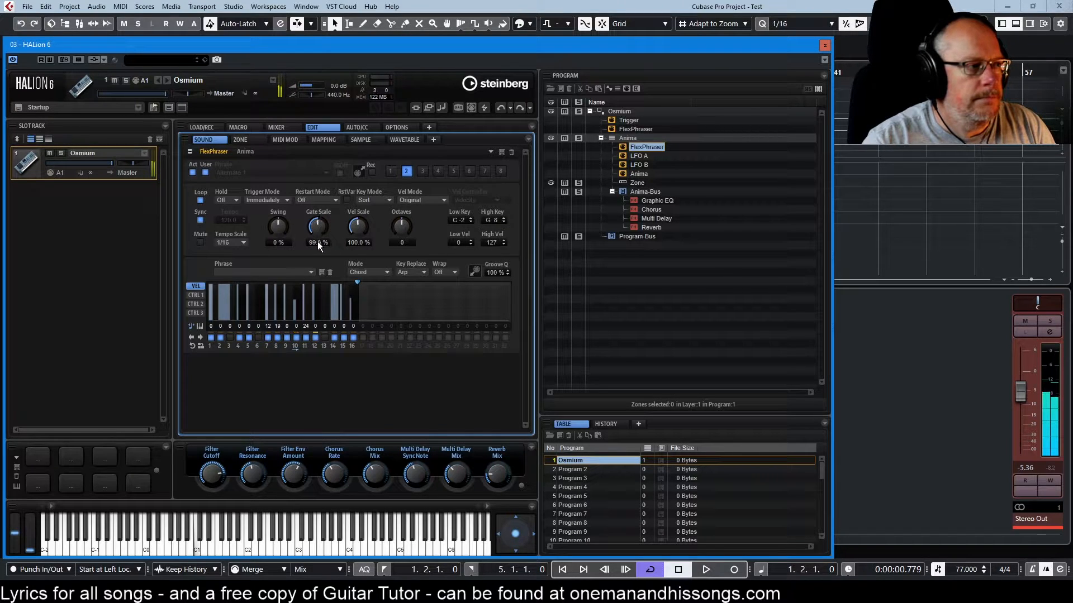
Raise the FlexPhraser Gate Scale knob from 52.2% to 68.2%
left_click_drag(316, 226, 325, 249)
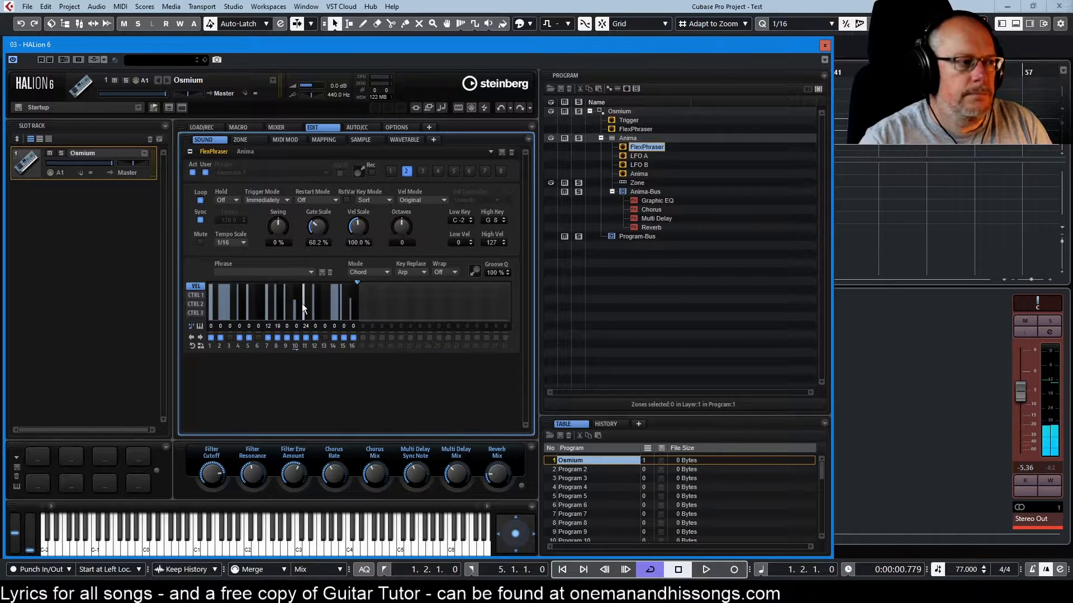
mouse_move(362, 277)
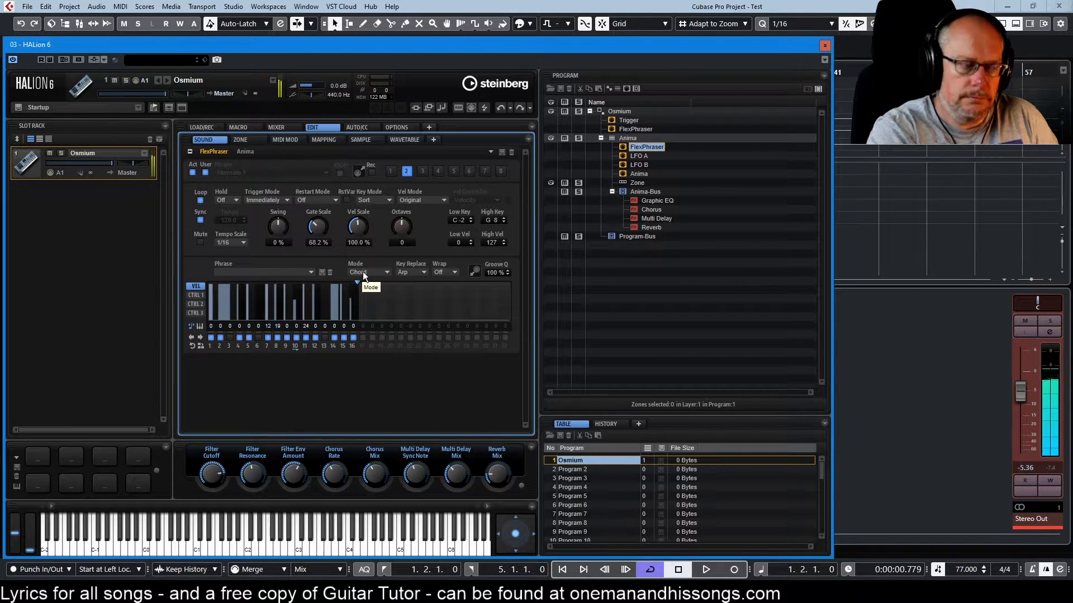
mouse_move(563, 303)
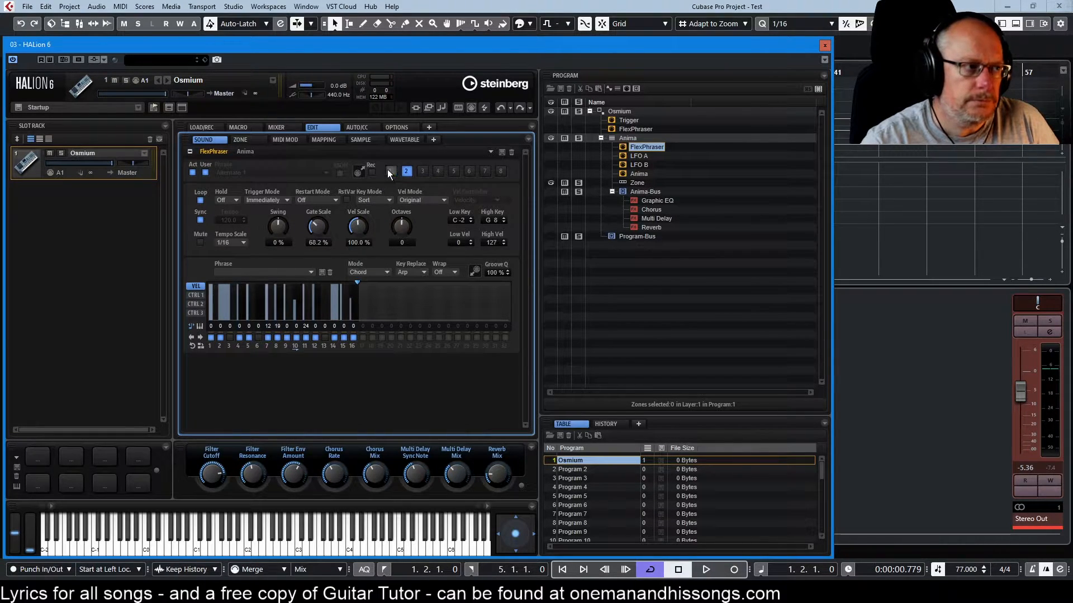
Activate FlexPhraser variation 1, a denser phrase at 100% gate scale
left_click(391, 171)
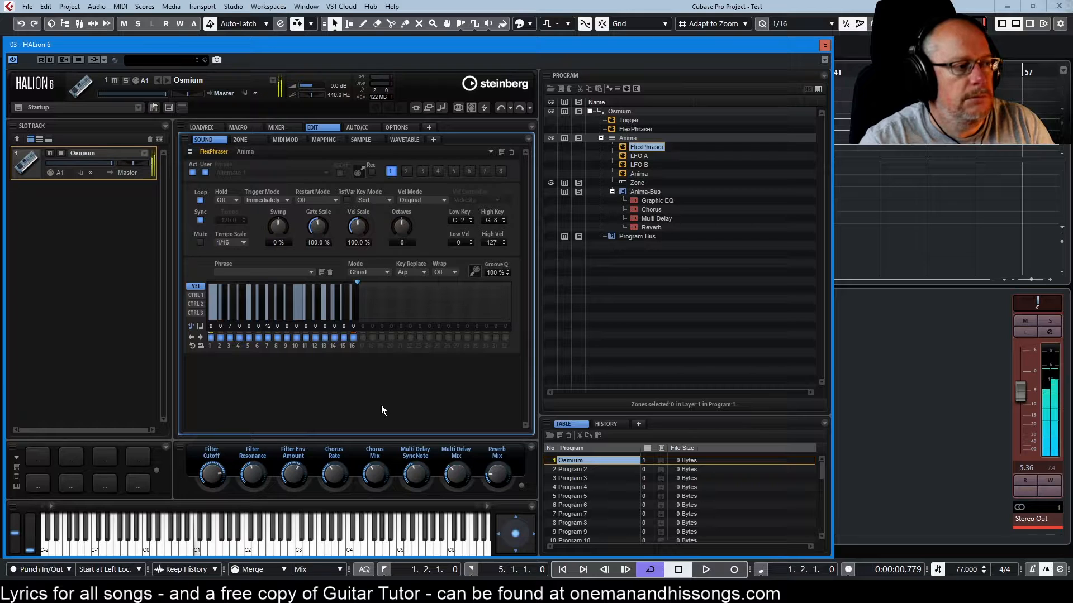
mouse_move(229, 327)
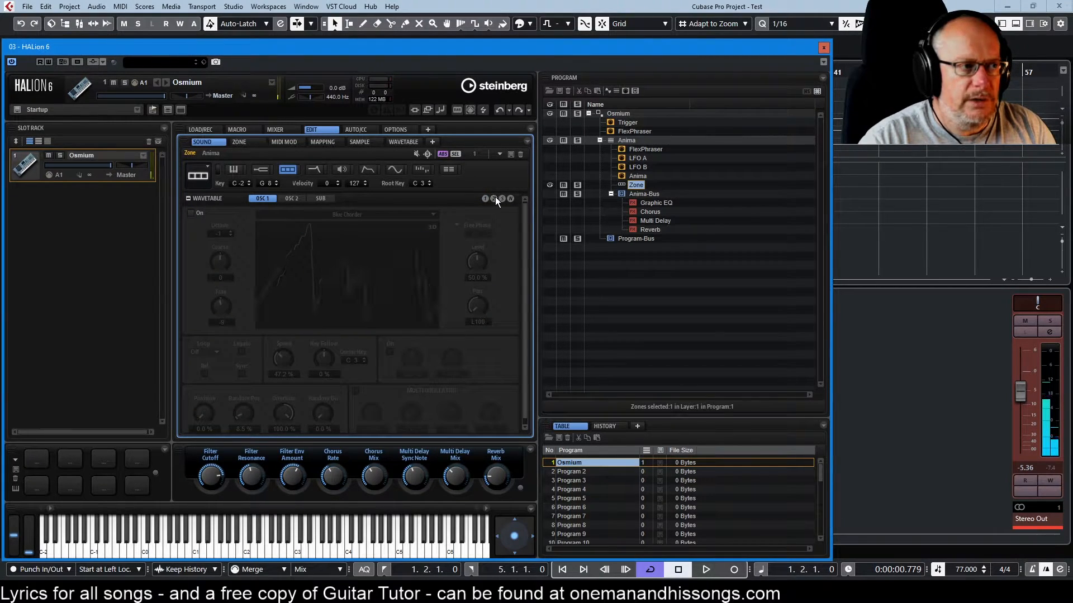
Show OSC 2 and open its Blue Chorder wavetable in the Wavetable editor
left_click(292, 198)
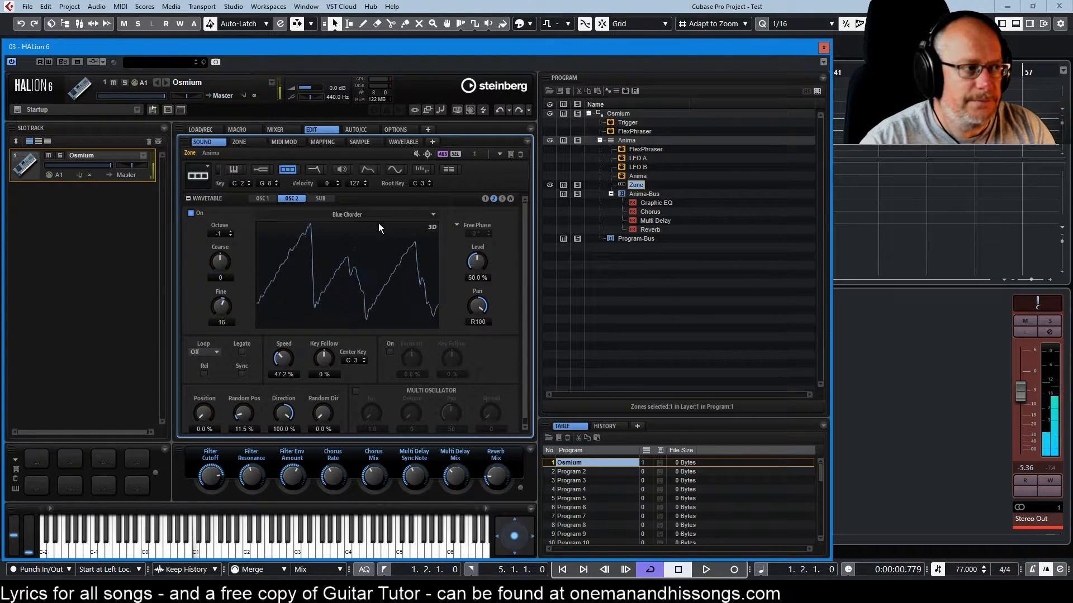
left_click(403, 142)
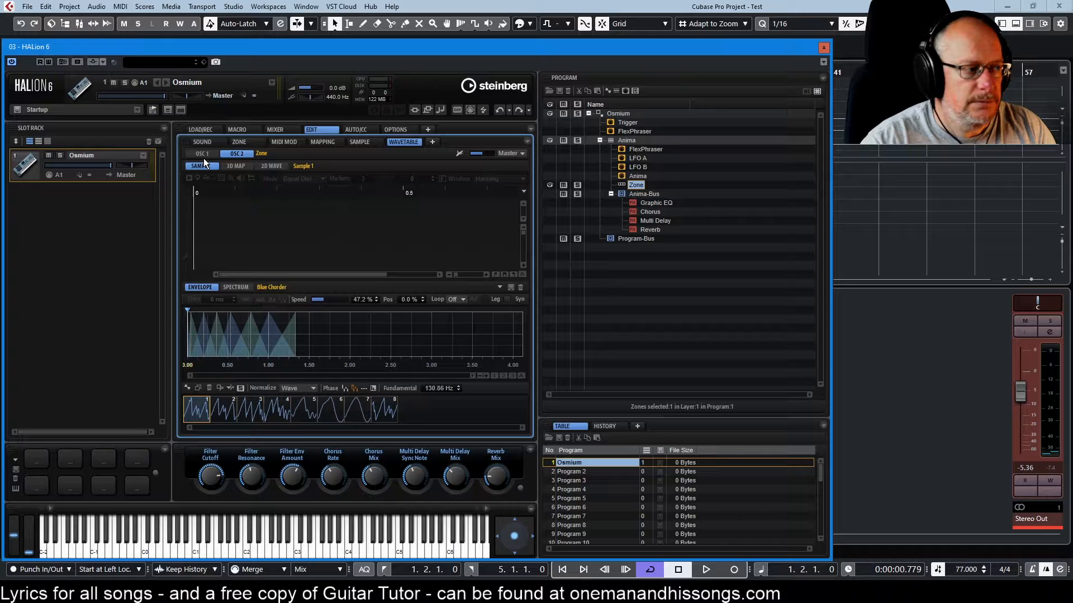
View OSC 1's wavetable, then return to the zone's Sound page
left_click(202, 153)
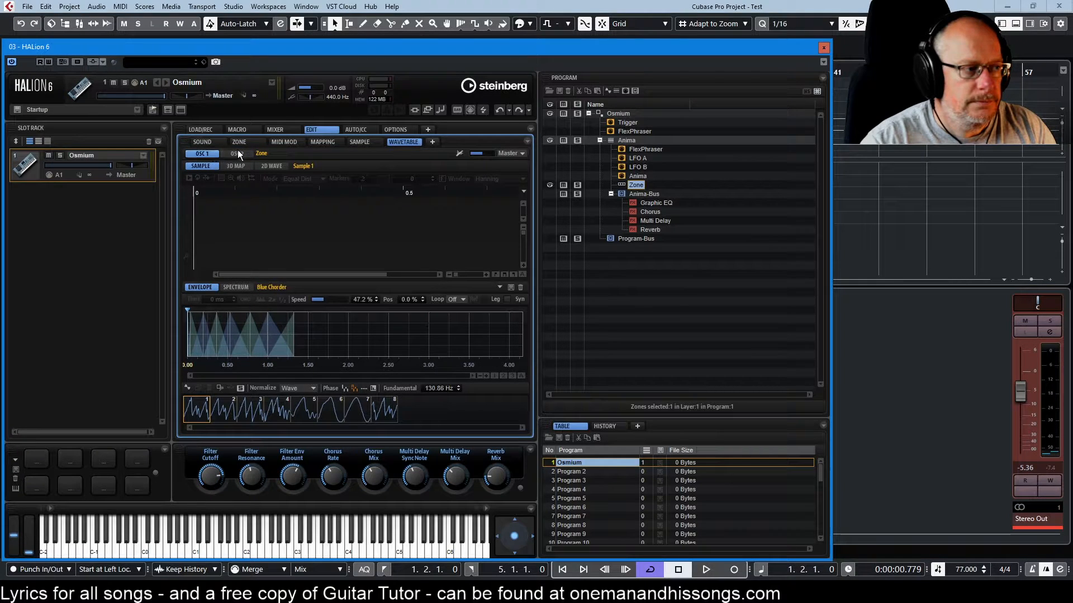
left_click(240, 142)
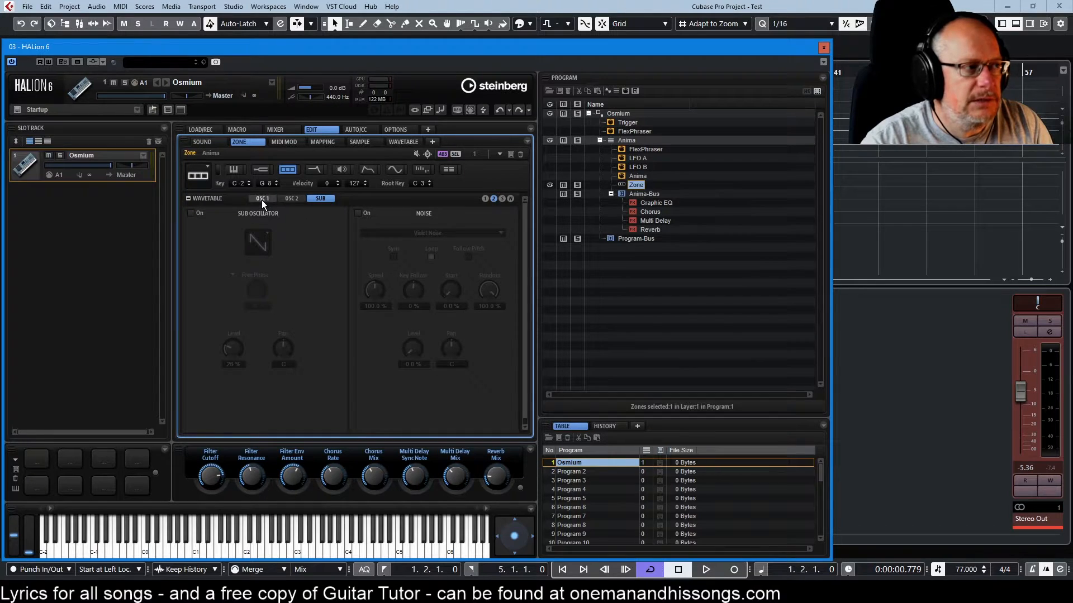
Compare OSC 1 (pan left, fine -9) with OSC 2 (pan right, fine 16), ending on OSC 1
left_click(261, 199)
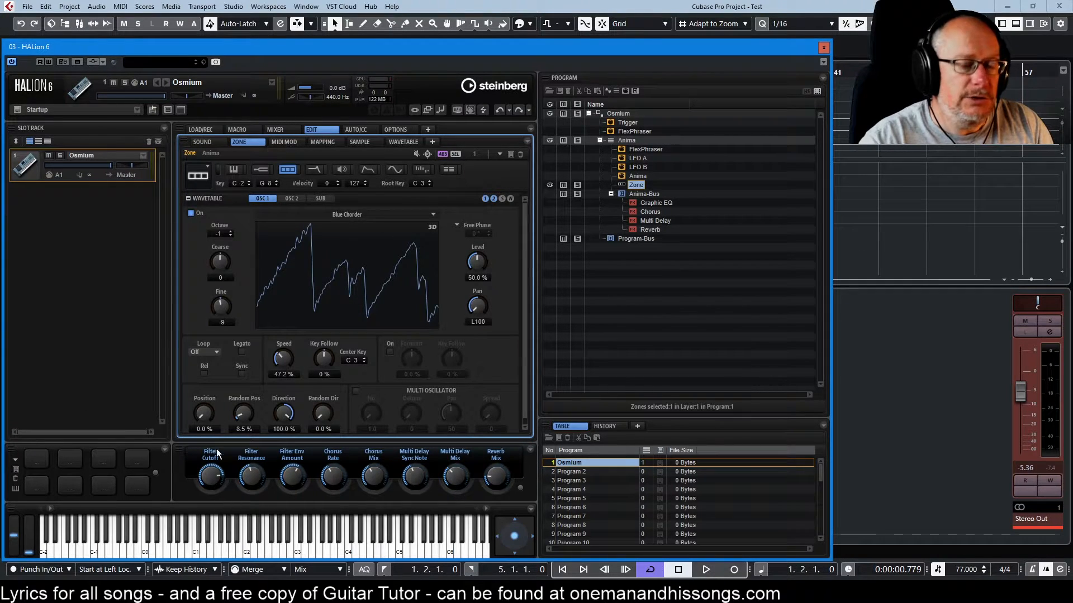
mouse_move(345, 193)
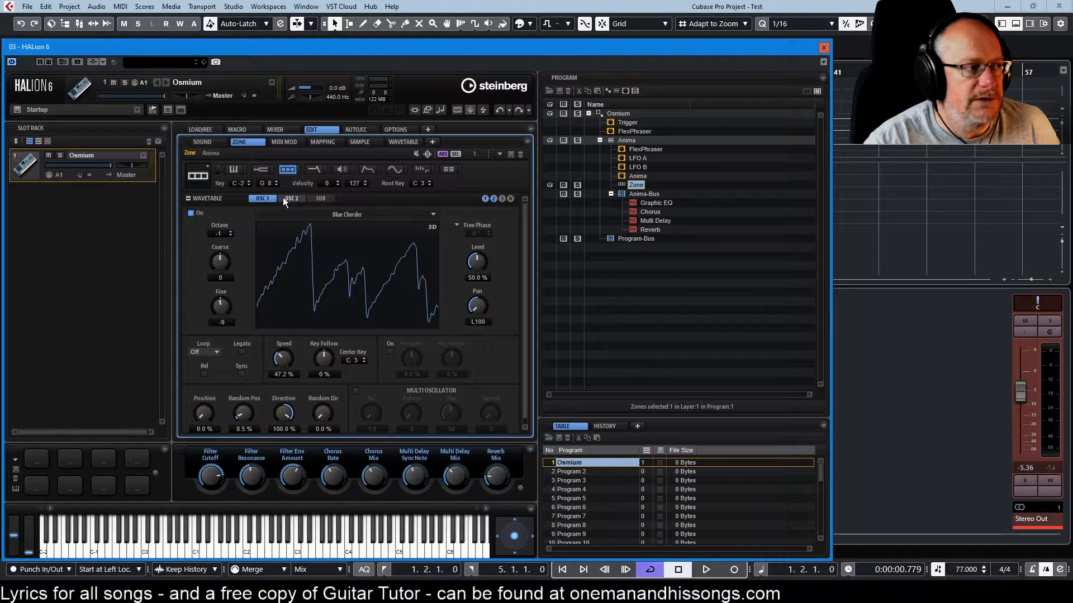
left_click(292, 199)
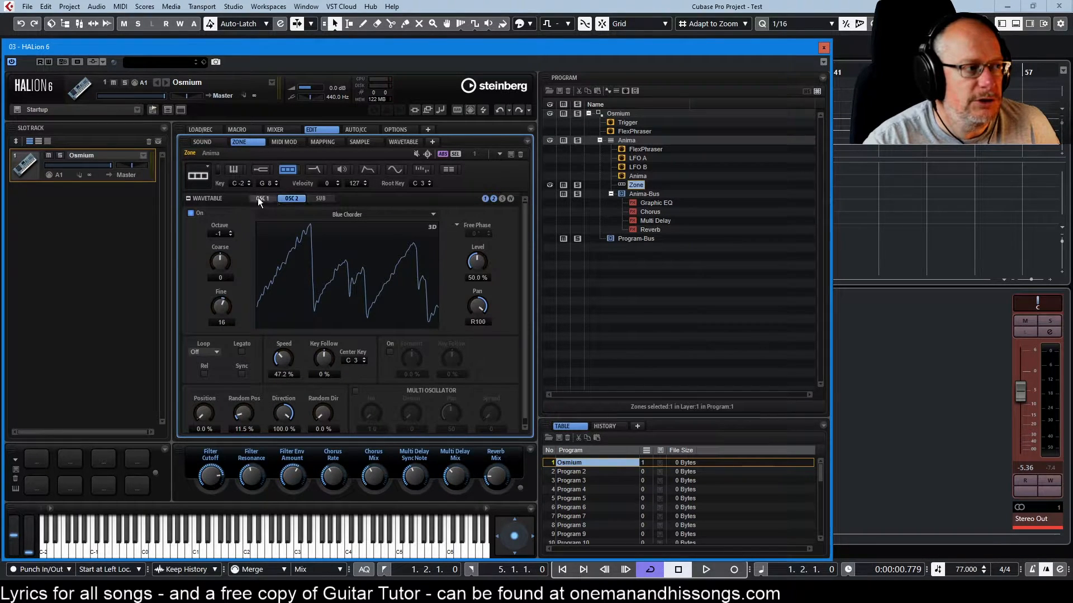
left_click(263, 199)
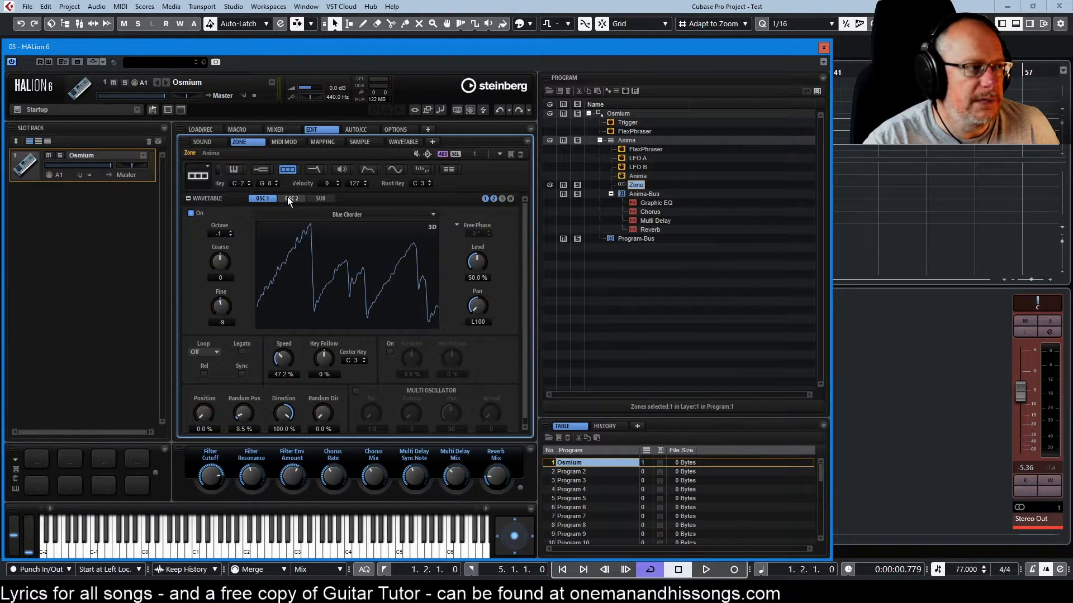
left_click(264, 199)
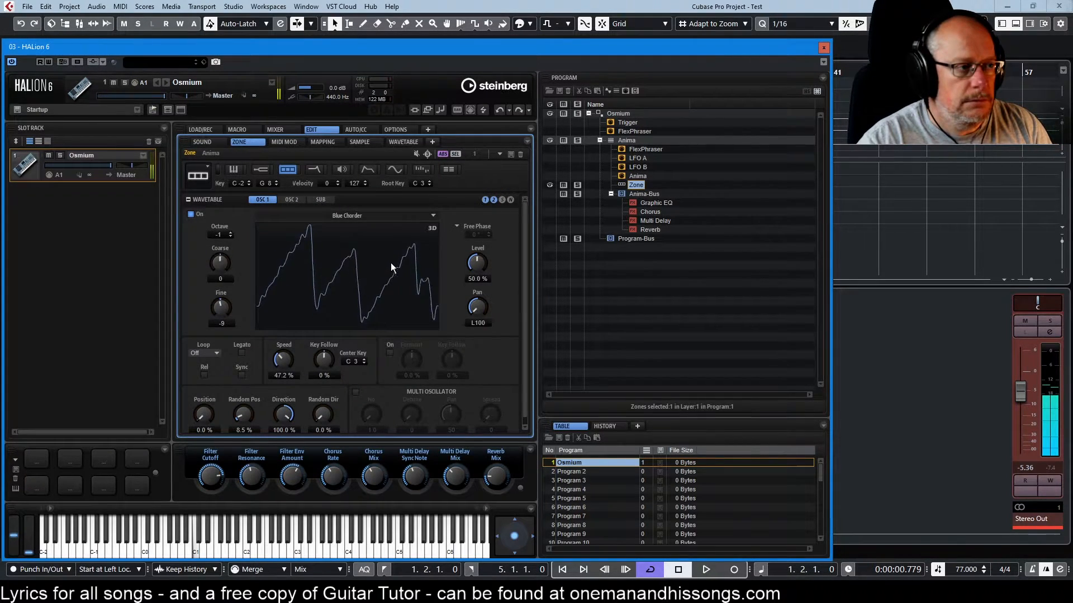
mouse_move(486, 237)
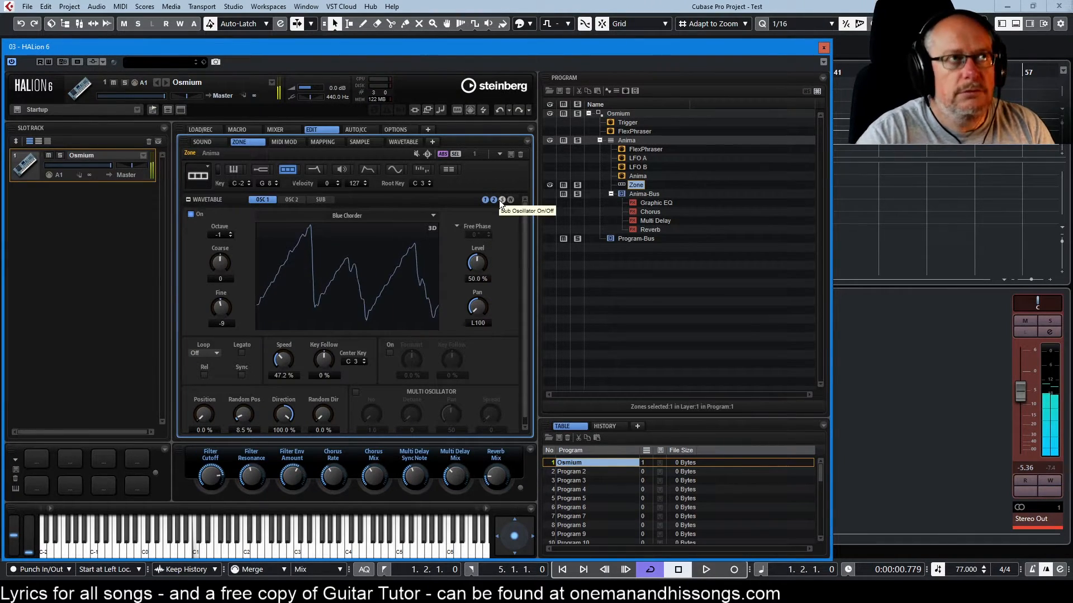
mouse_move(506, 242)
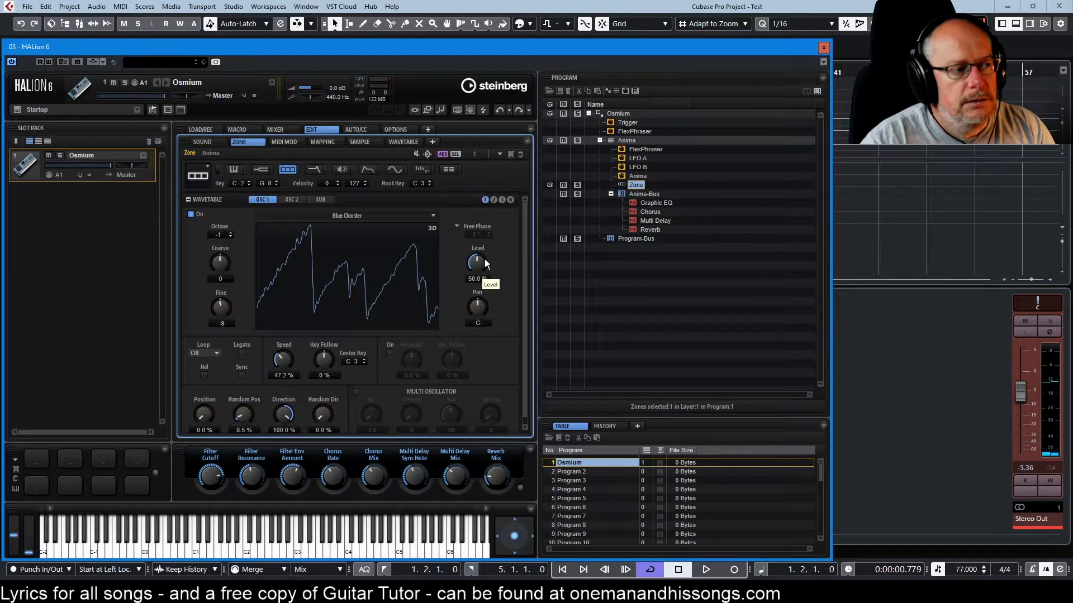
mouse_move(477, 306)
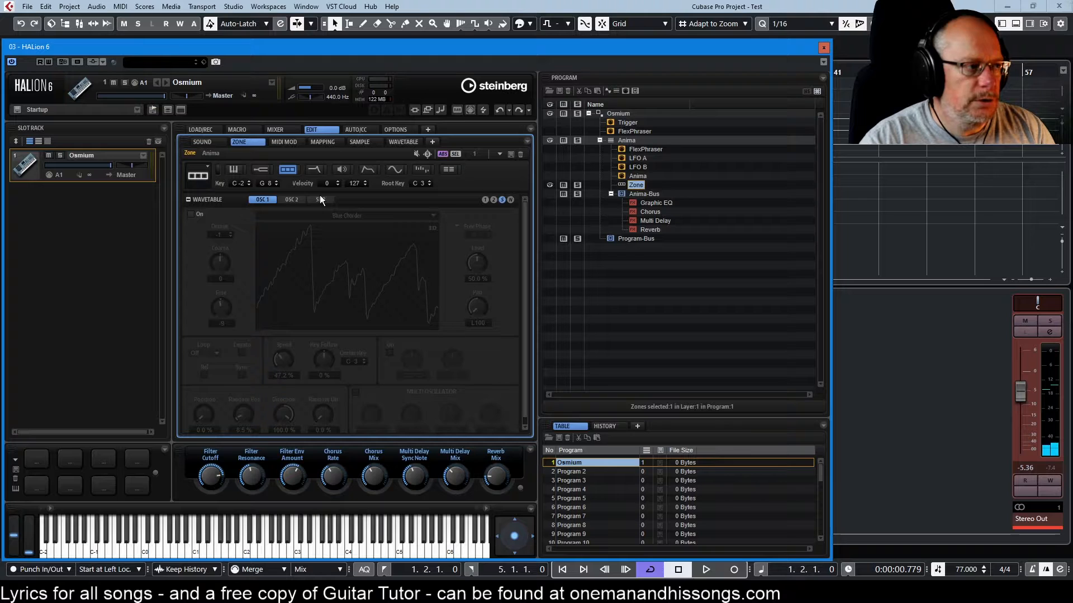
Show the wavetable SUB page and switch the Violet Noise generator on
left_click(320, 198)
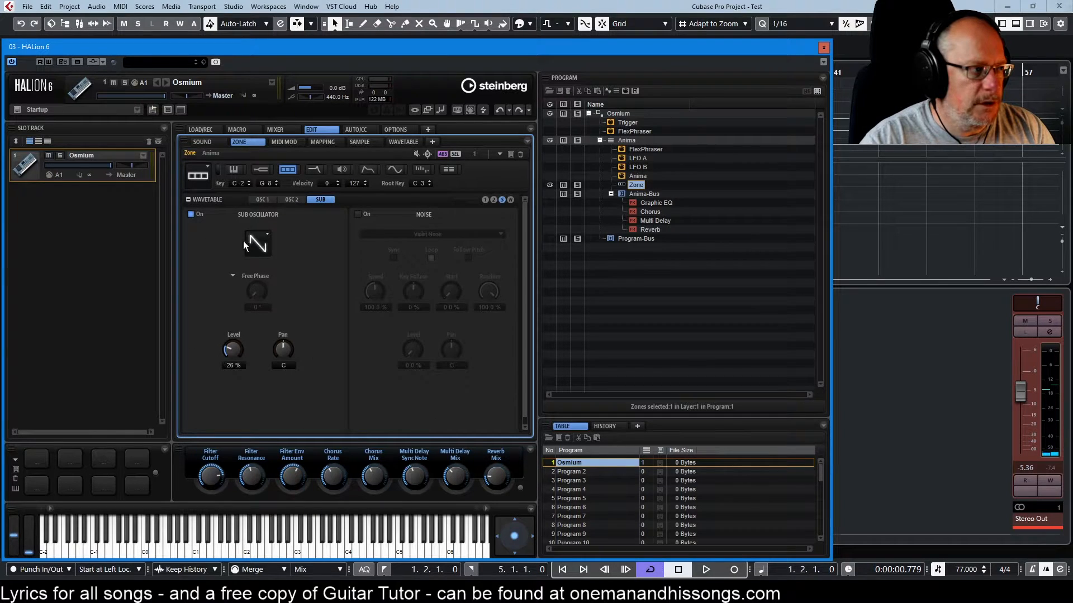
mouse_move(257, 242)
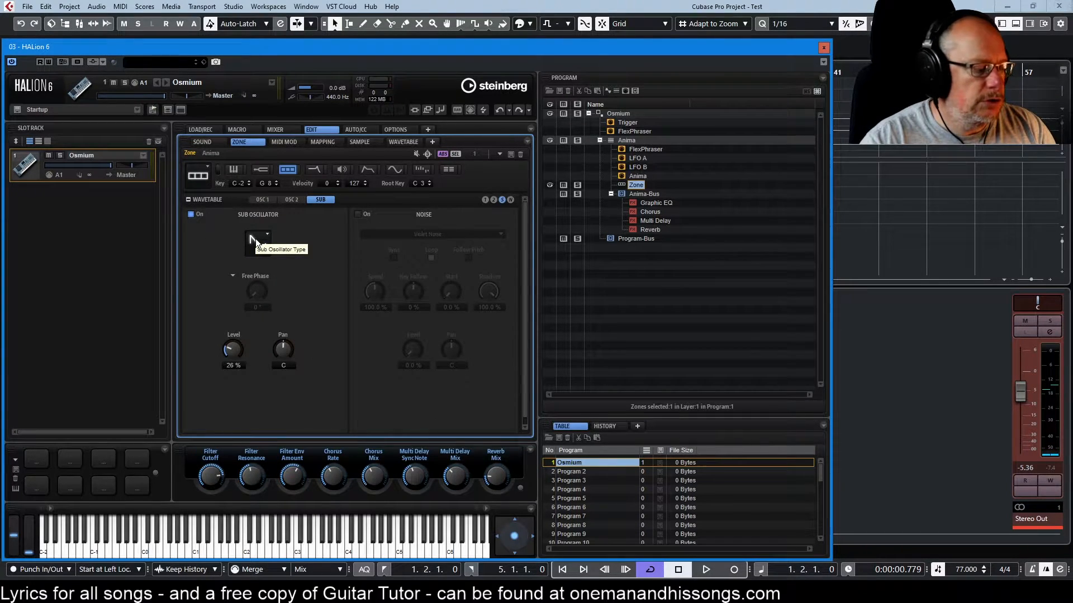
mouse_move(304, 293)
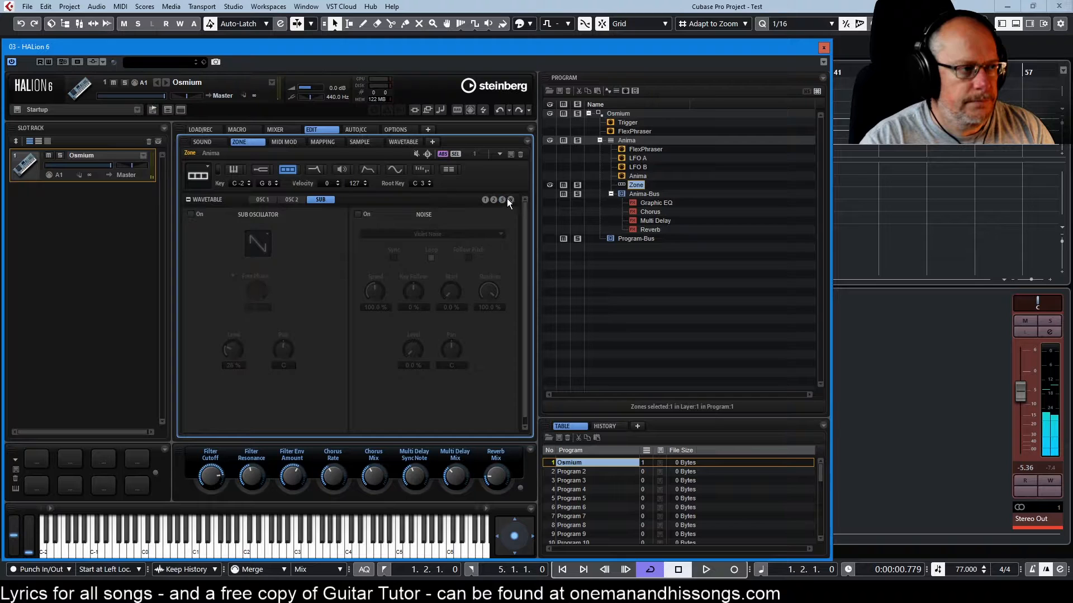
left_click(357, 214)
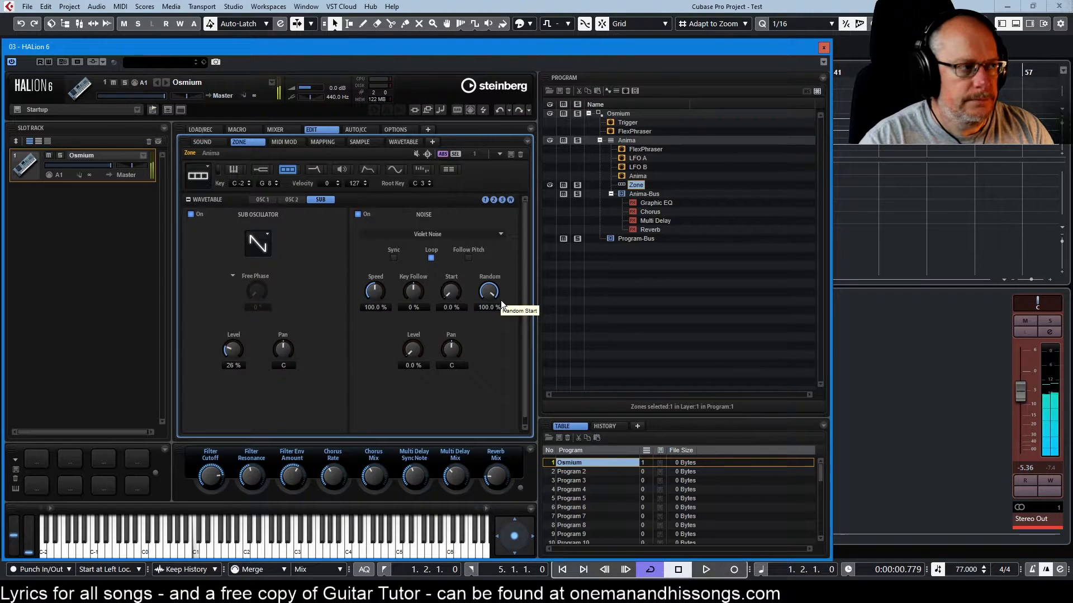
mouse_move(317, 170)
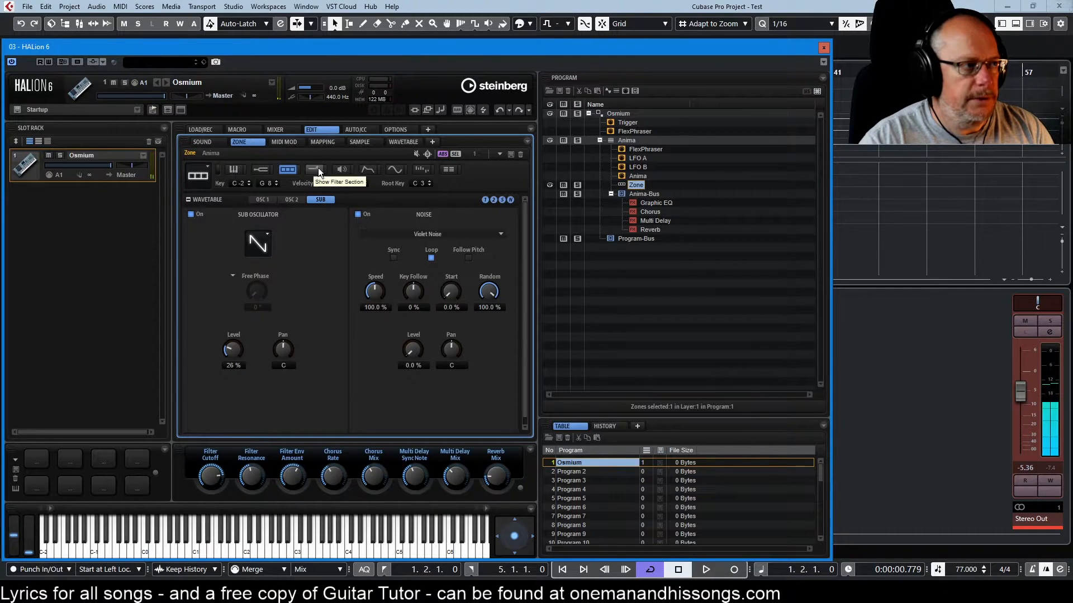
Show the zone's LP24 Tube Drive filter with cutoff 5098 Hz and resonance 46%
left_click(316, 170)
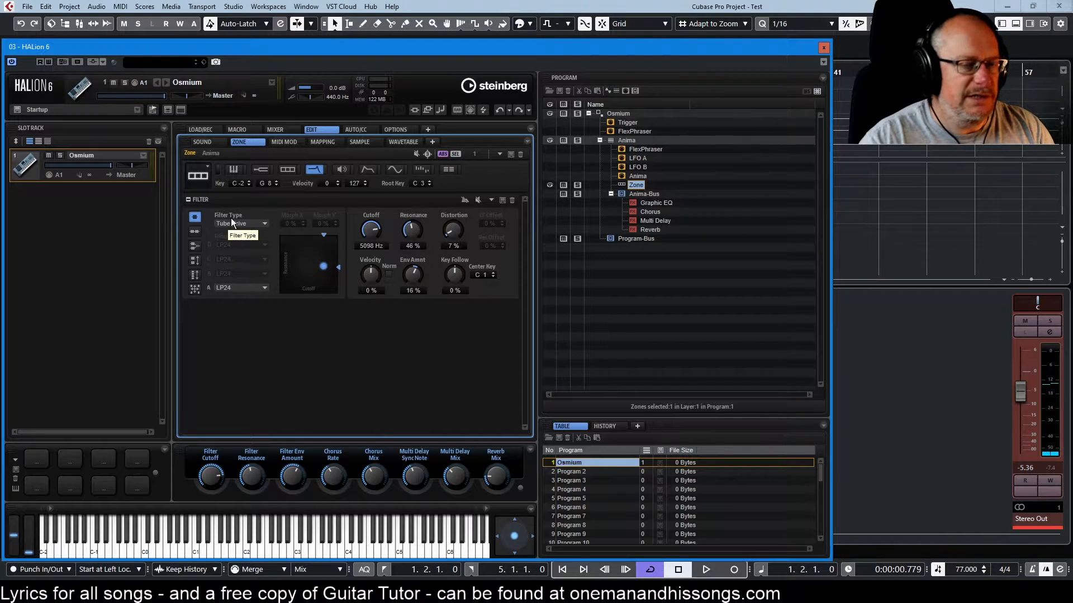
mouse_move(453, 226)
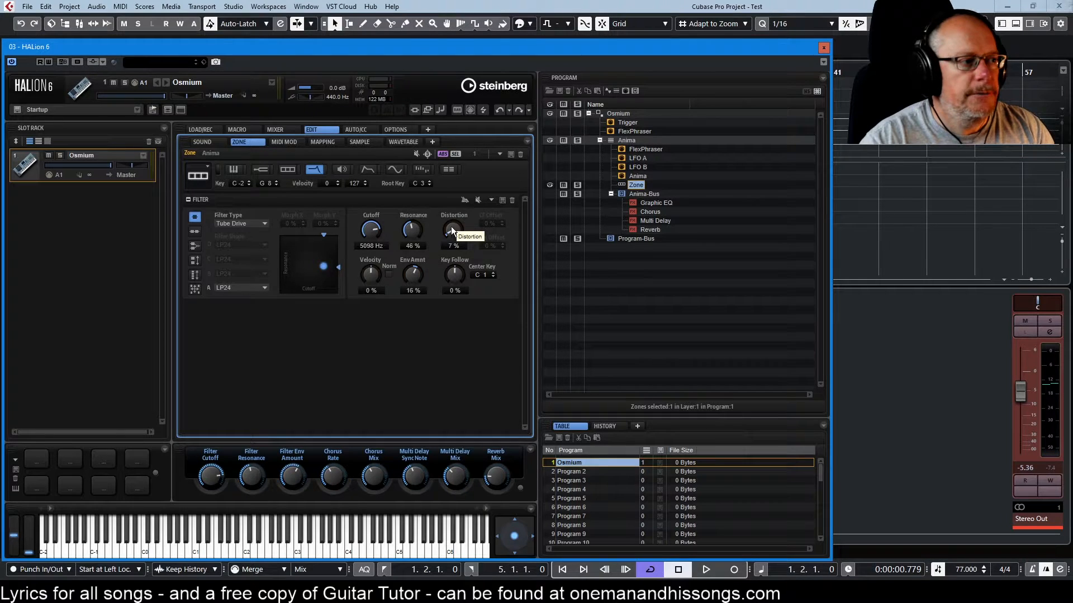
mouse_move(233, 233)
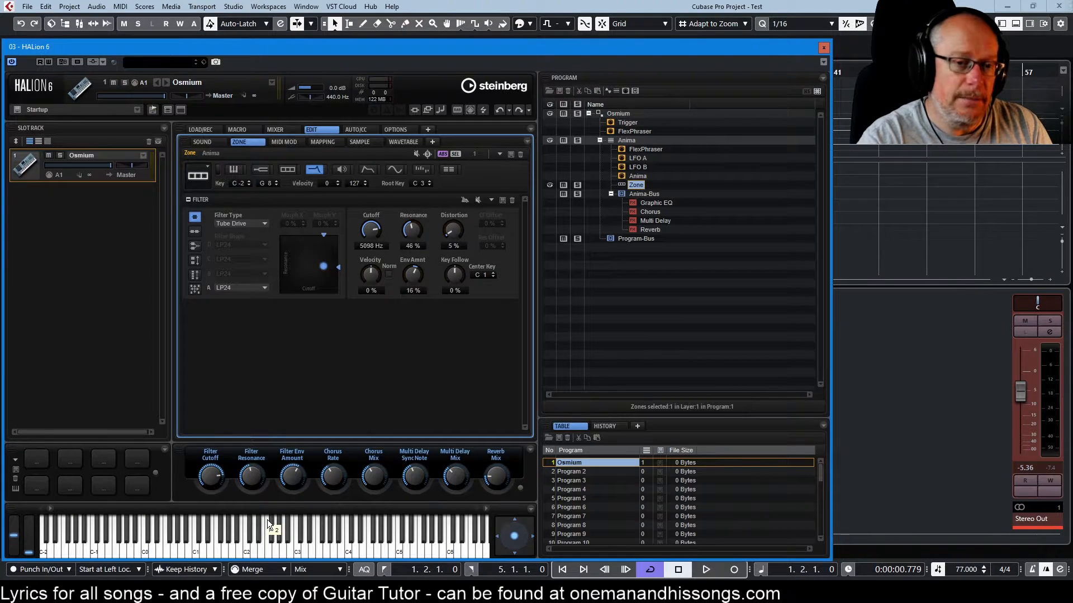
Reload the Osmium preset into the first slot via Load Program
right_click(567, 462)
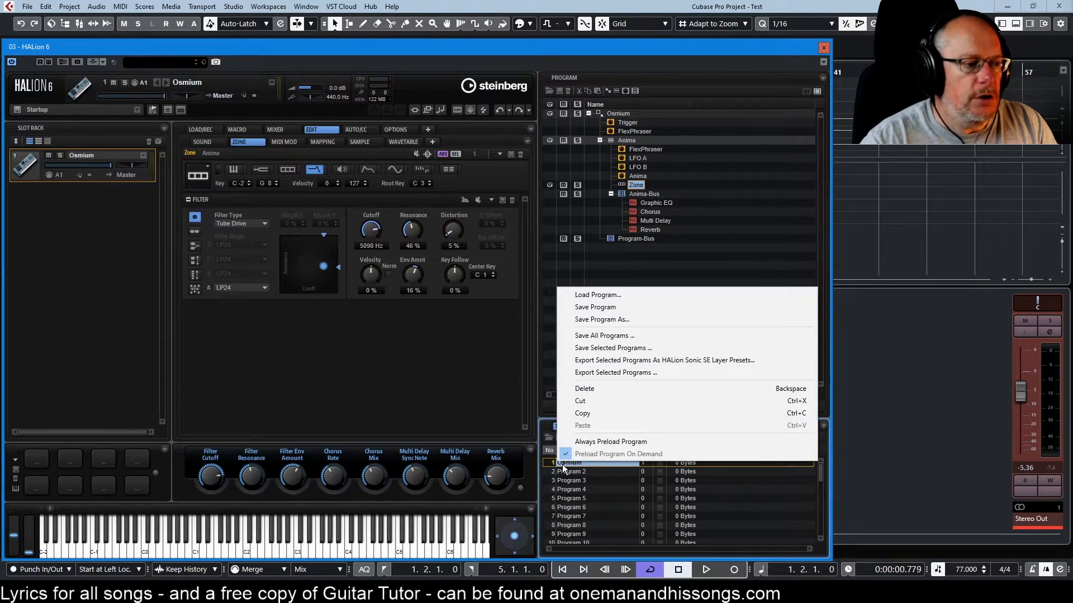
left_click(596, 295)
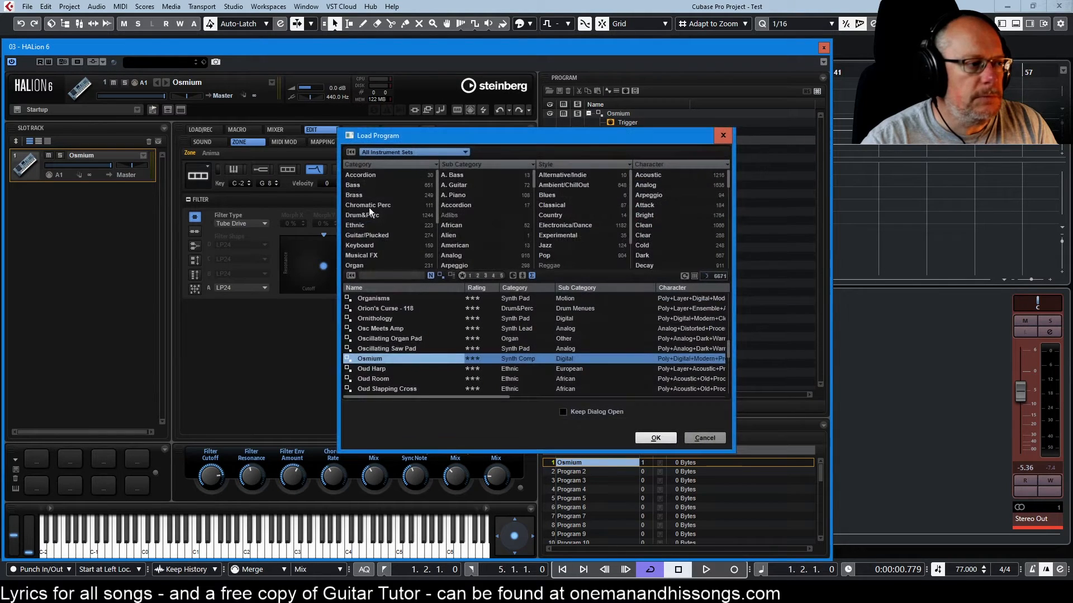
left_click(654, 438)
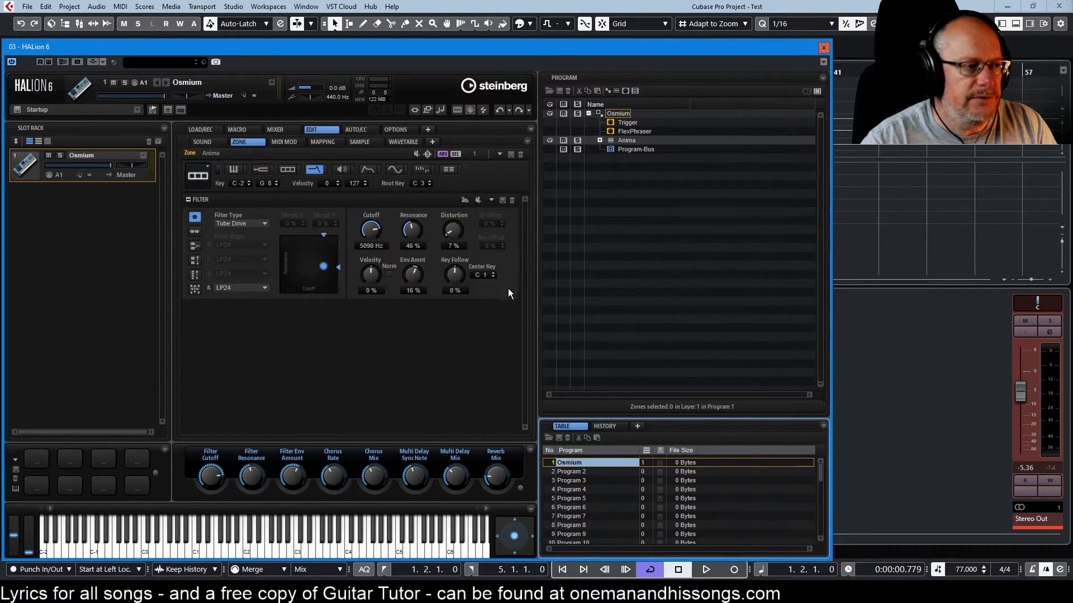
Expand the Anima layer and Anima-Bus to list the bus effects
left_click(600, 141)
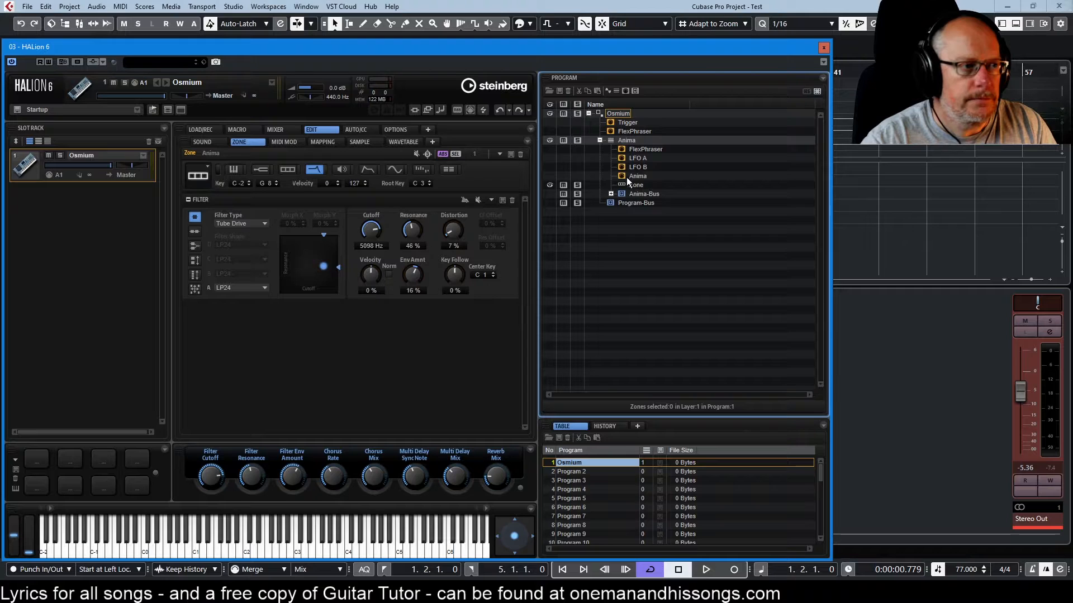
left_click(610, 193)
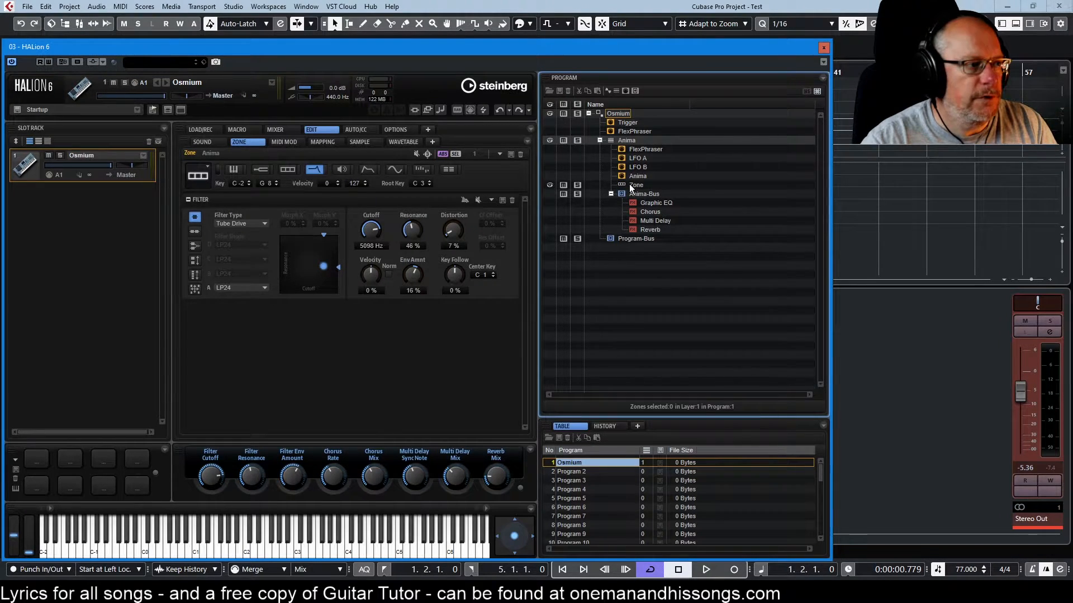
Show the zone's modulation matrix with its CC 110 and mod wheel routings
left_click(448, 169)
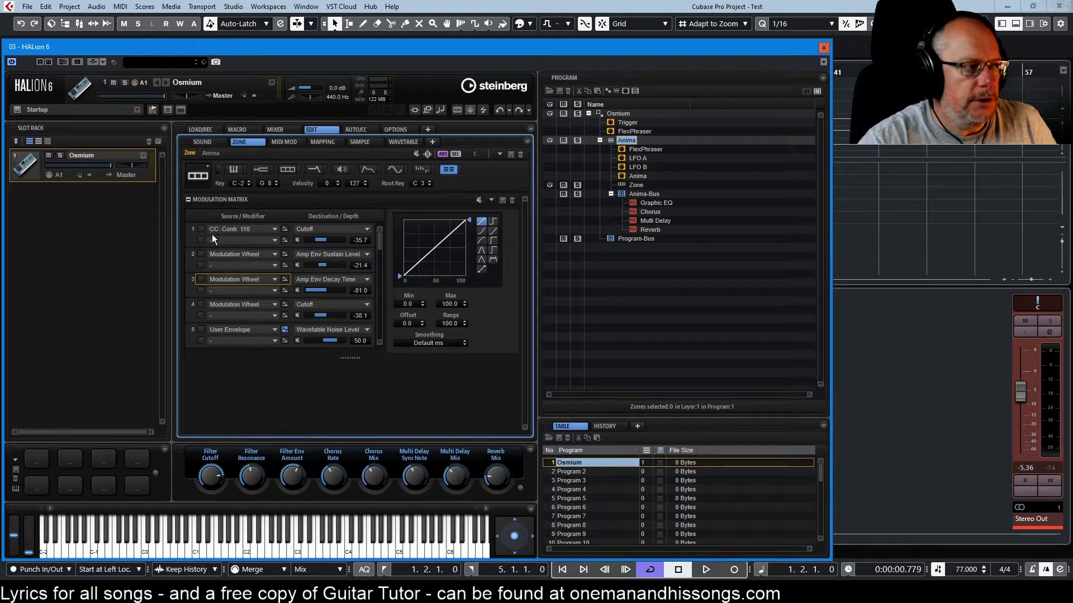
mouse_move(236, 232)
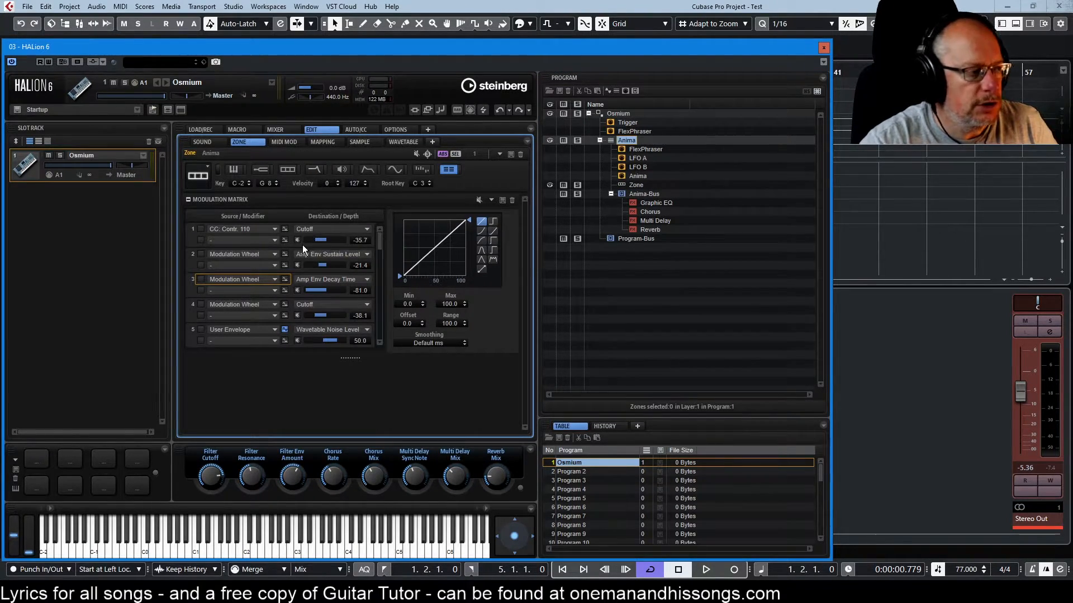
mouse_move(286, 250)
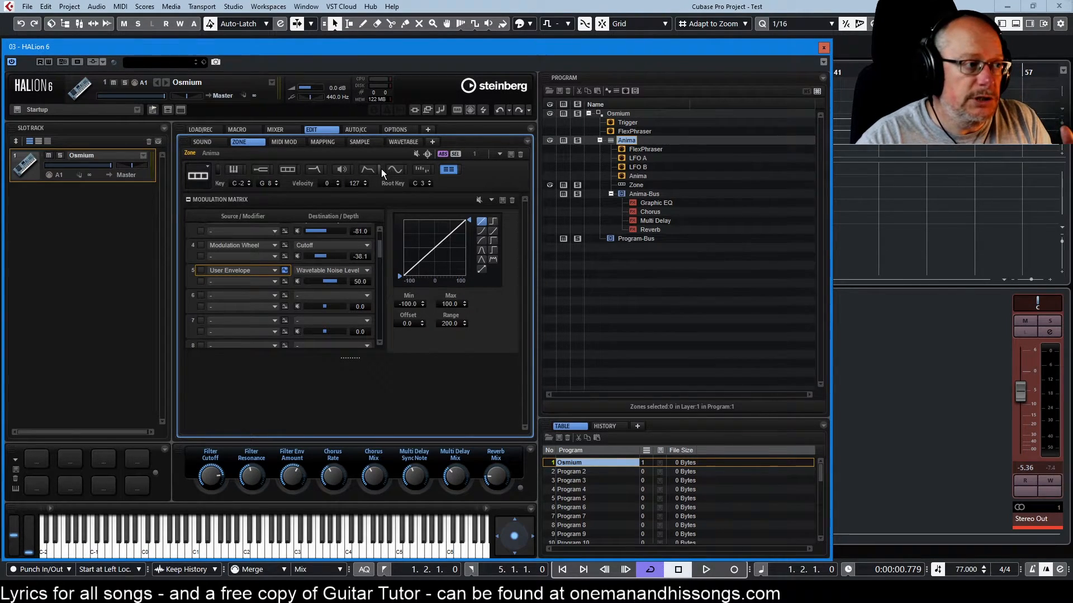
View the user envelope shape, then return to its noise level routing in the matrix
left_click(368, 170)
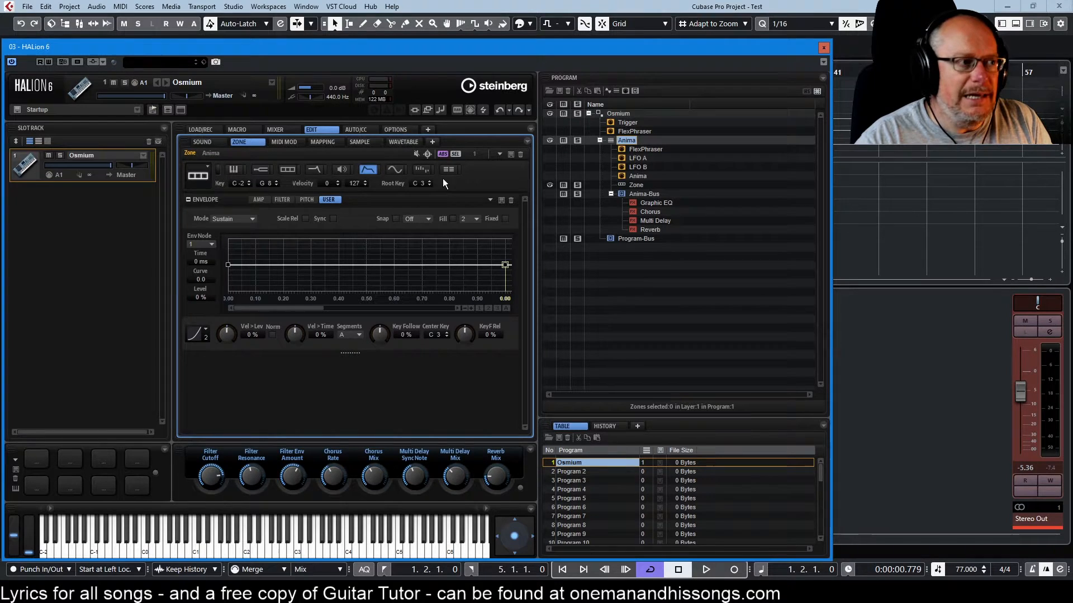
left_click(449, 169)
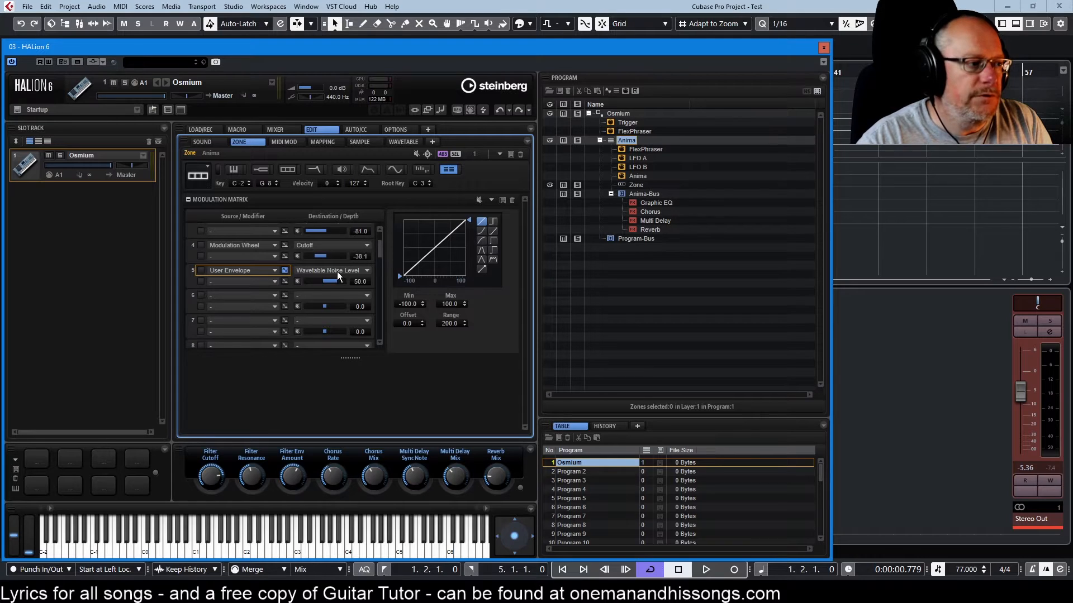
mouse_move(335, 274)
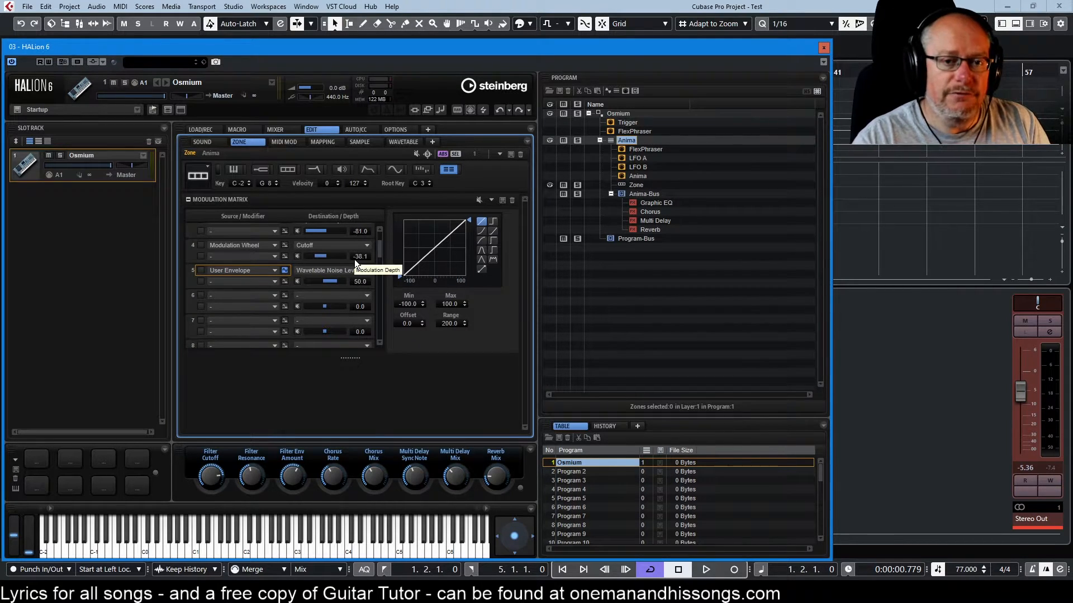
mouse_move(470, 218)
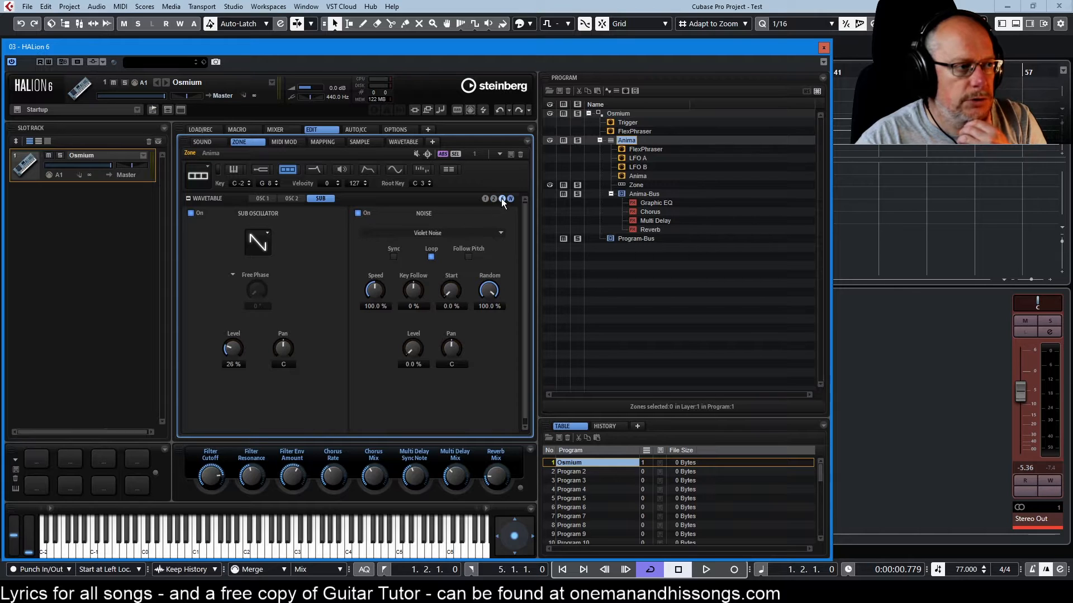
left_click(448, 169)
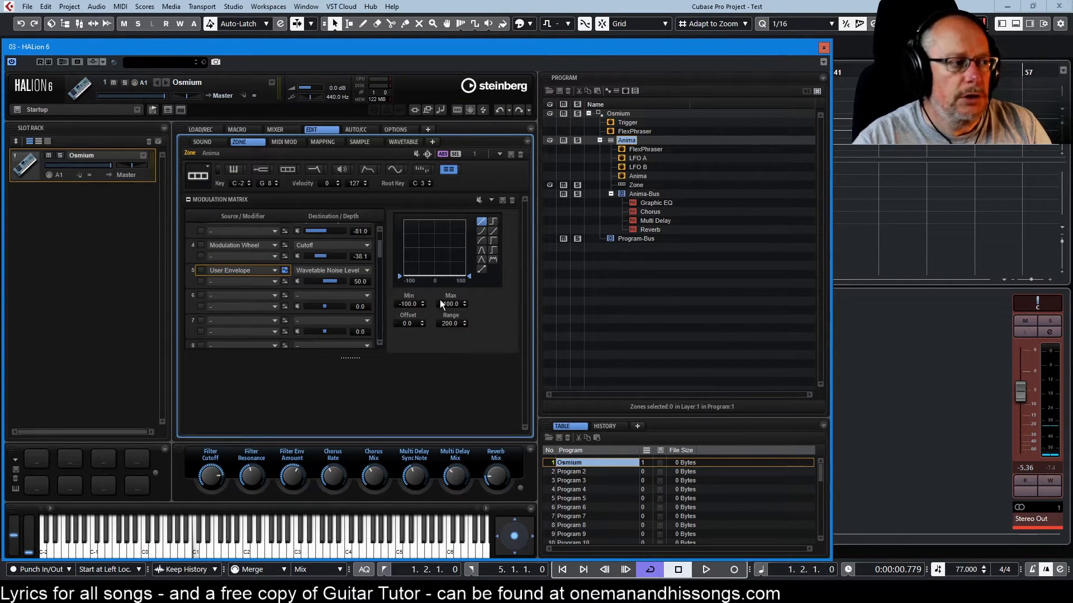
Check the wavetable noise settings, then return to the user envelope's noise level routing
left_click(287, 169)
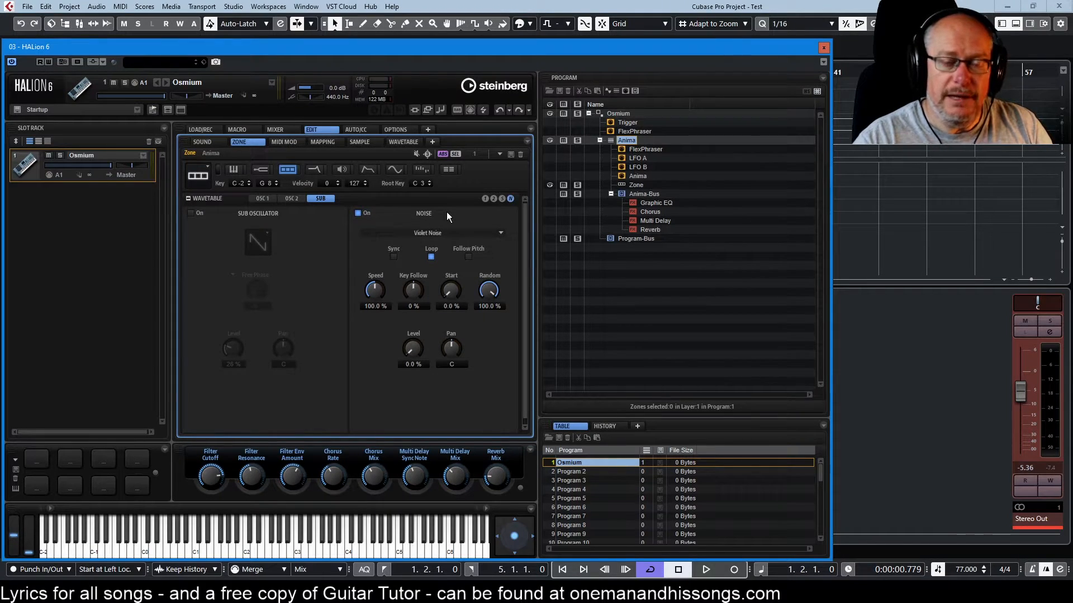
mouse_move(465, 220)
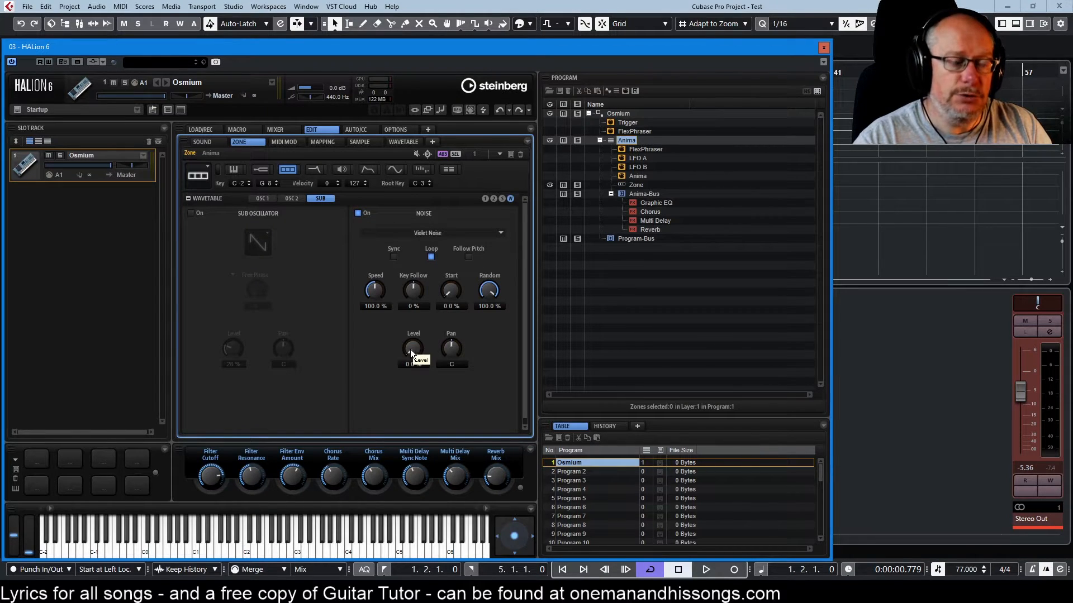
left_click(446, 169)
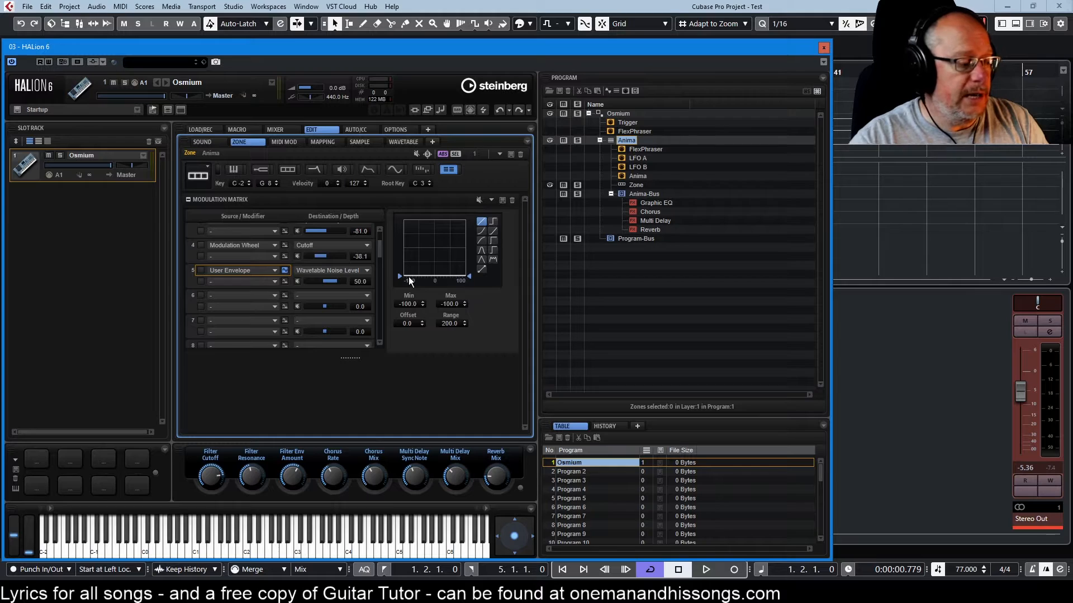
mouse_move(484, 295)
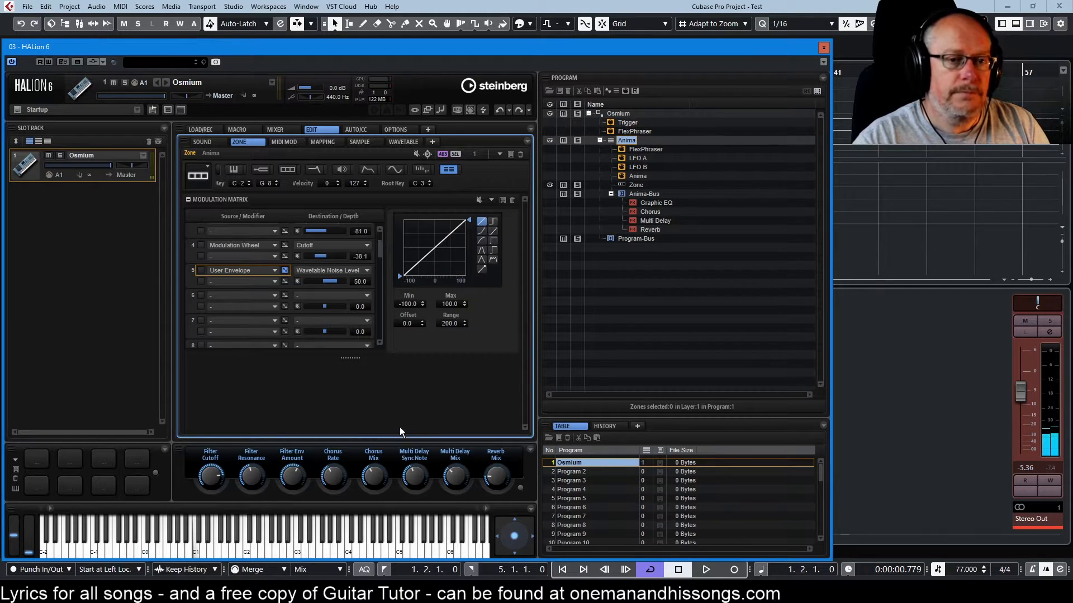
mouse_move(396, 425)
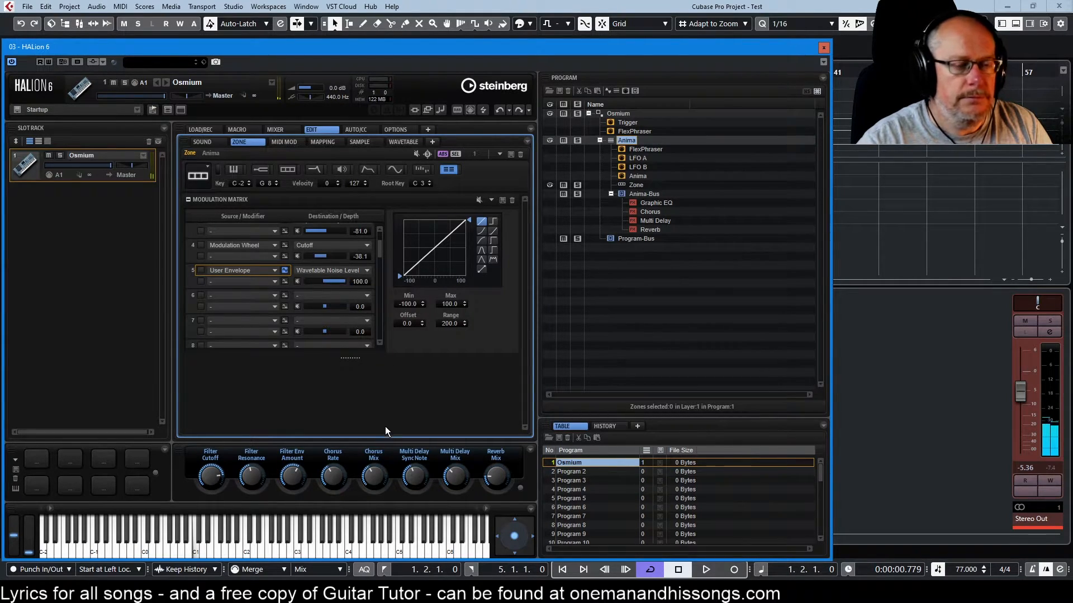
mouse_move(470, 419)
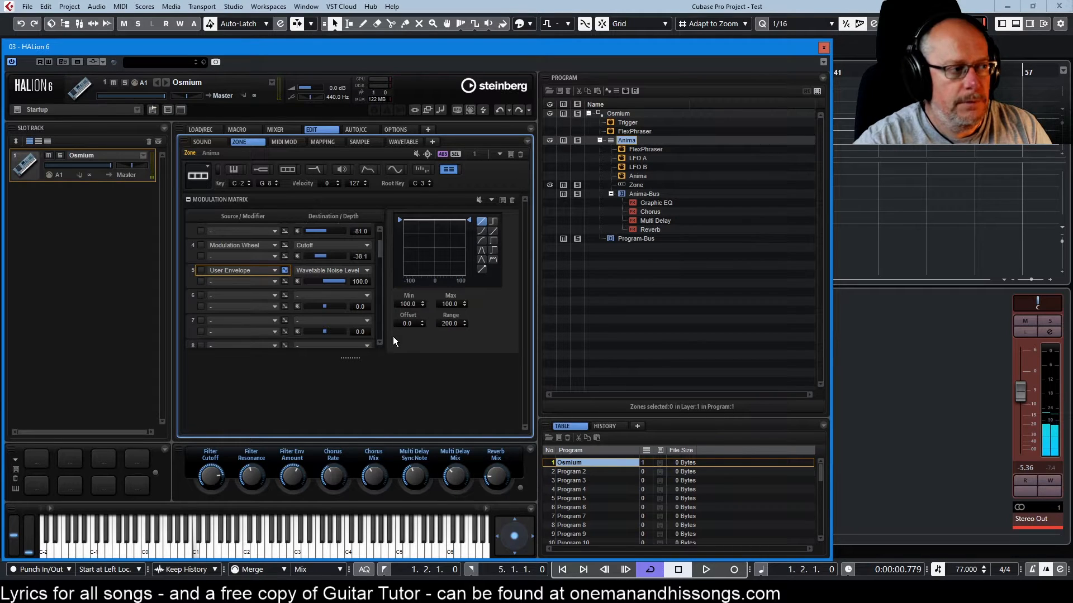
mouse_move(352, 306)
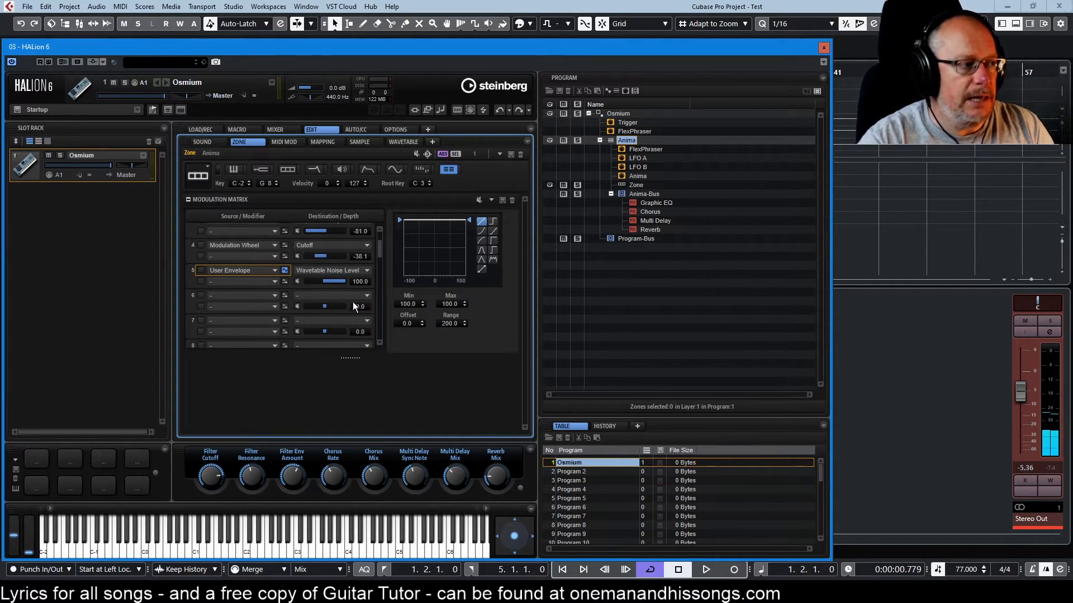
mouse_move(297, 281)
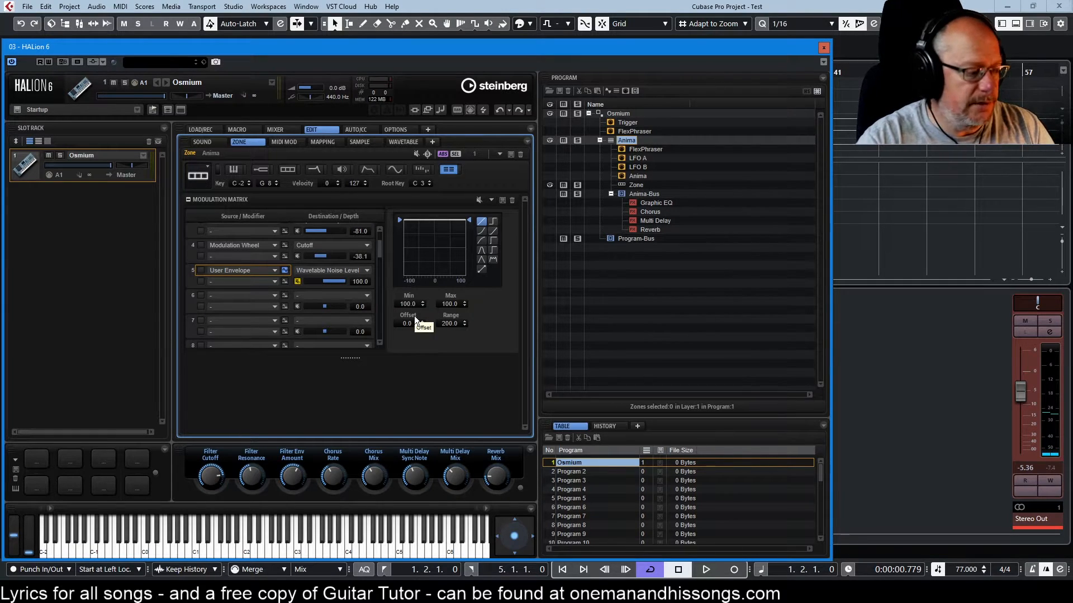
mouse_move(287, 177)
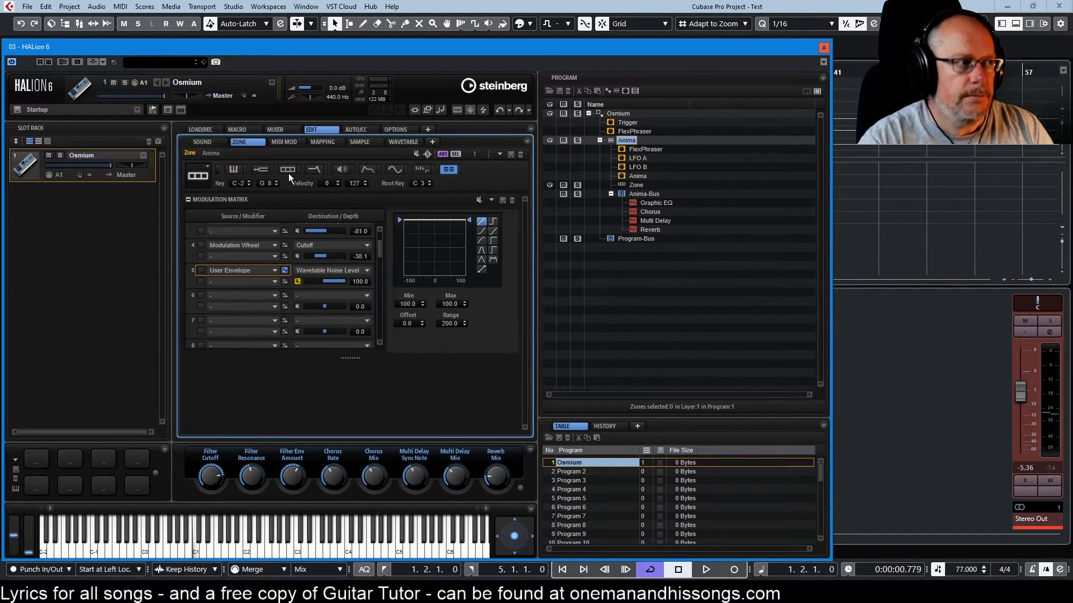
left_click(287, 169)
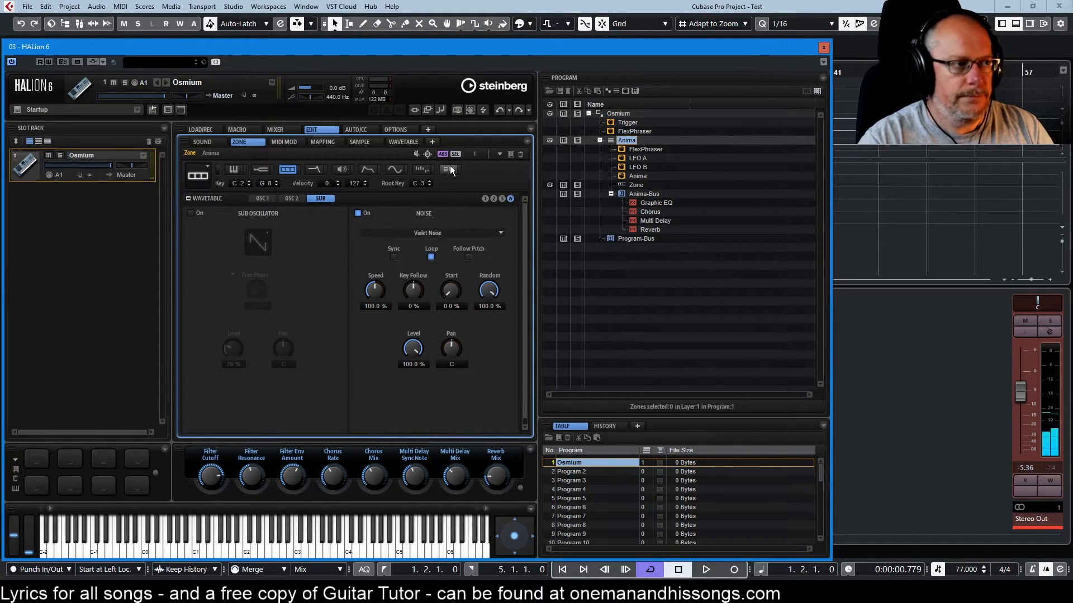
left_click(448, 170)
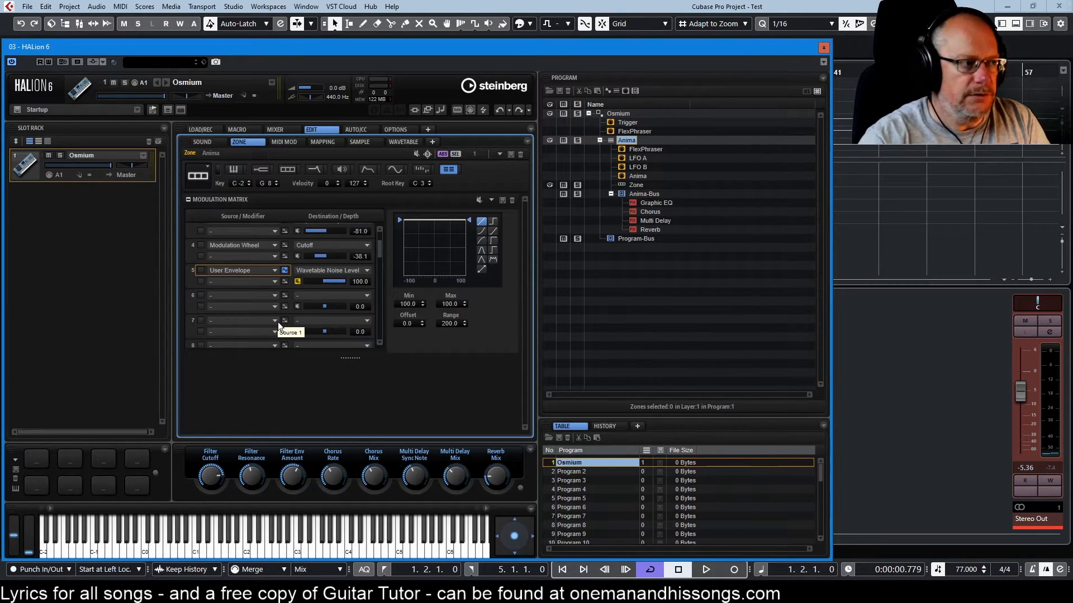
right_click(569, 462)
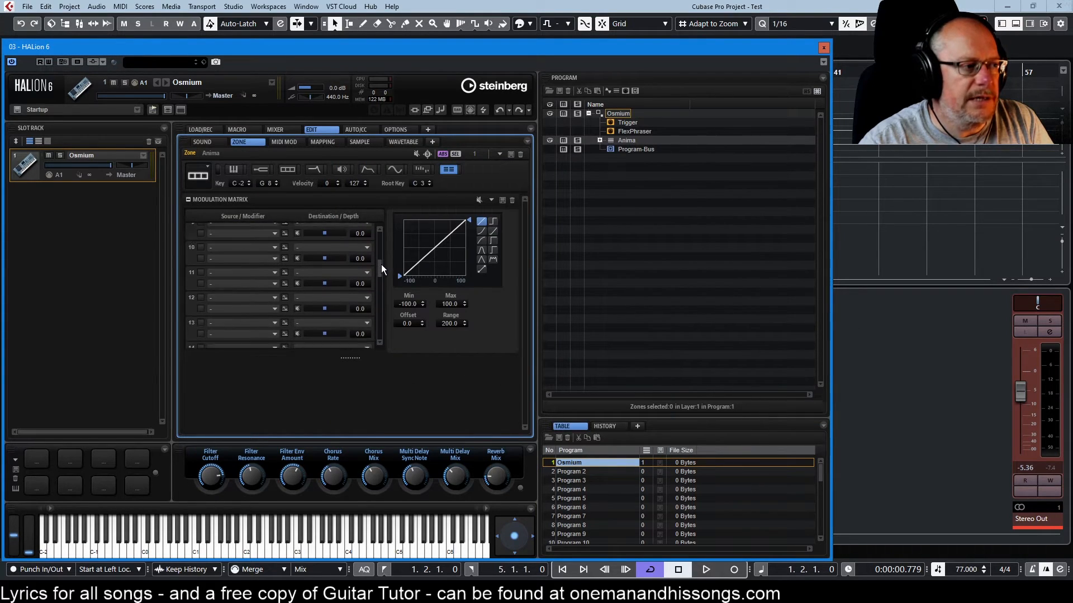
scroll("down", 3)
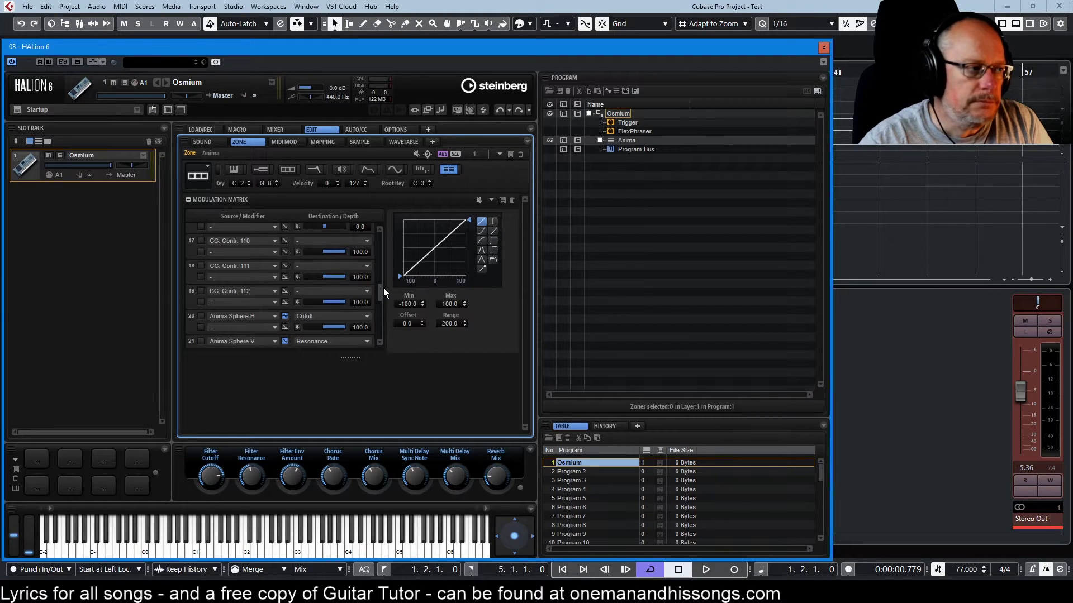
scroll("down", 3)
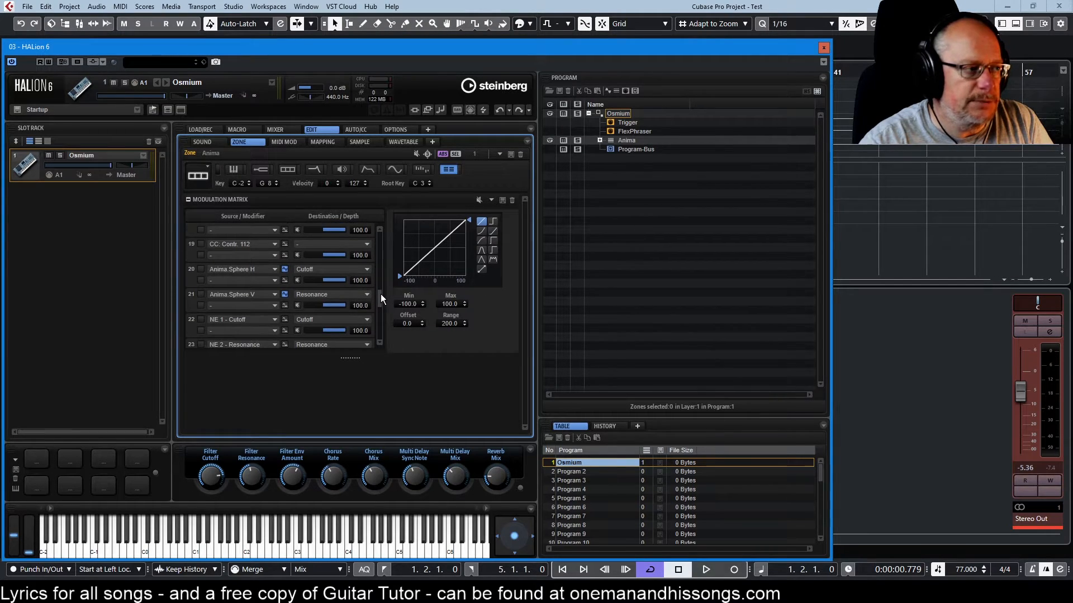
scroll("down", 3)
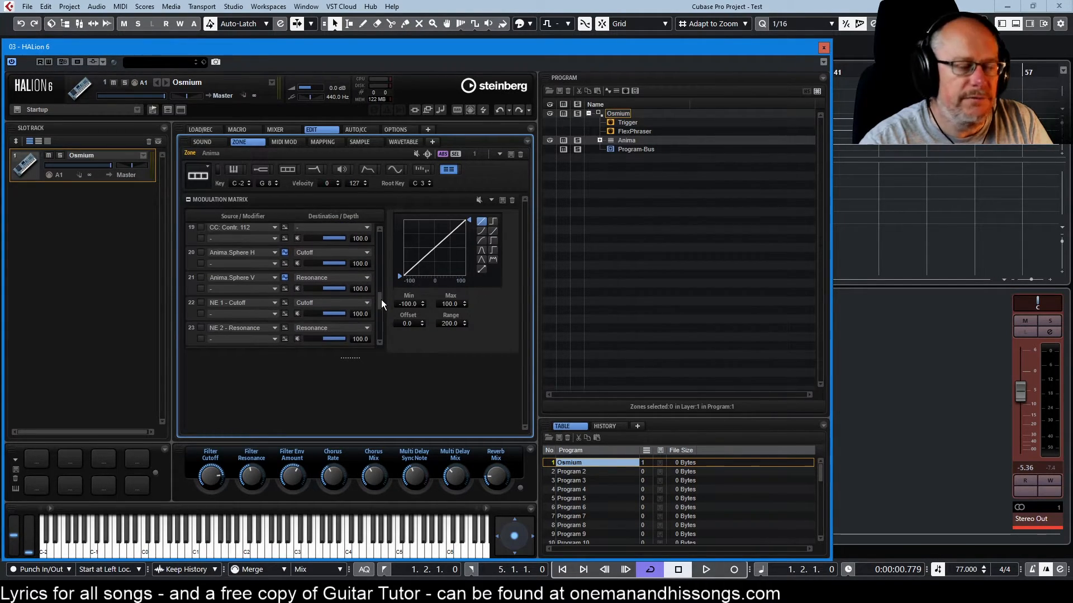
scroll("down", 3)
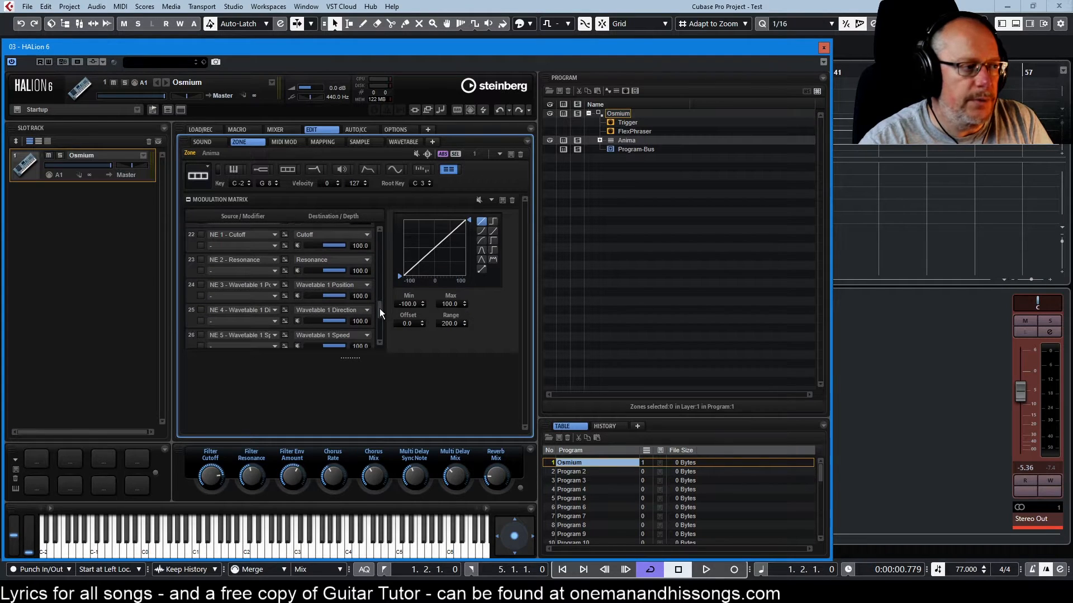
scroll("down", 3)
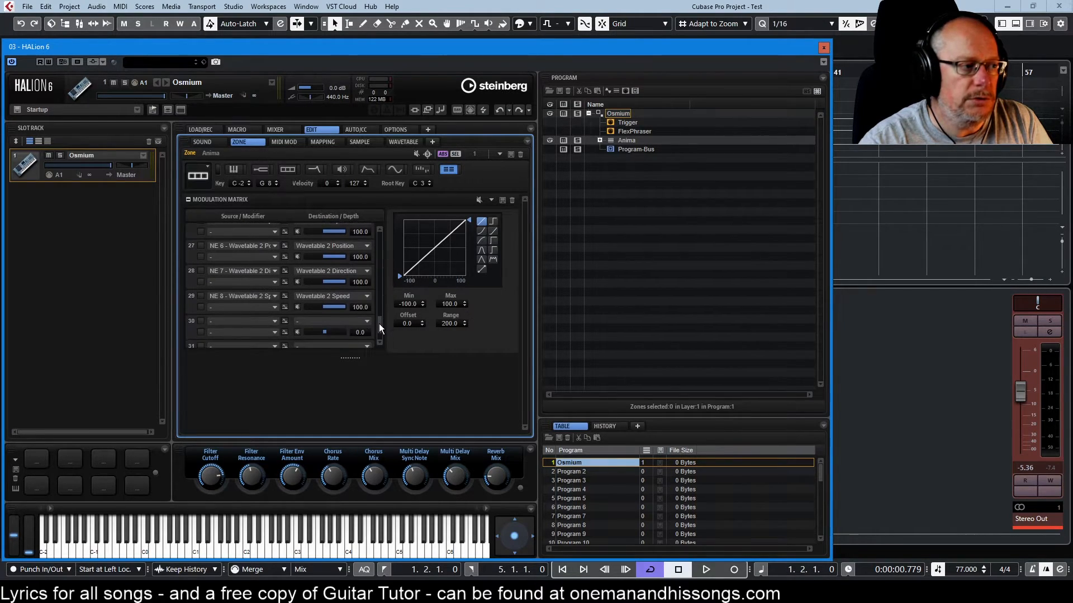
scroll("up", 3)
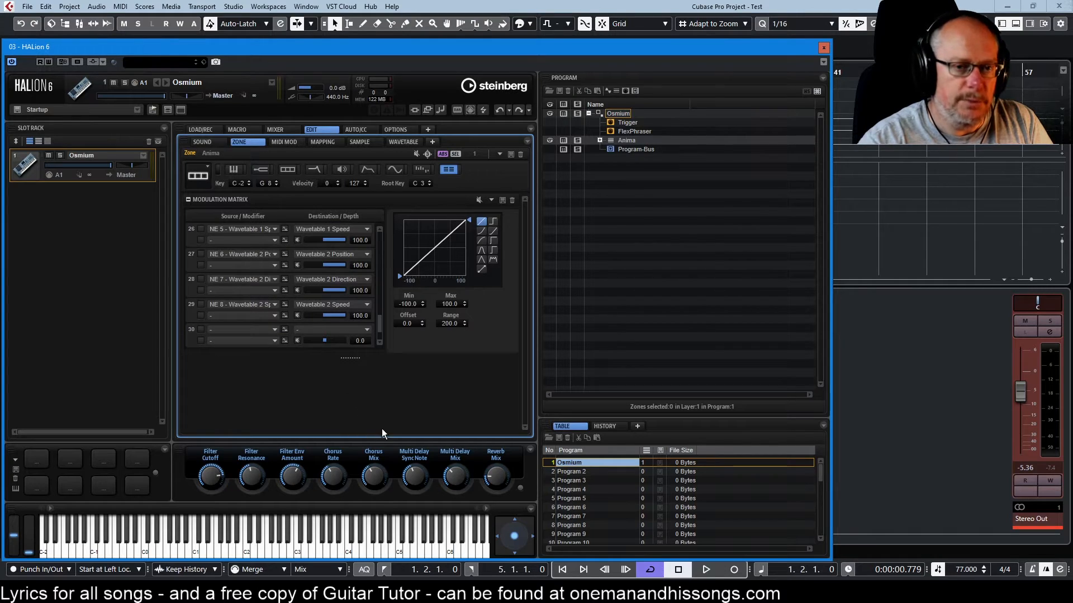
mouse_move(409, 416)
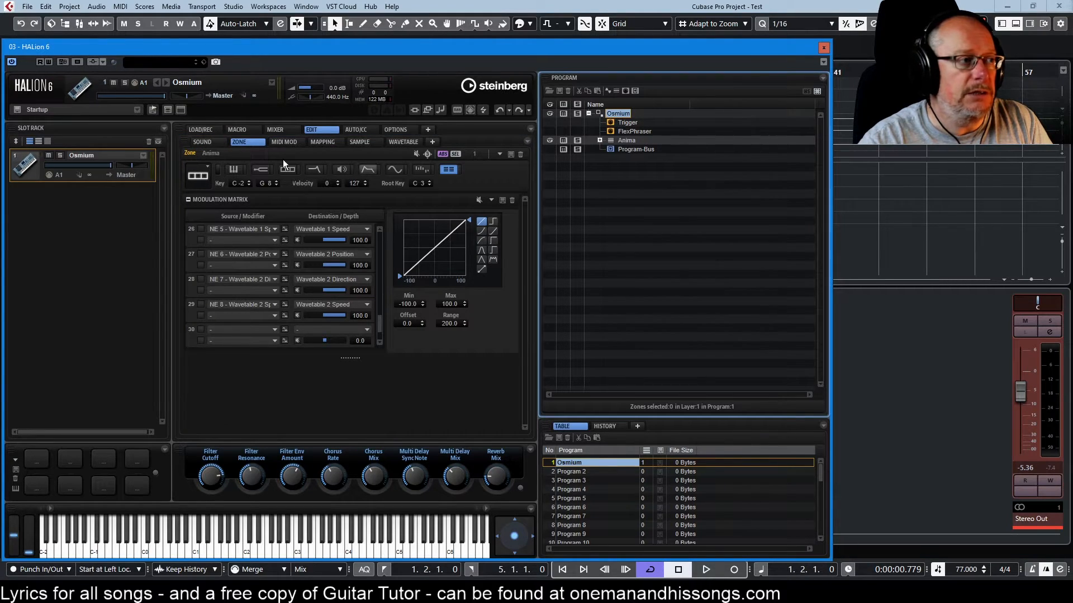
Check that note expression 7 drives Zone Wavetable OSC2 Direction, then return to the macro page
left_click(208, 142)
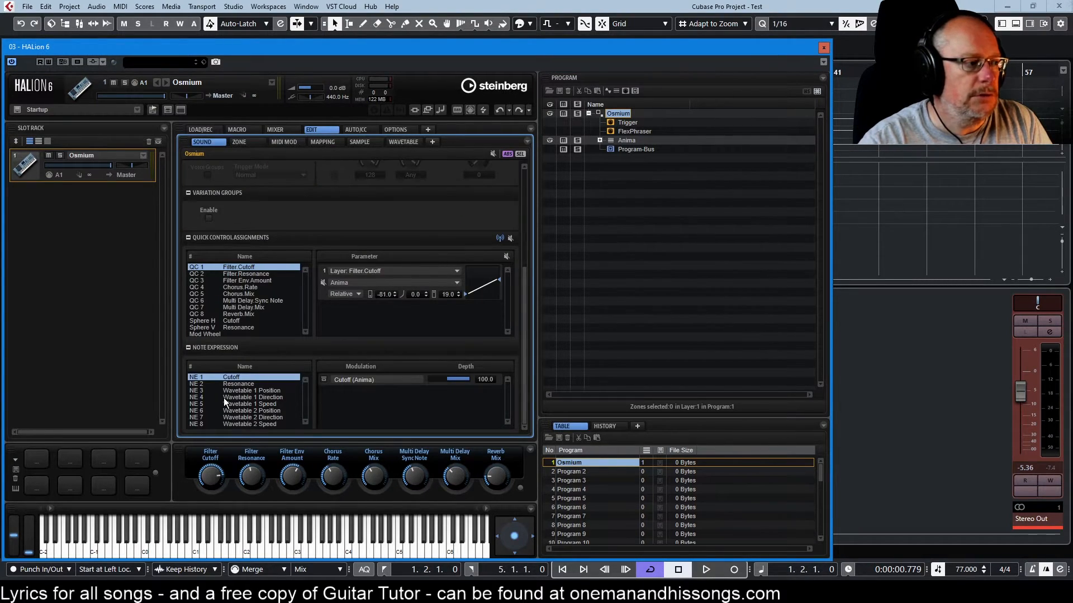
left_click(242, 417)
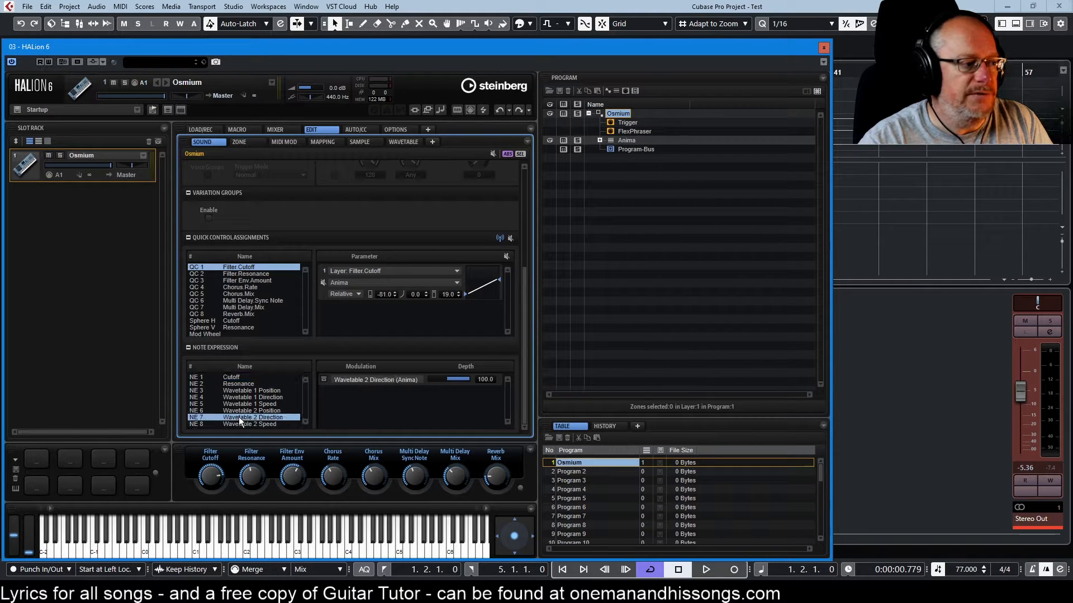
mouse_move(402, 382)
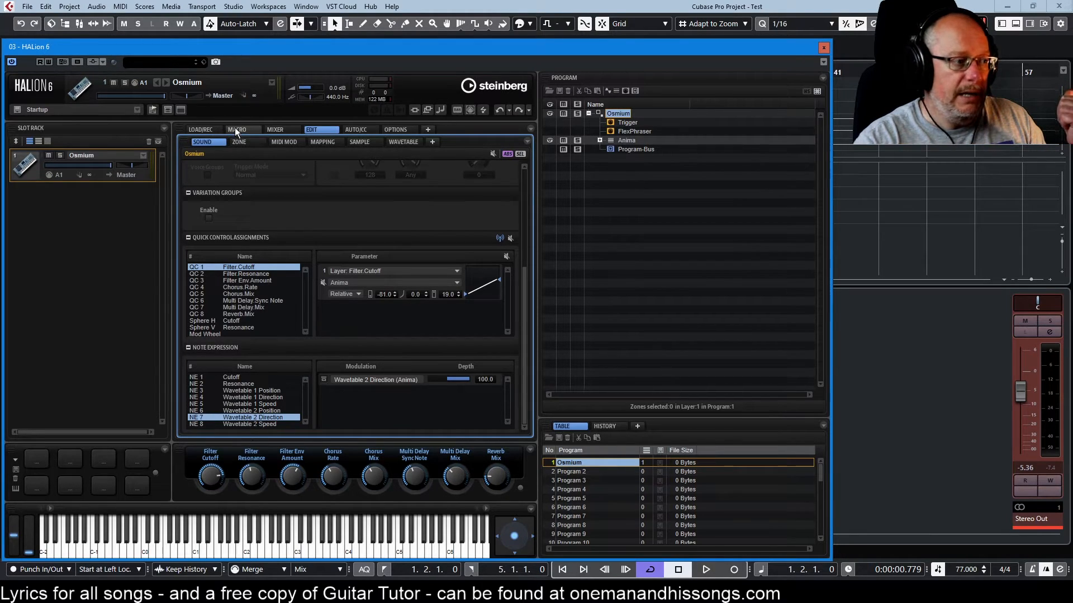
left_click(236, 129)
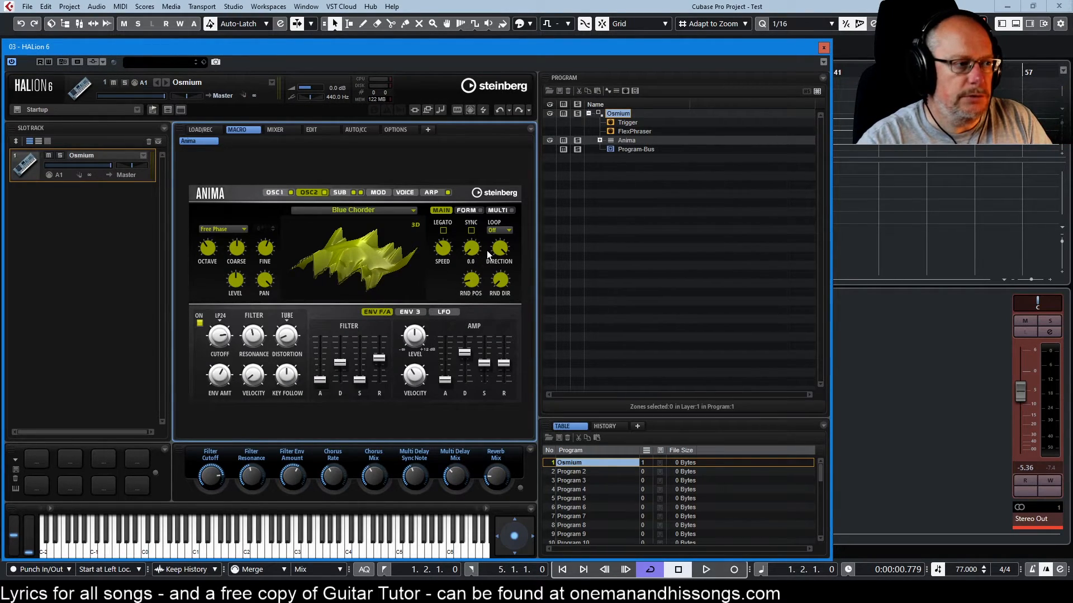
mouse_move(498, 248)
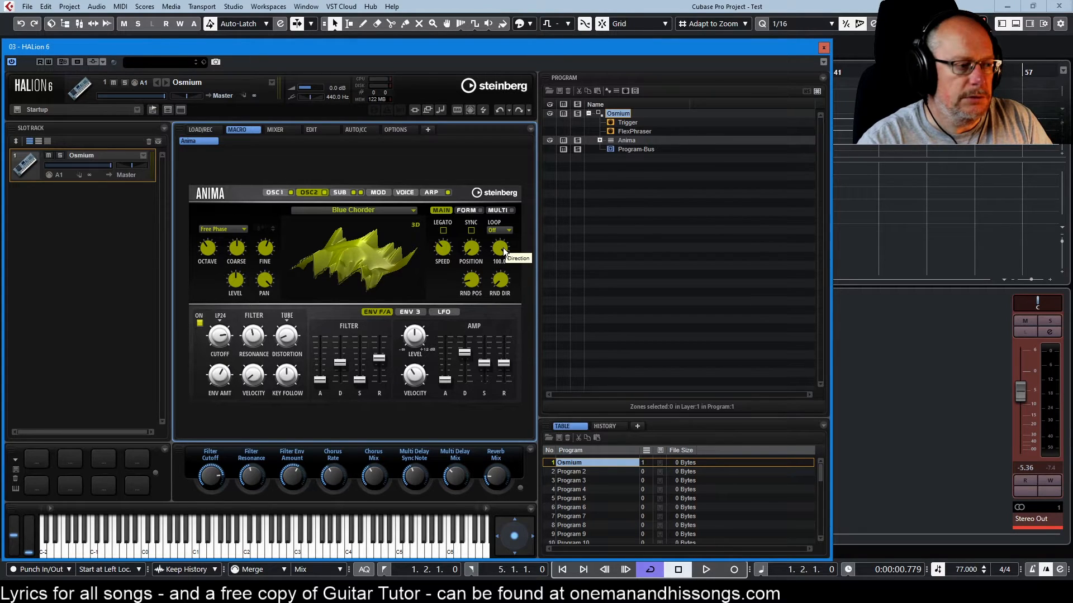
Review the zone's wavetable oscillator settings, then bring up the Anima bus Graphic EQ
left_click(312, 129)
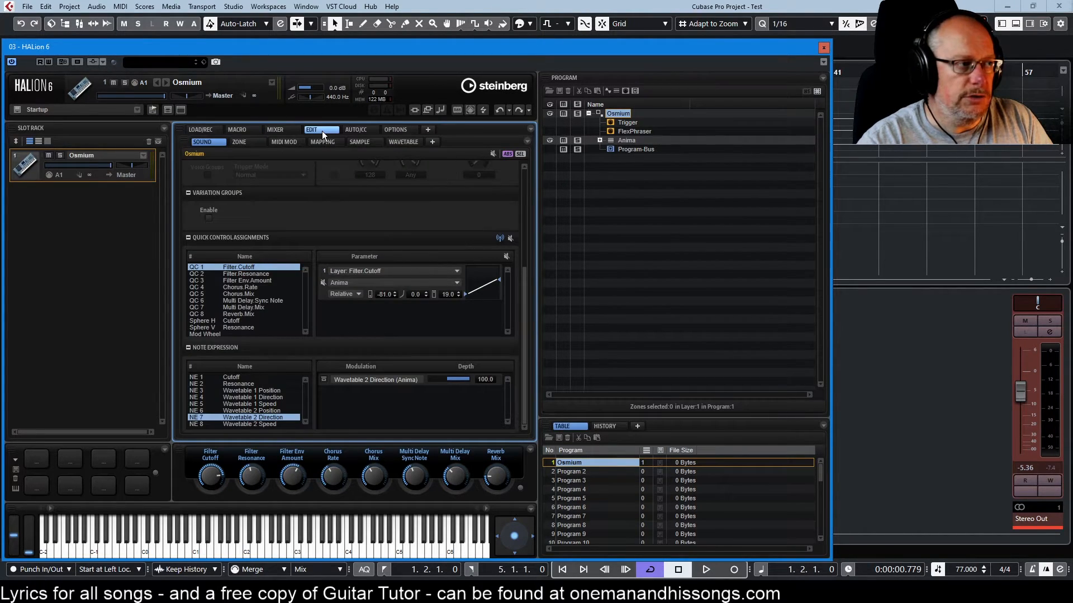
left_click(239, 142)
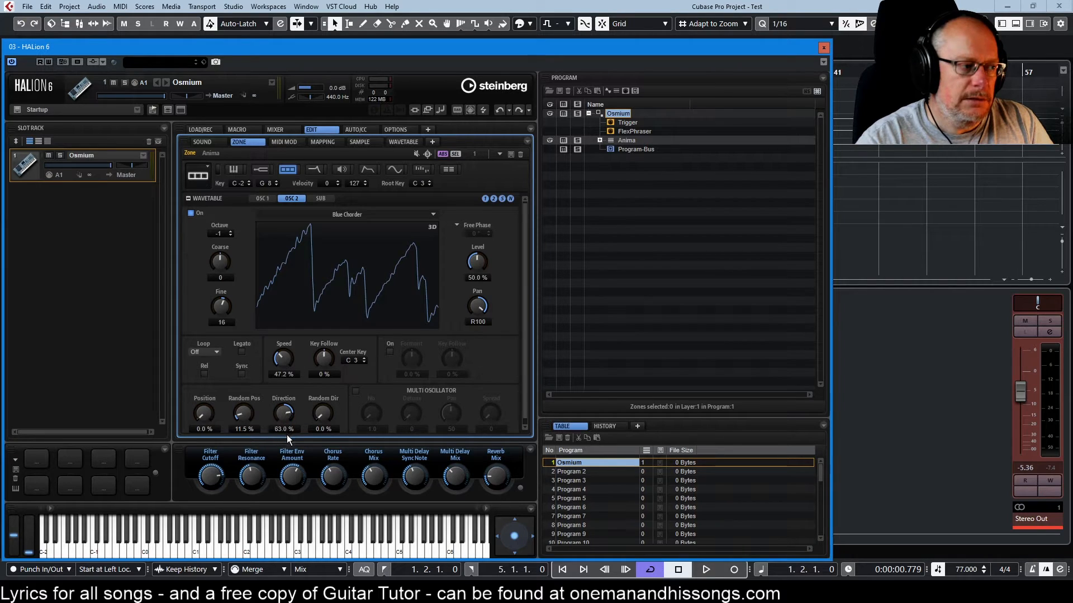
left_click(237, 129)
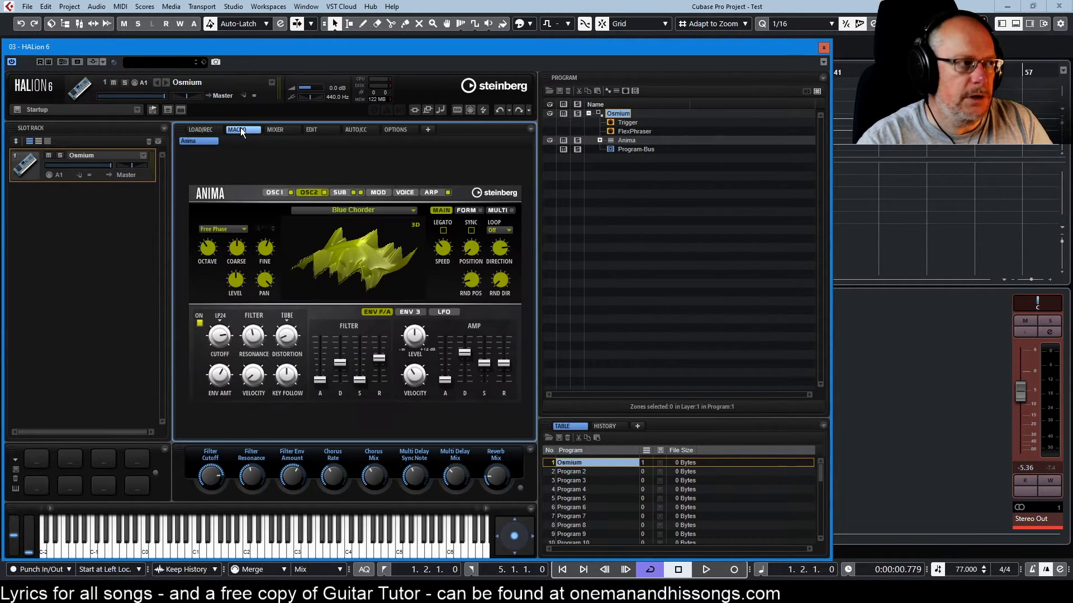
mouse_move(500, 248)
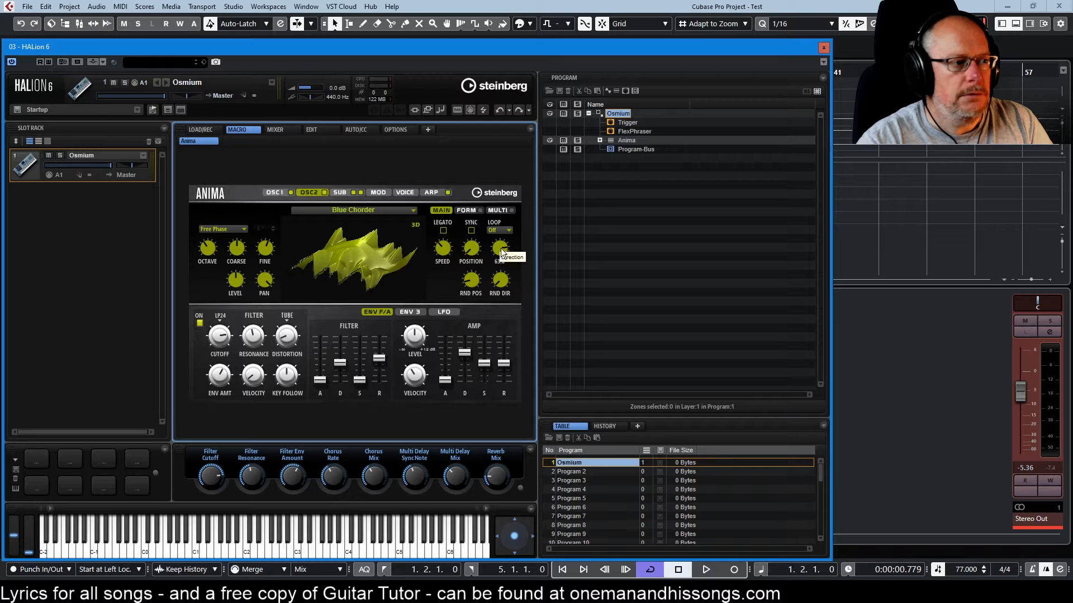
left_click(320, 130)
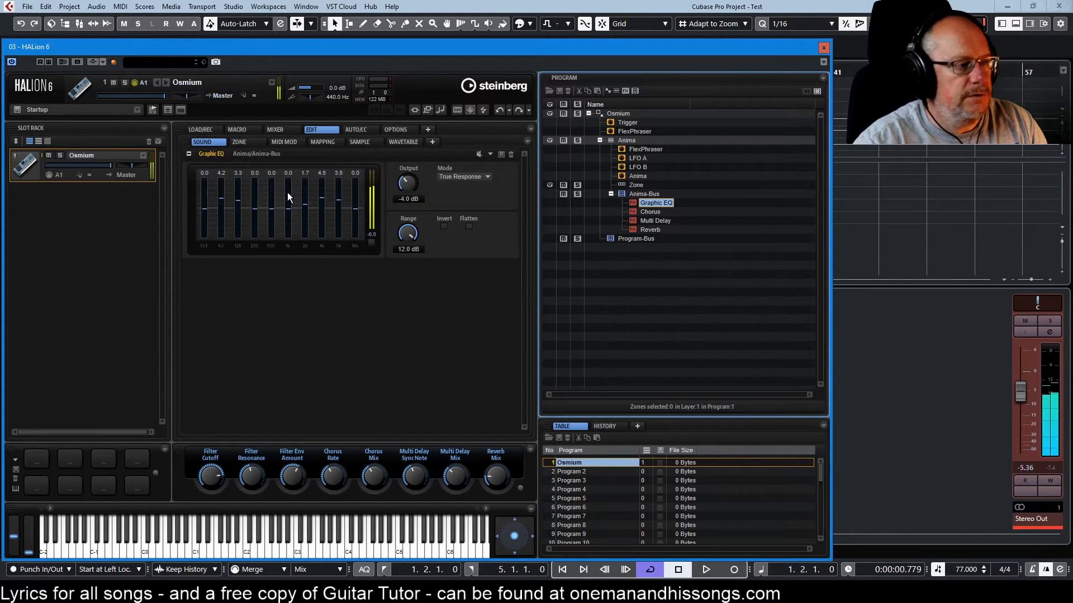
mouse_move(441, 267)
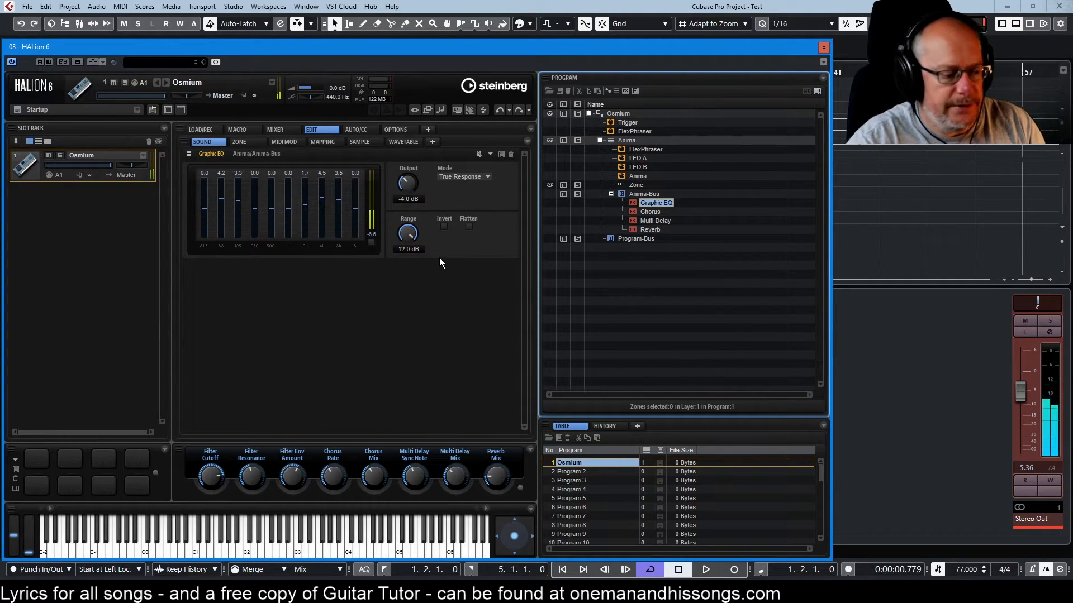
mouse_move(479, 157)
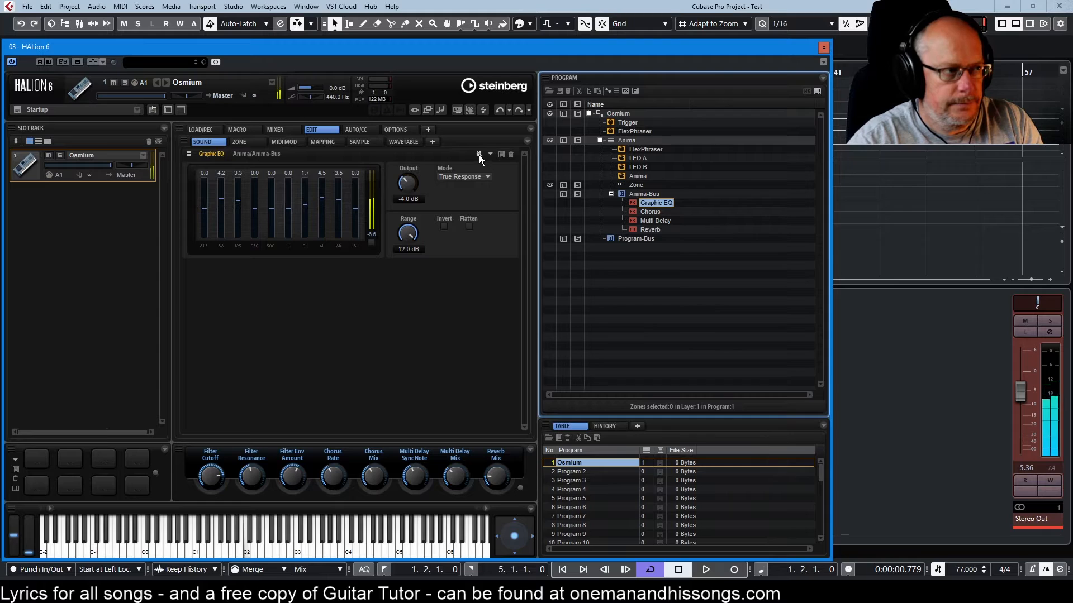
mouse_move(480, 155)
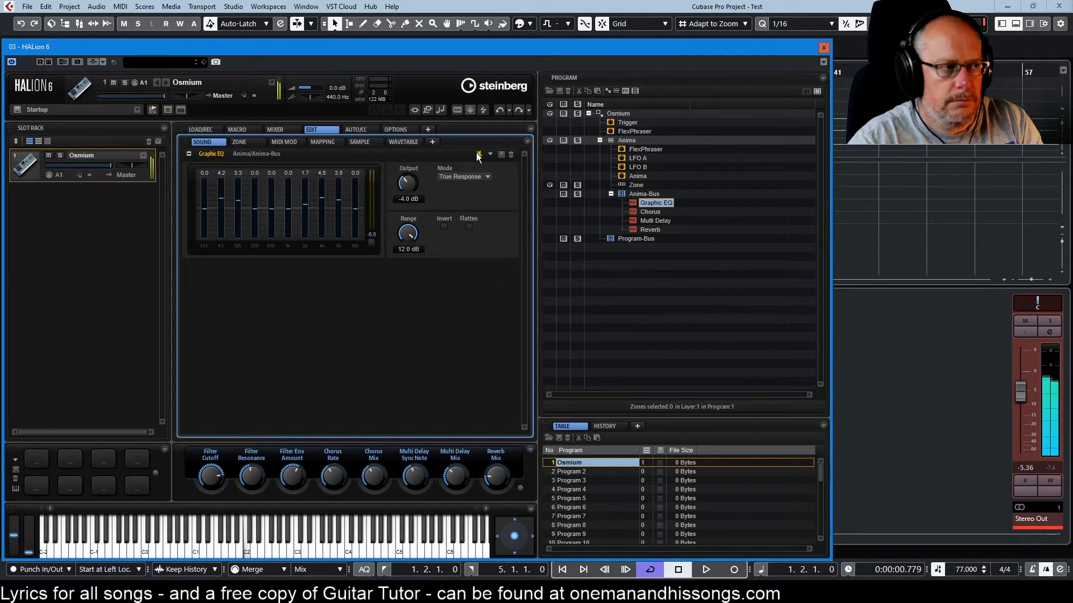
mouse_move(480, 154)
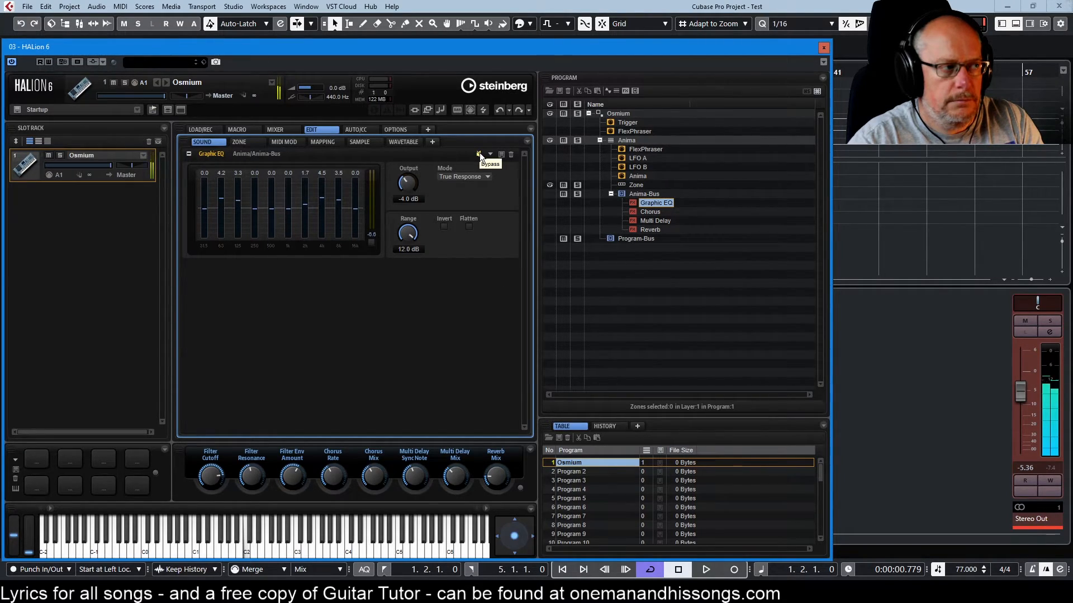
mouse_move(490, 285)
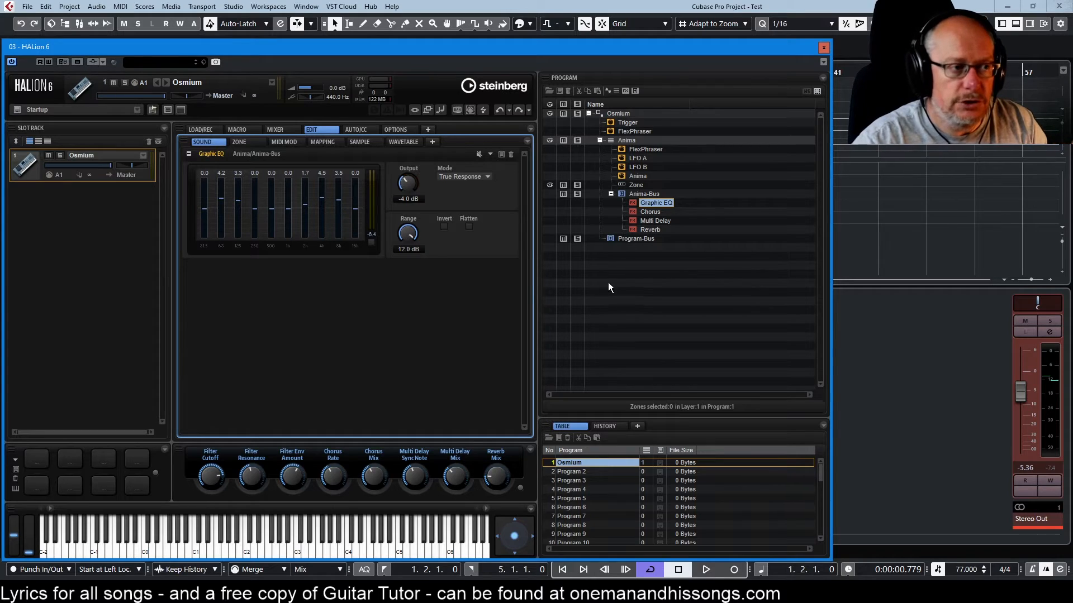
mouse_move(636, 258)
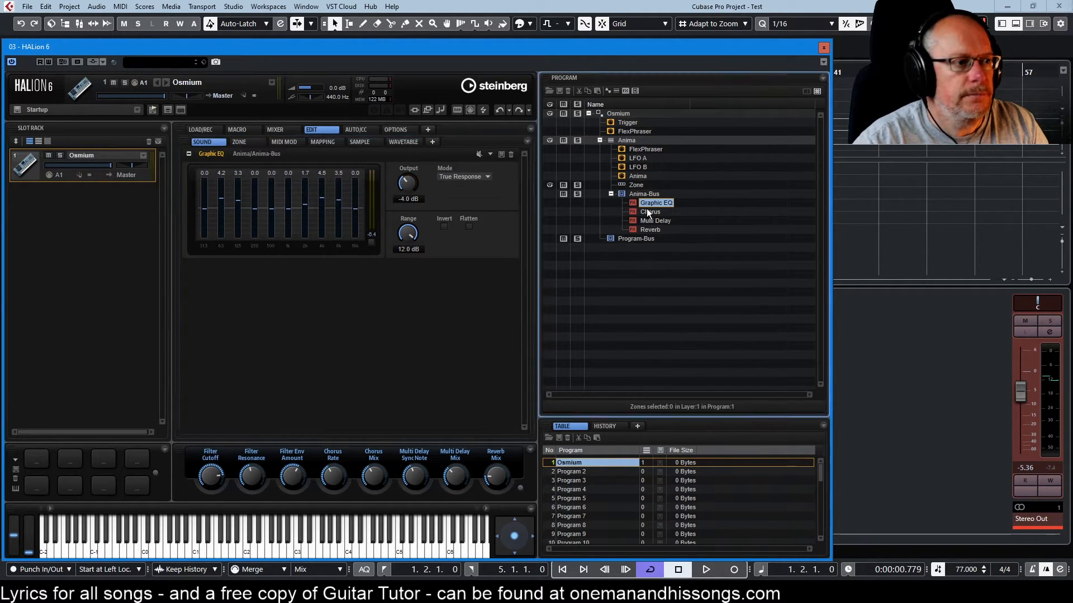
Set the Anima bus Chorus to depth 29%, mix 28% and rate 0.40 Hz
left_click(650, 211)
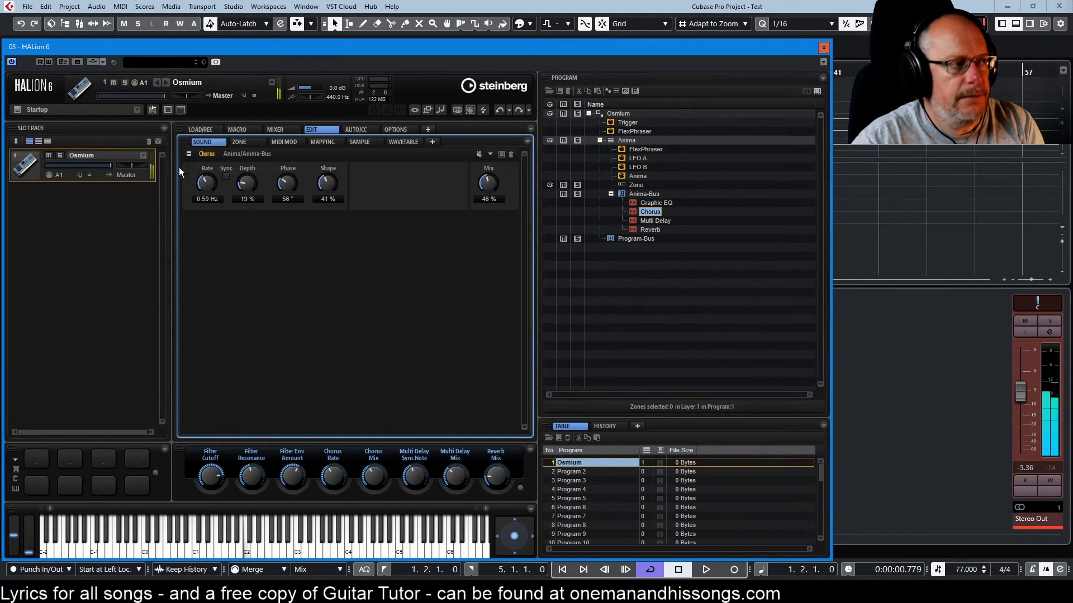
mouse_move(247, 182)
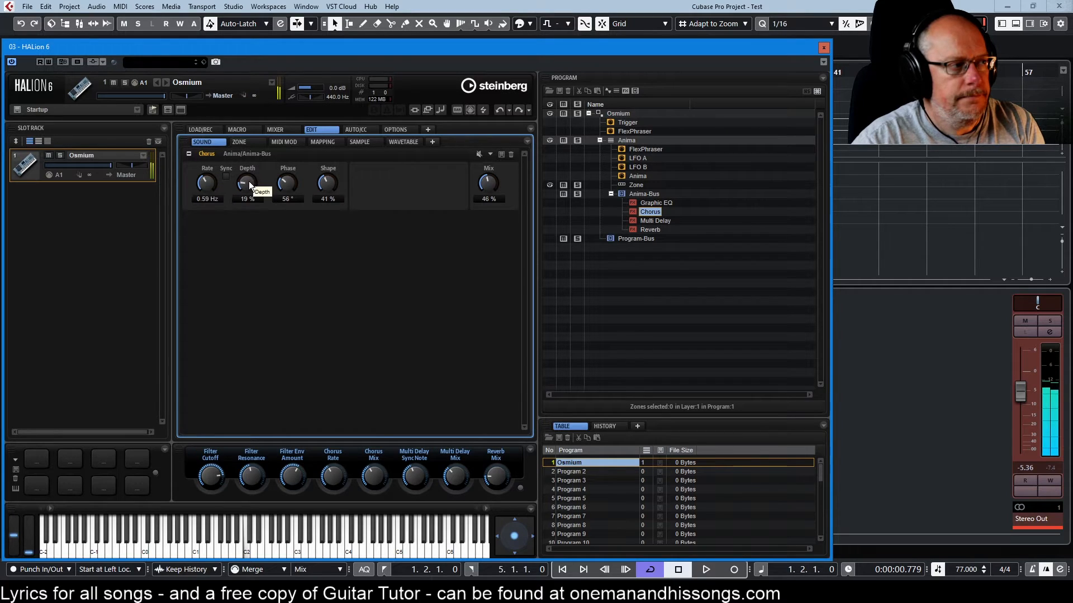
left_click_drag(247, 182, 247, 164)
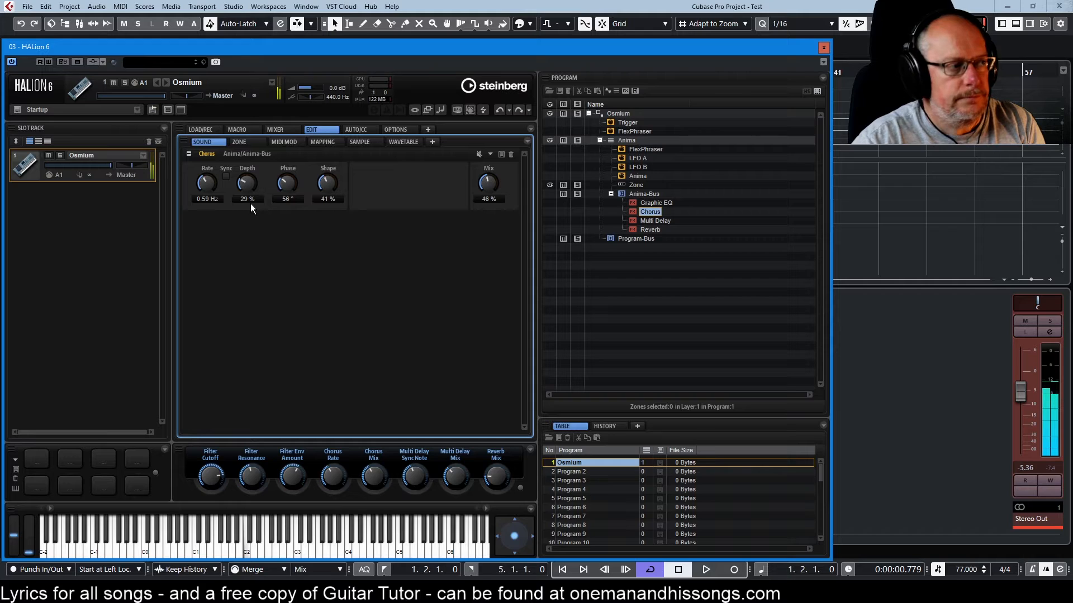
mouse_move(206, 182)
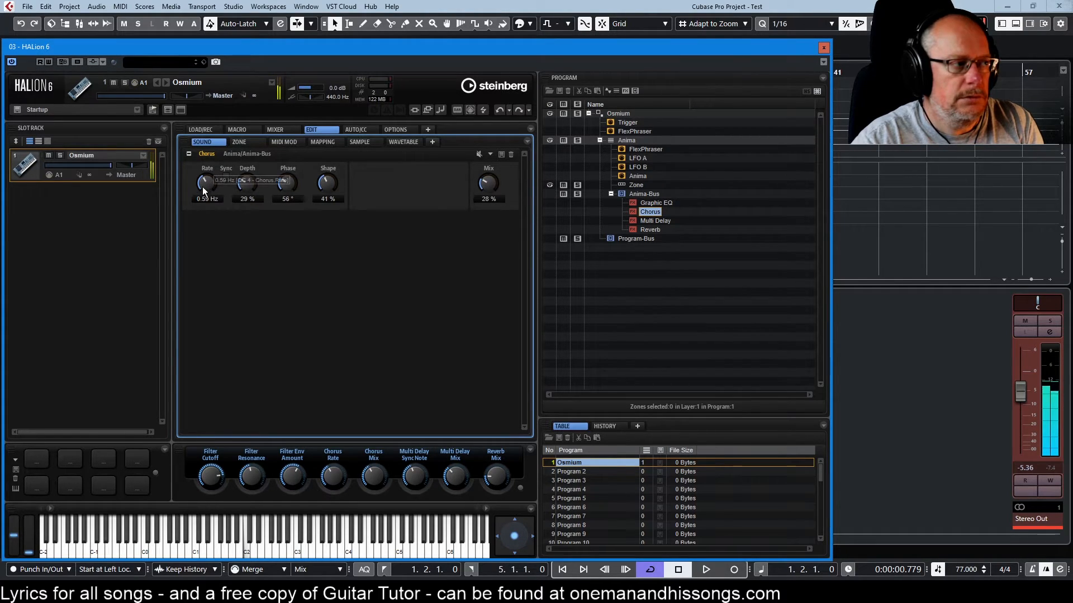
left_click_drag(207, 182, 207, 187)
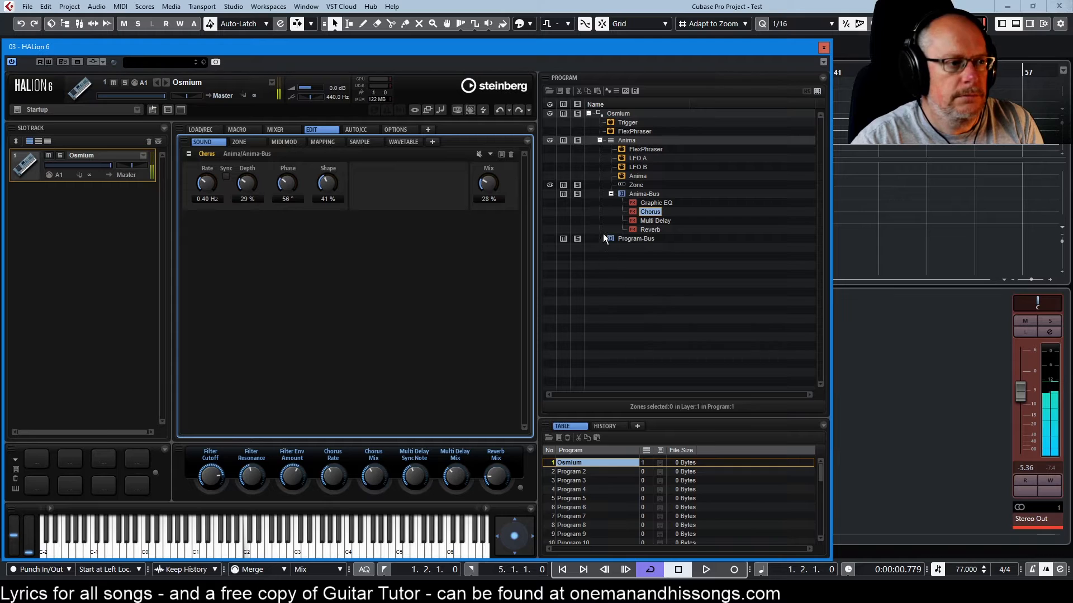
Audition the Multi Delay's L/R delay ratio, leaving it at Lx 0.95
left_click(653, 220)
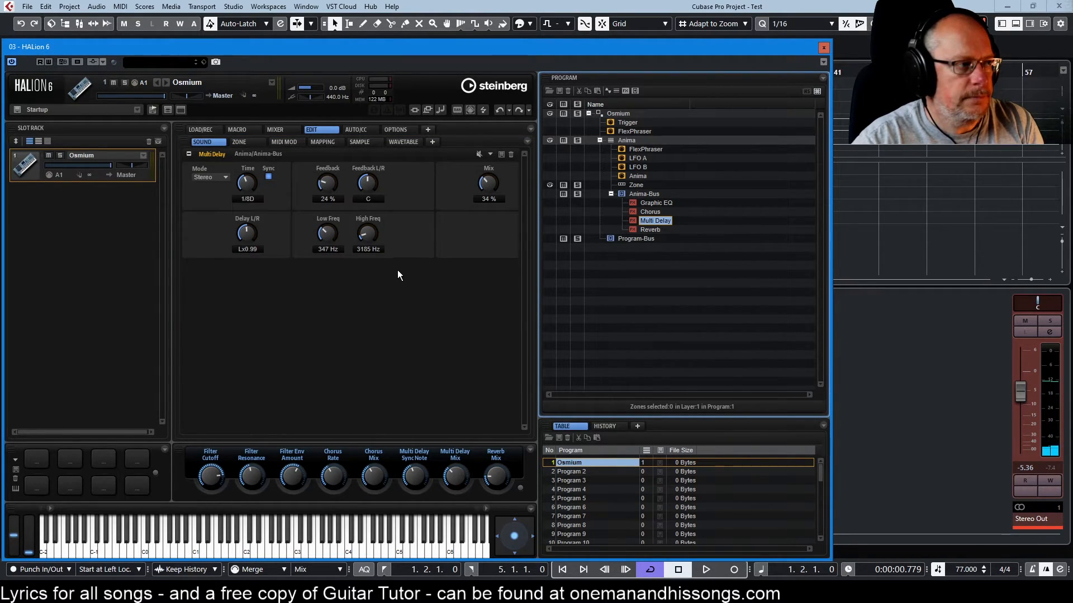
mouse_move(257, 276)
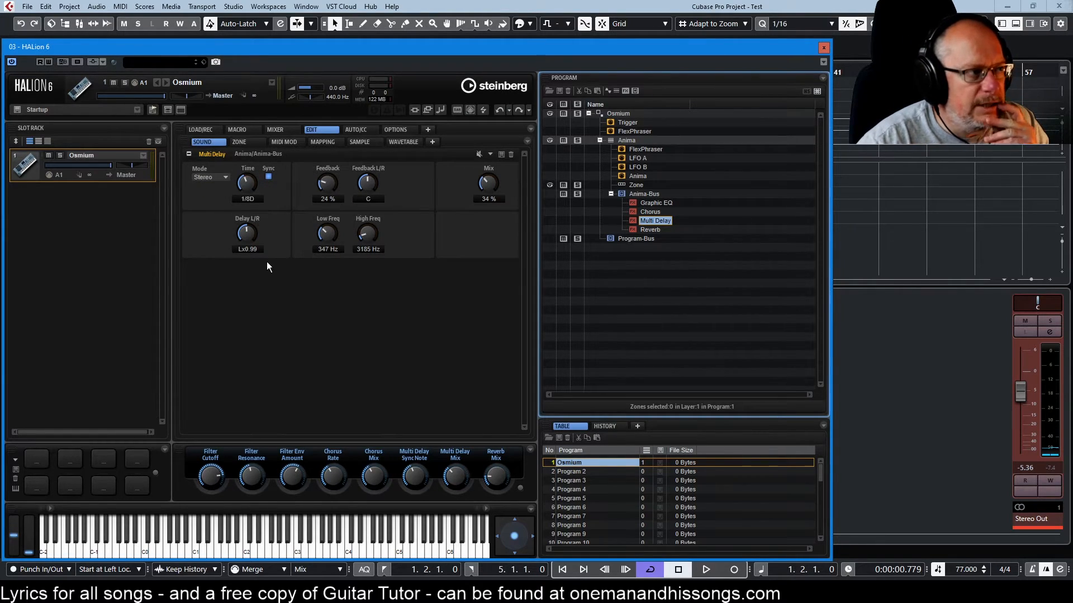
mouse_move(247, 233)
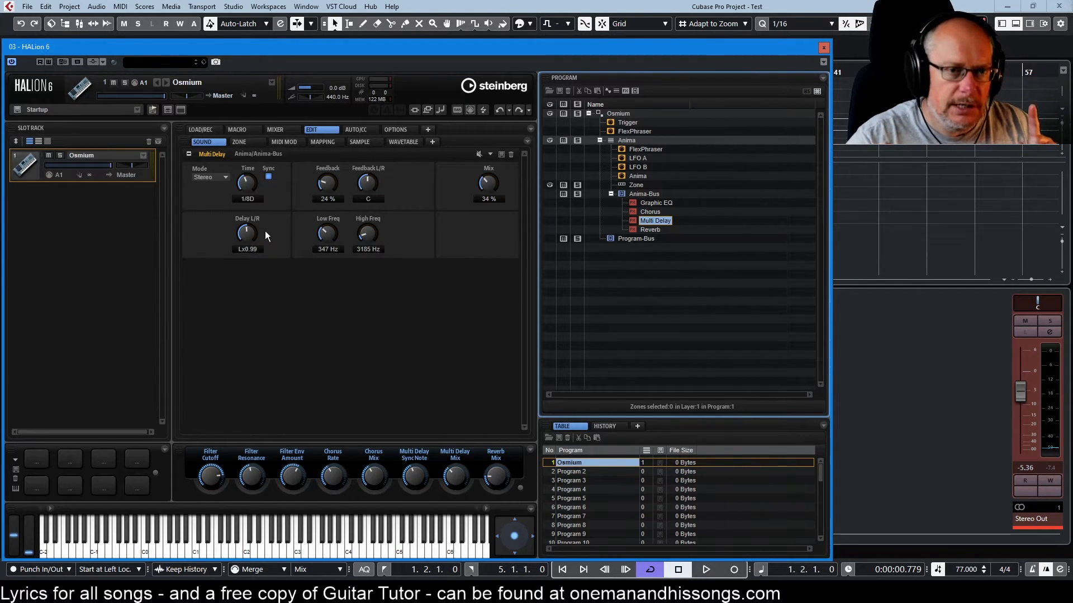
mouse_move(280, 244)
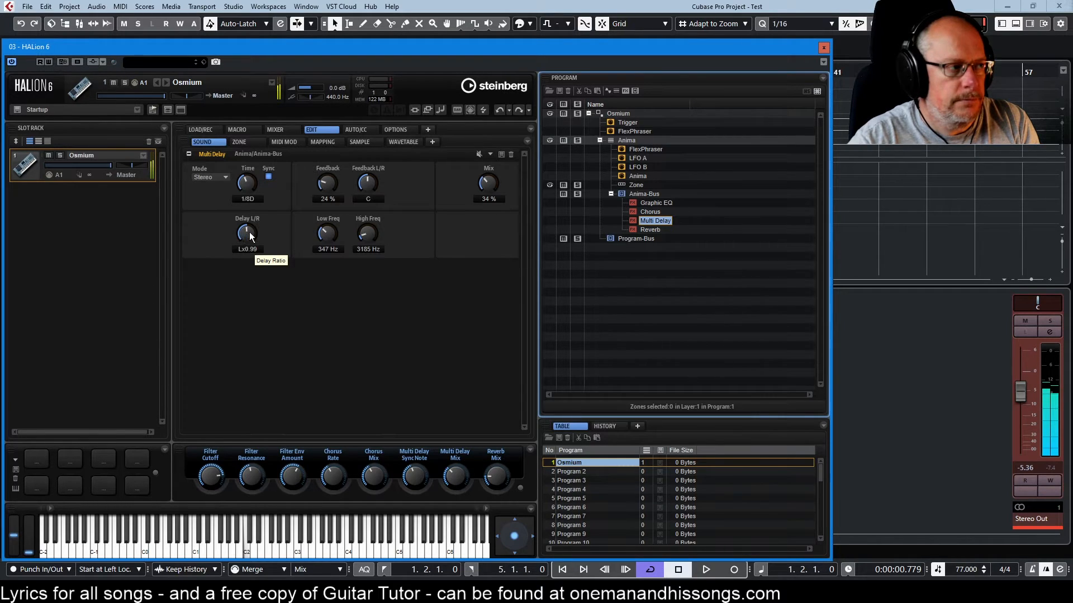
left_click_drag(247, 233, 274, 230)
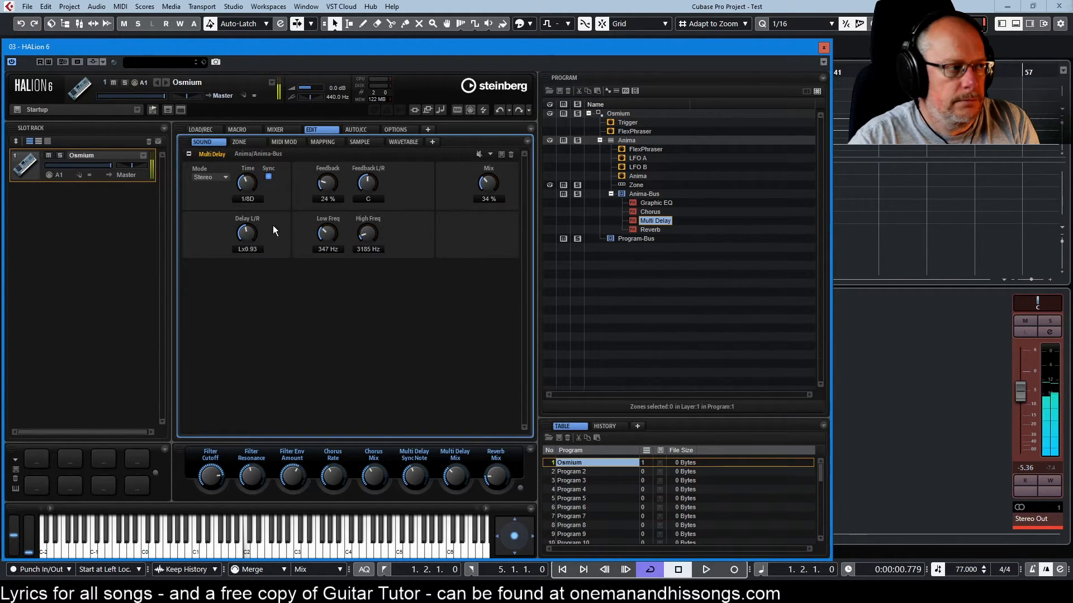
mouse_move(248, 233)
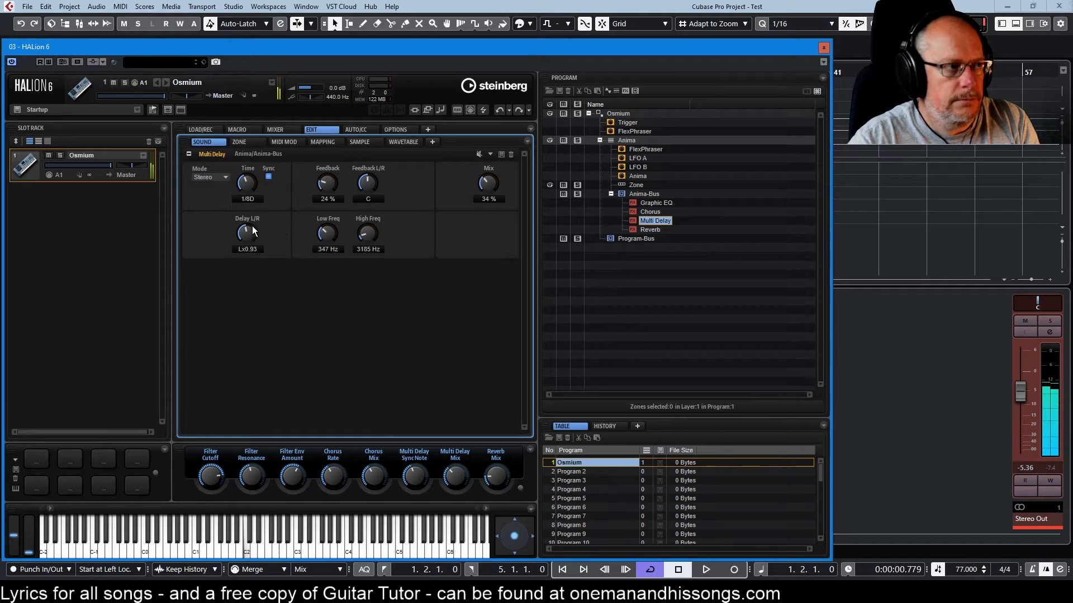
left_click_drag(247, 233, 248, 229)
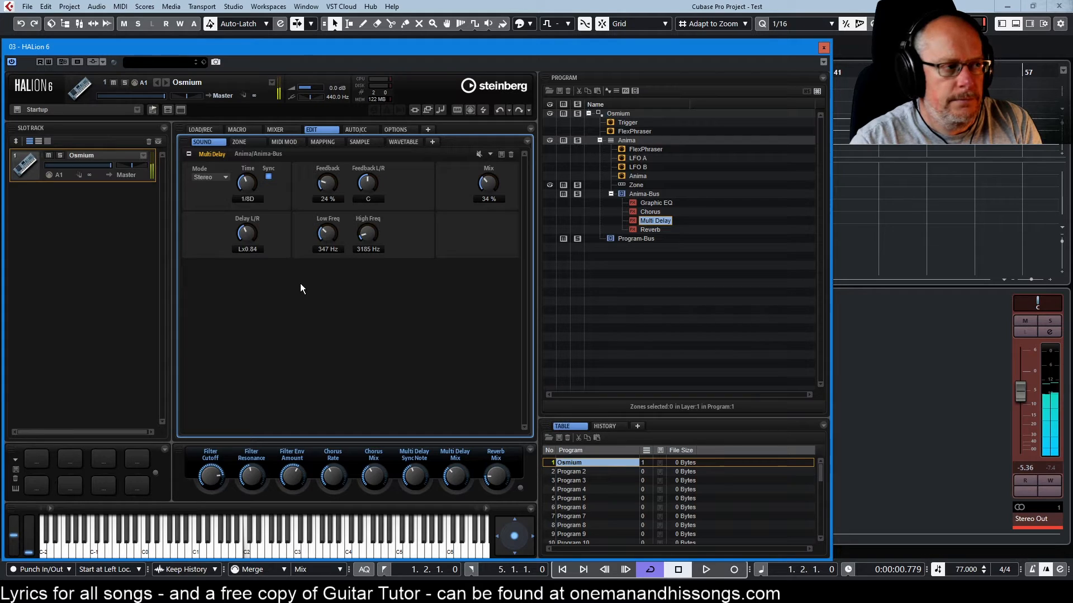
mouse_move(310, 288)
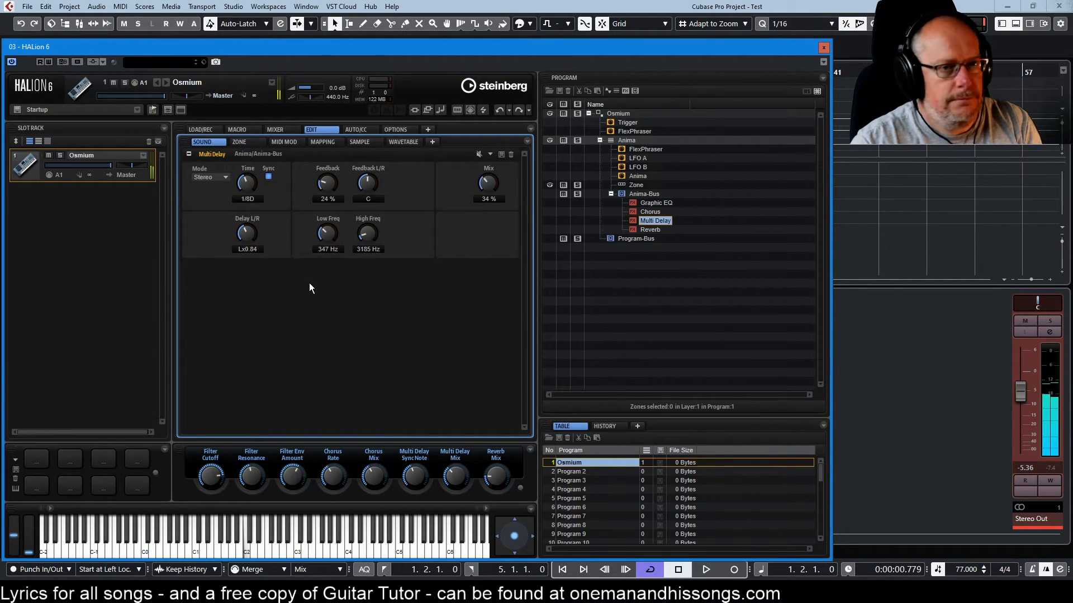
left_click_drag(247, 233, 247, 225)
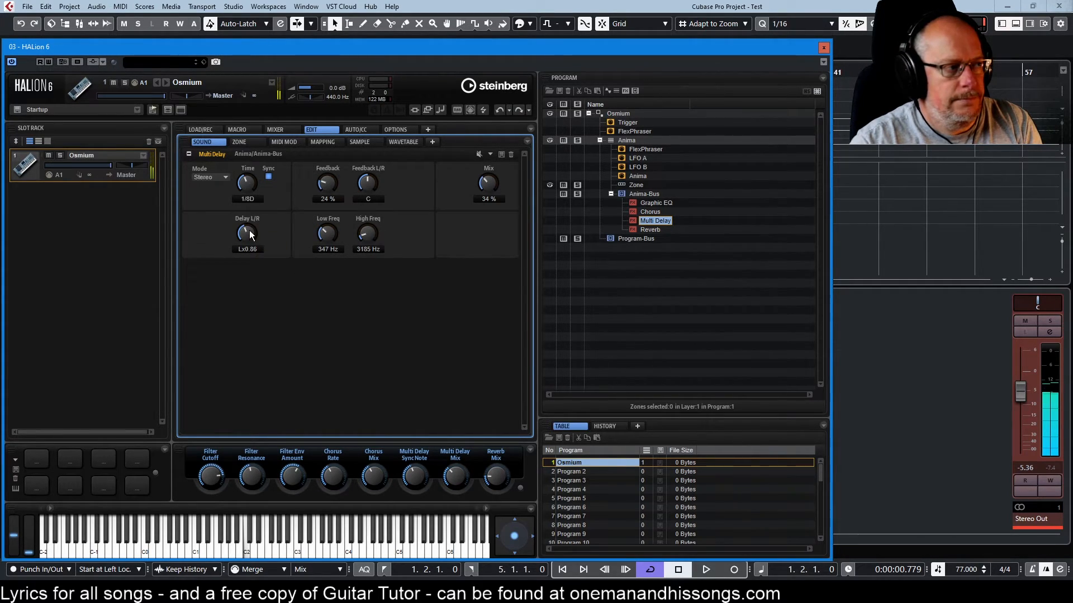
left_click_drag(247, 232, 247, 225)
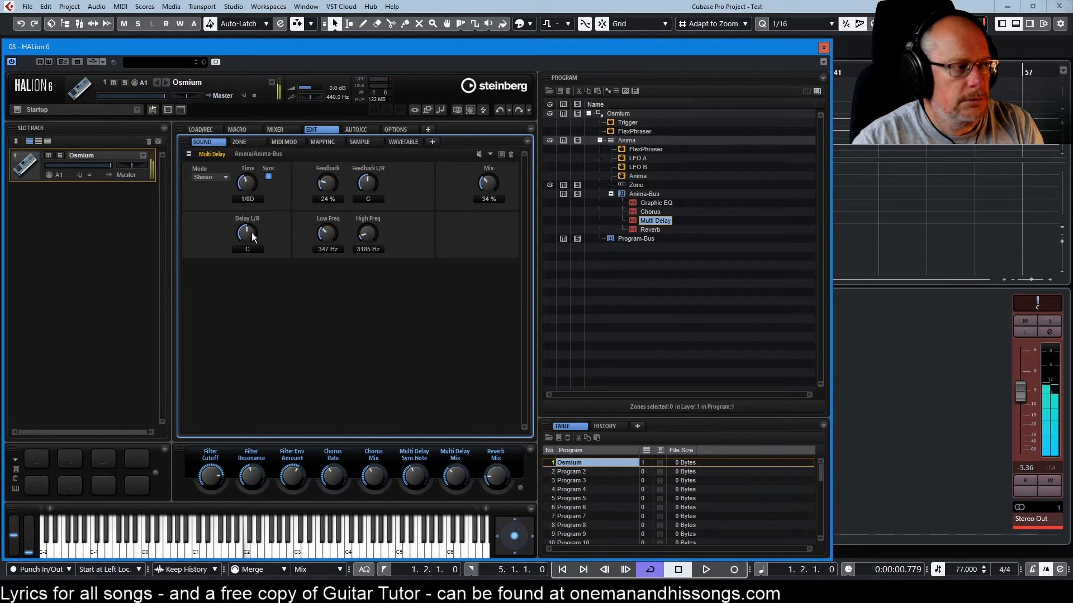
mouse_move(268, 295)
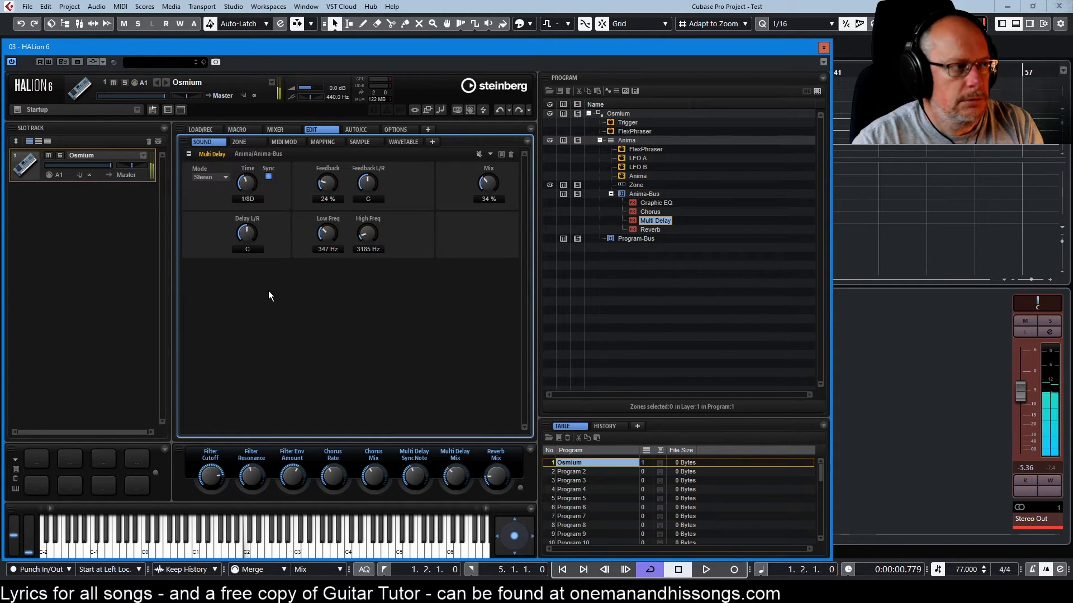
mouse_move(245, 264)
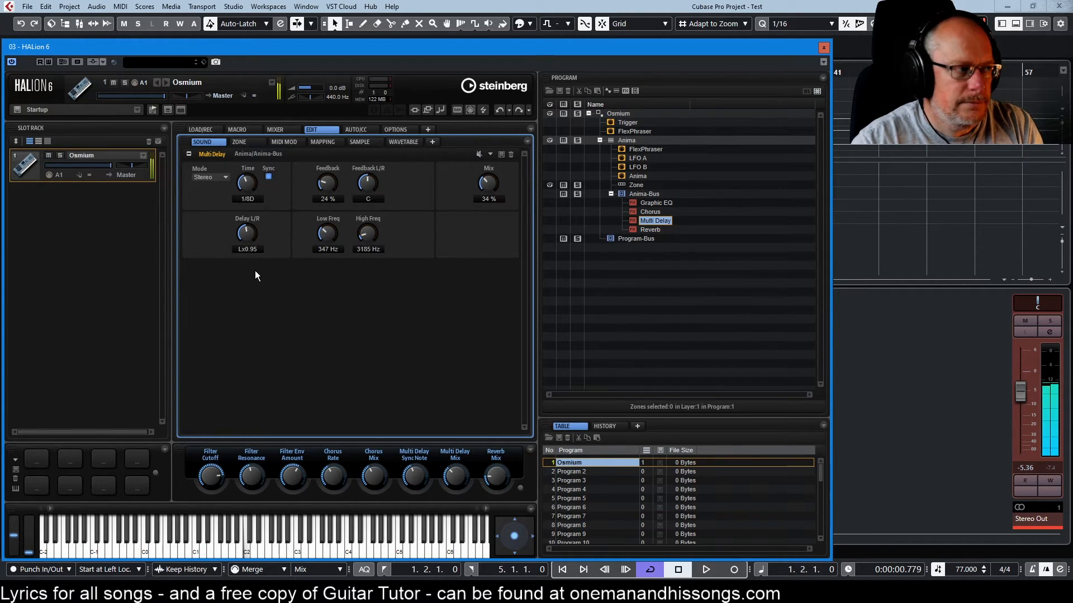
mouse_move(233, 264)
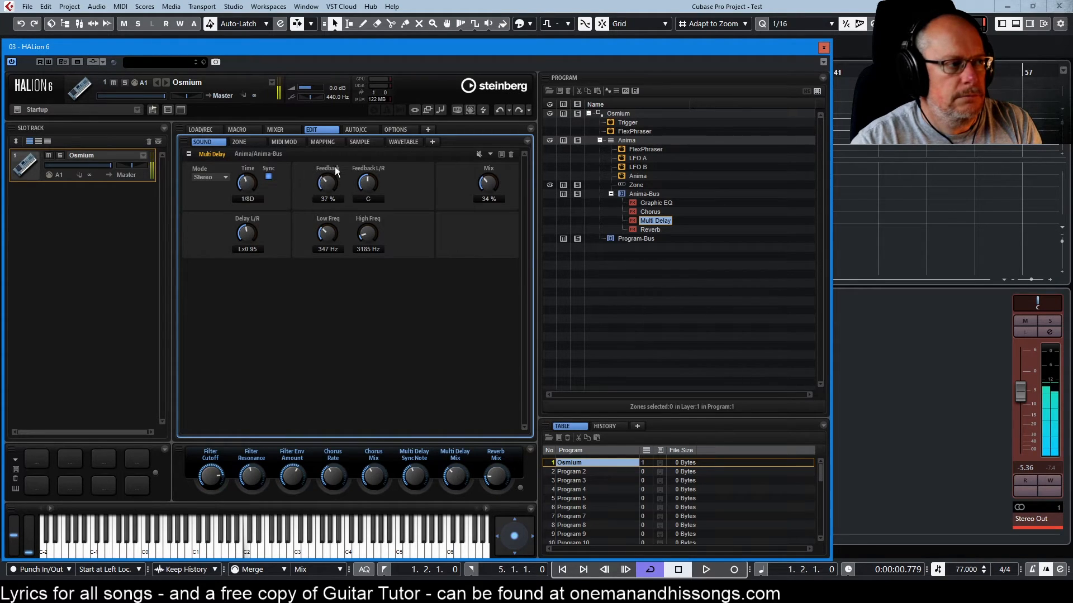
Set the Multi Delay feedback to 33% and high frequency to 3565 Hz
left_click_drag(327, 183, 327, 175)
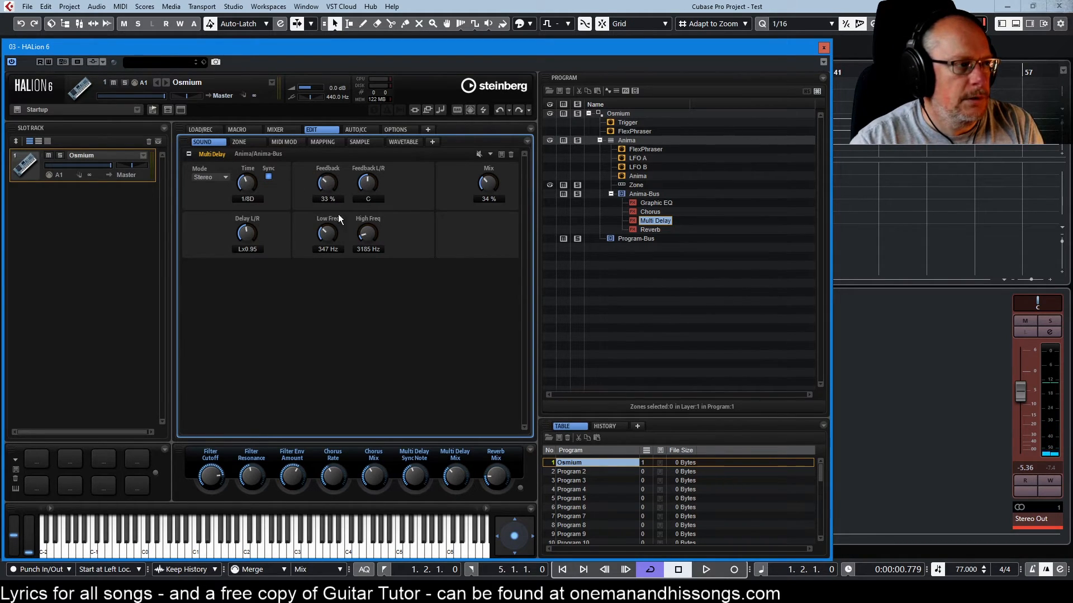
mouse_move(327, 206)
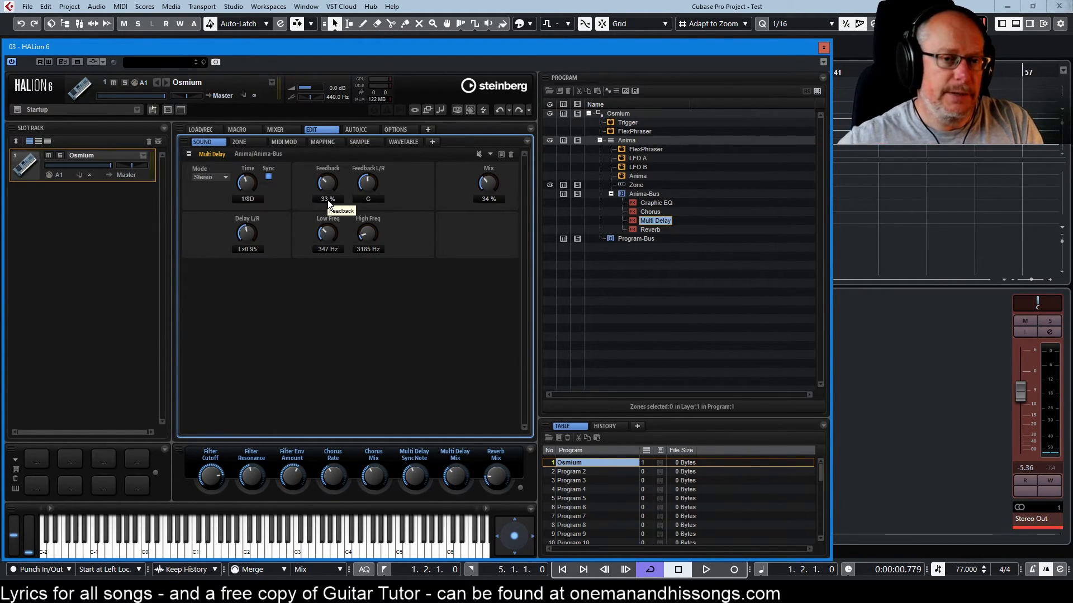
mouse_move(327, 244)
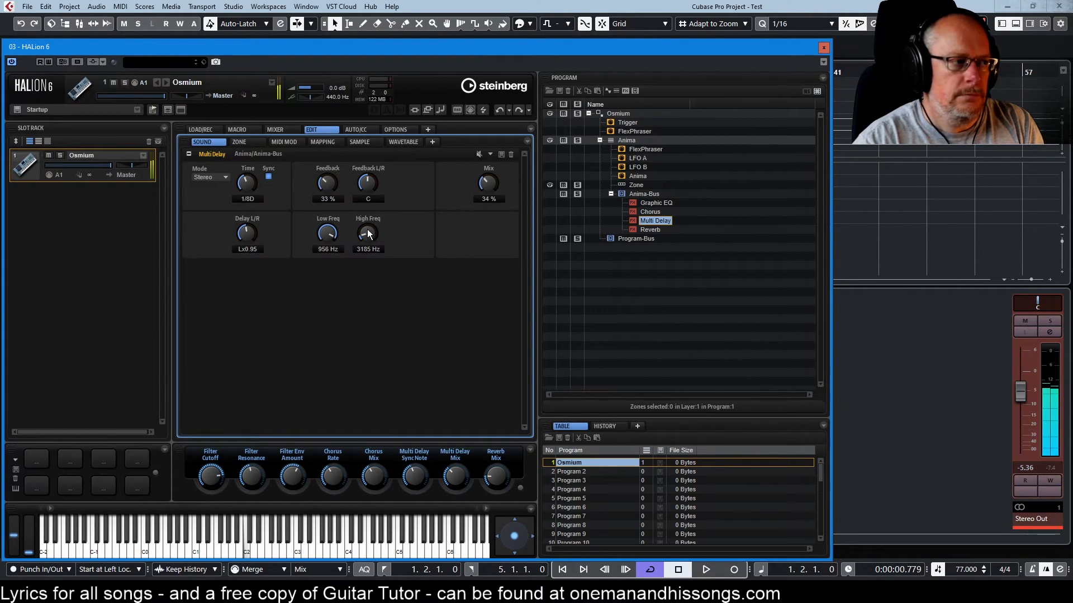
left_click_drag(368, 232, 367, 218)
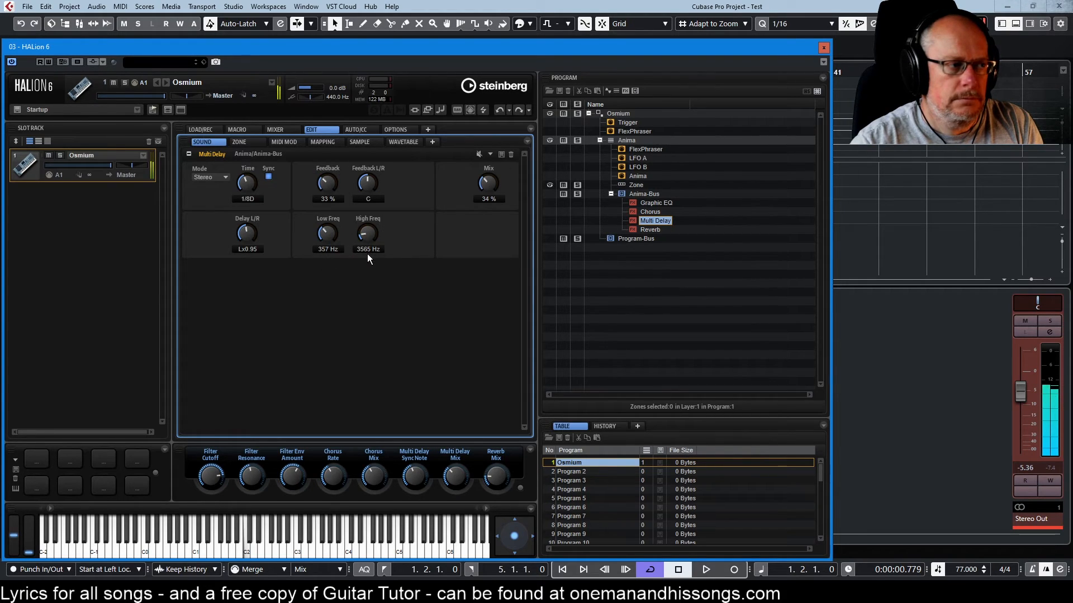
mouse_move(376, 266)
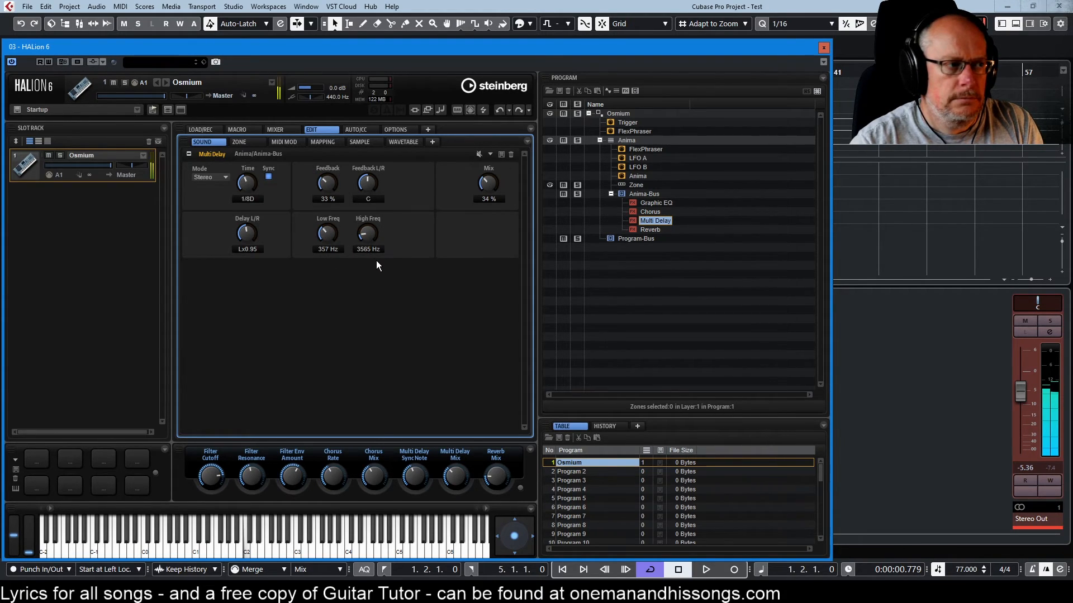
mouse_move(368, 236)
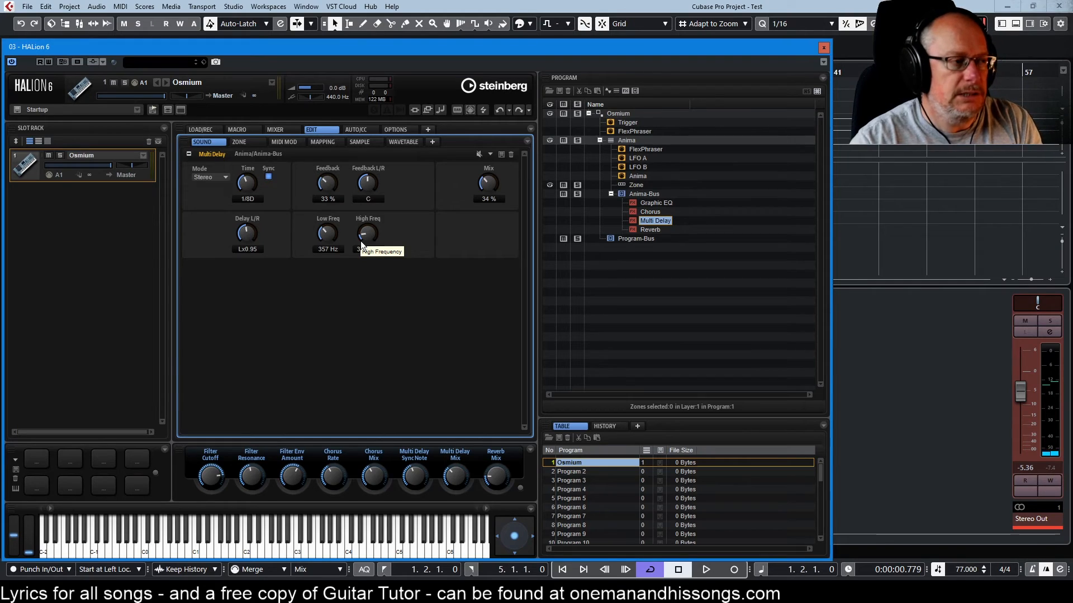
Show the Graphic EQ, then the Reverb editor with Hall reflections, 65% size, 17% mix
left_click(653, 202)
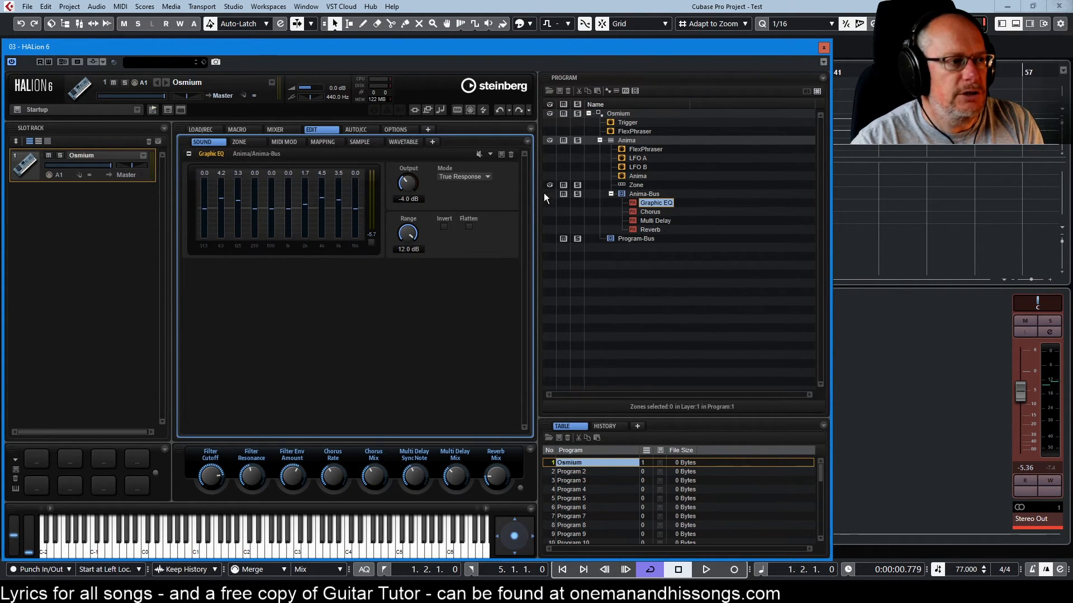
left_click(649, 229)
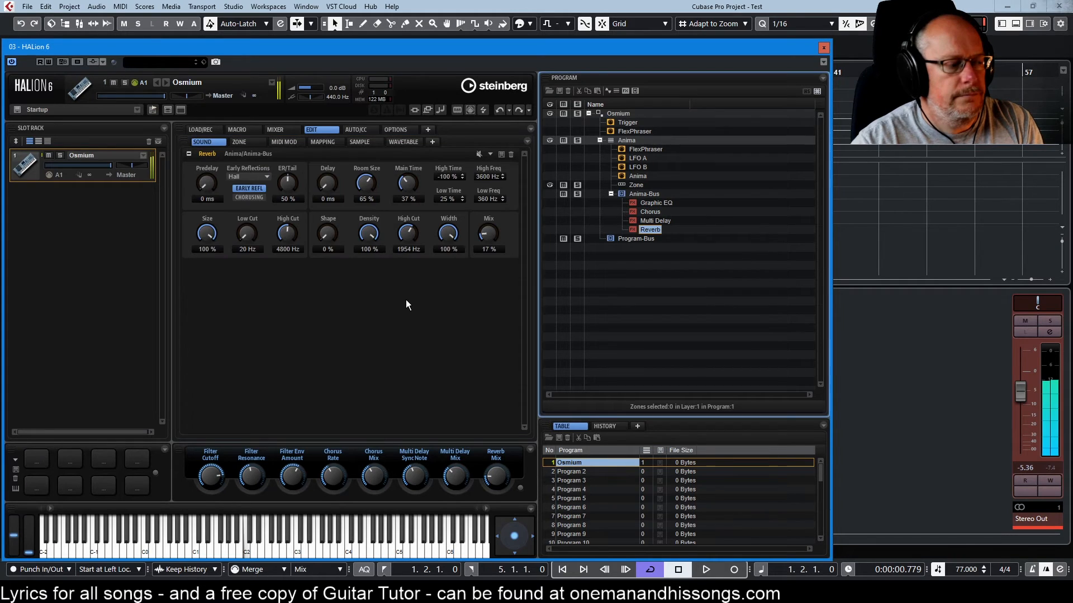
mouse_move(414, 299)
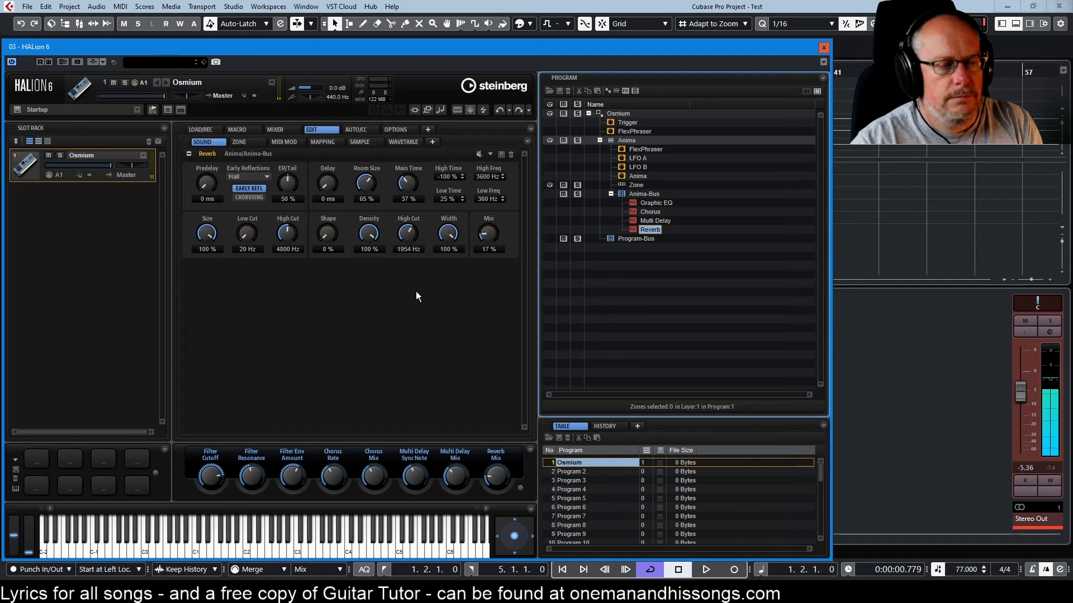
mouse_move(415, 287)
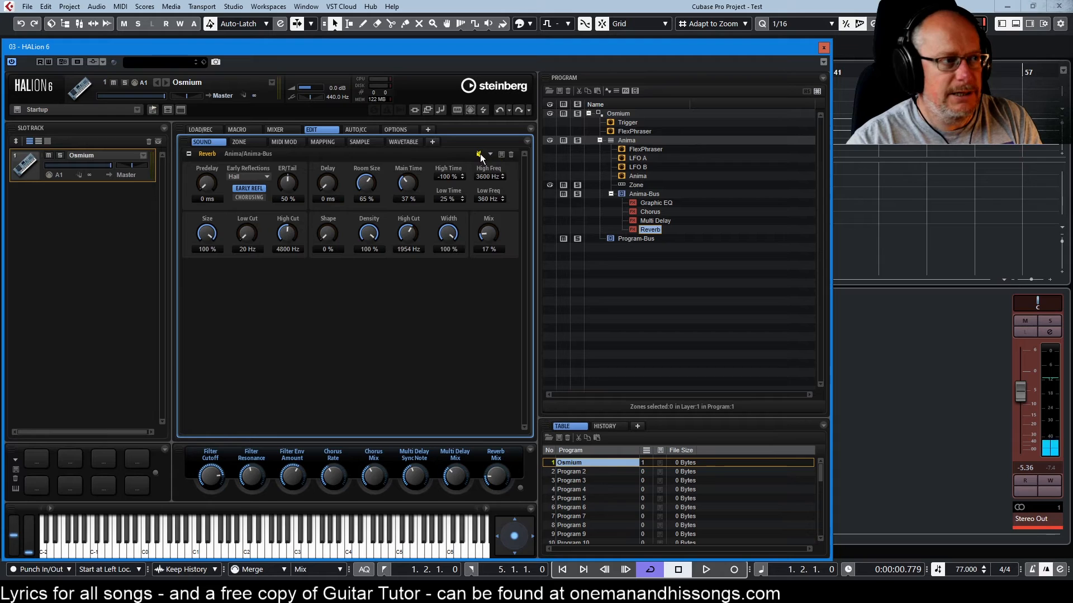
mouse_move(480, 237)
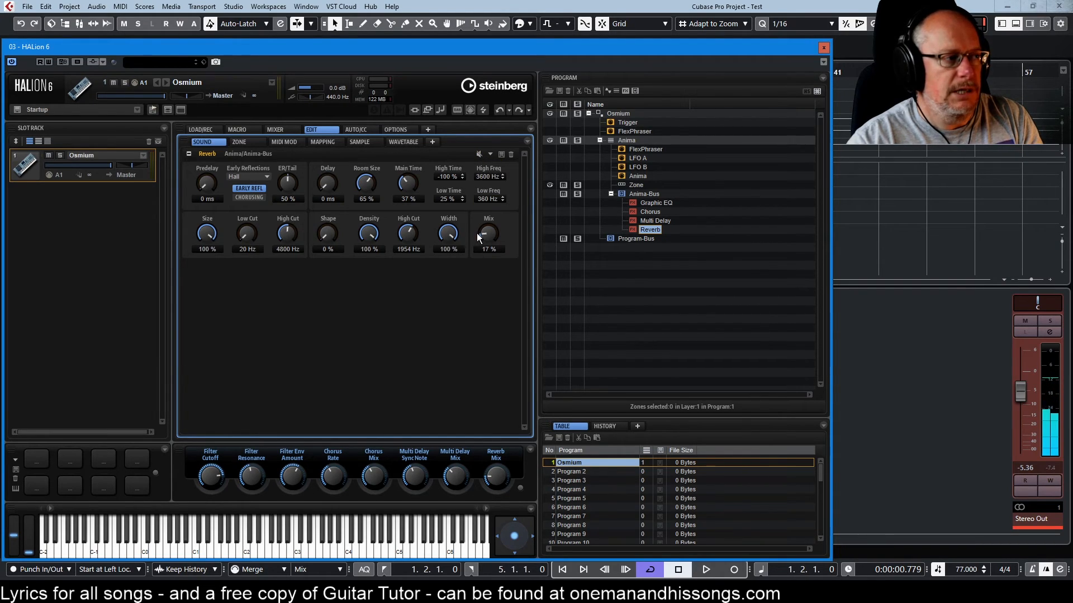
mouse_move(248, 197)
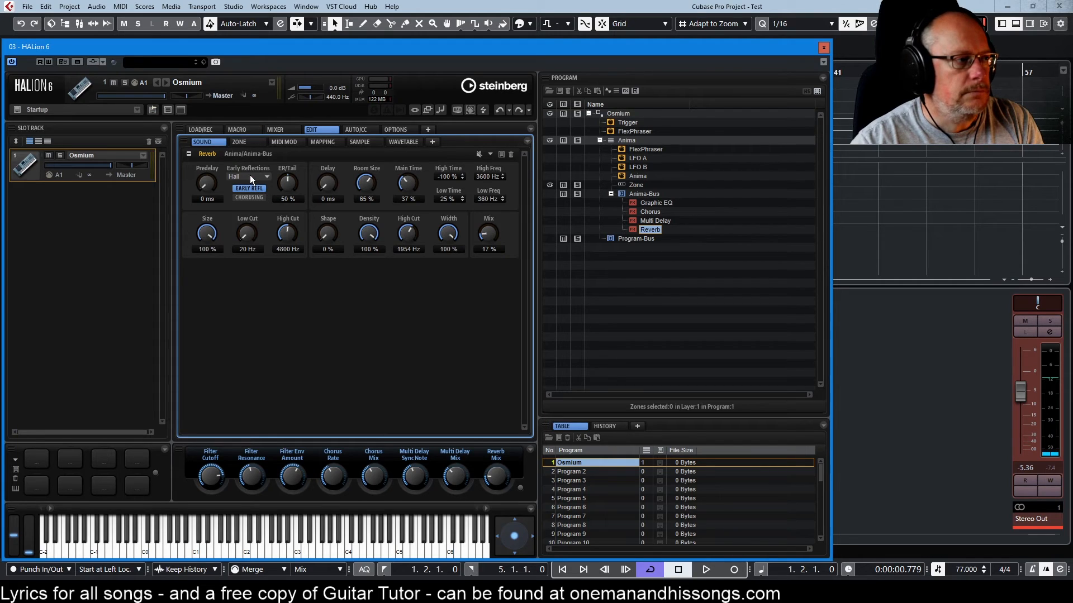
mouse_move(287, 182)
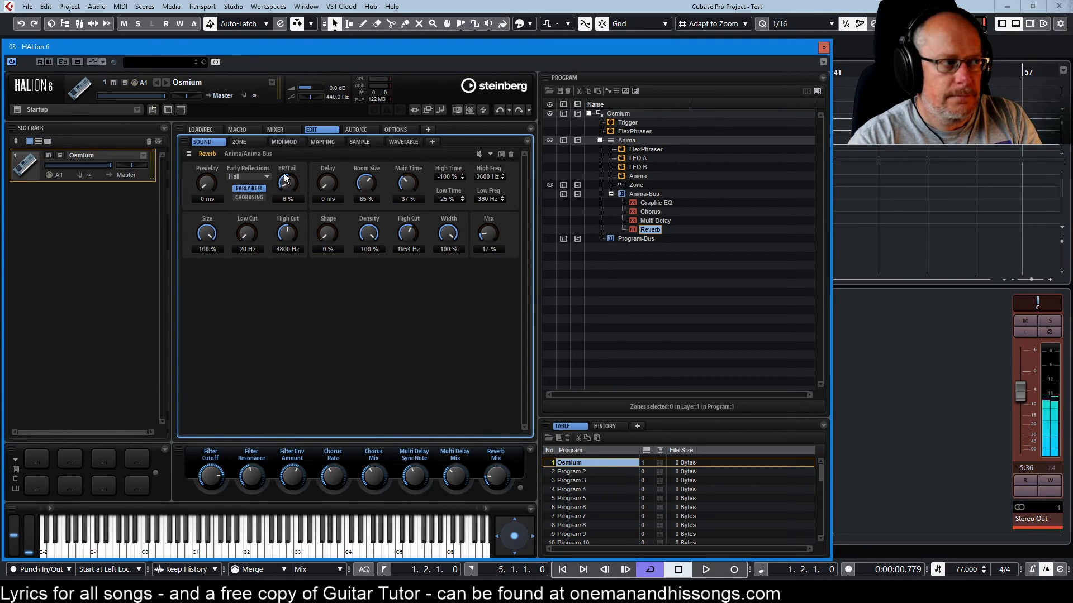
Drag the Reverb's ER/Tail balance knob down from 50% to 30%
left_click_drag(287, 182, 287, 171)
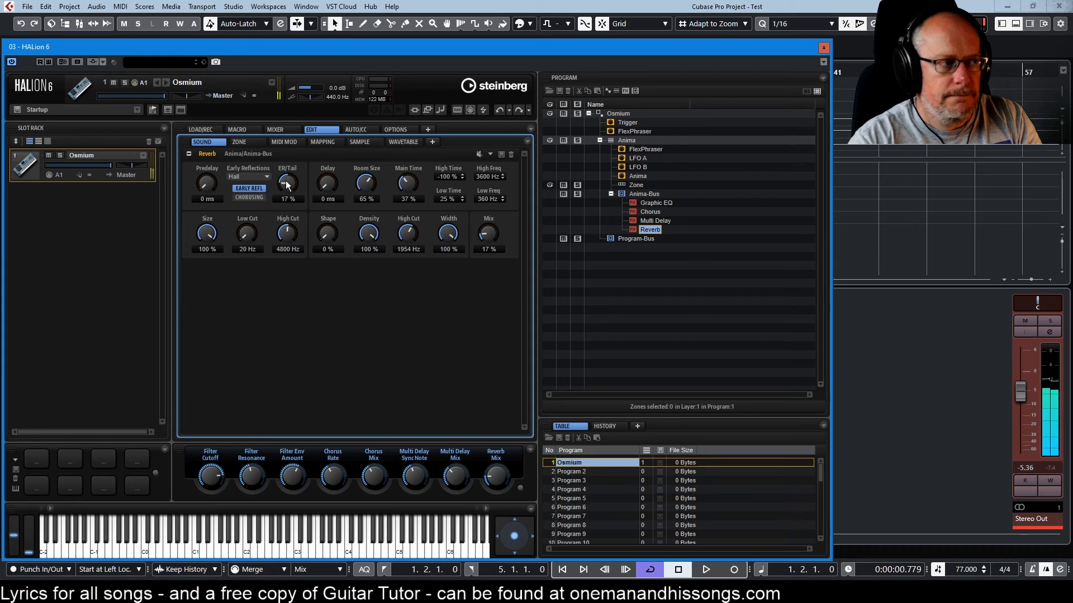
left_click_drag(287, 182, 287, 177)
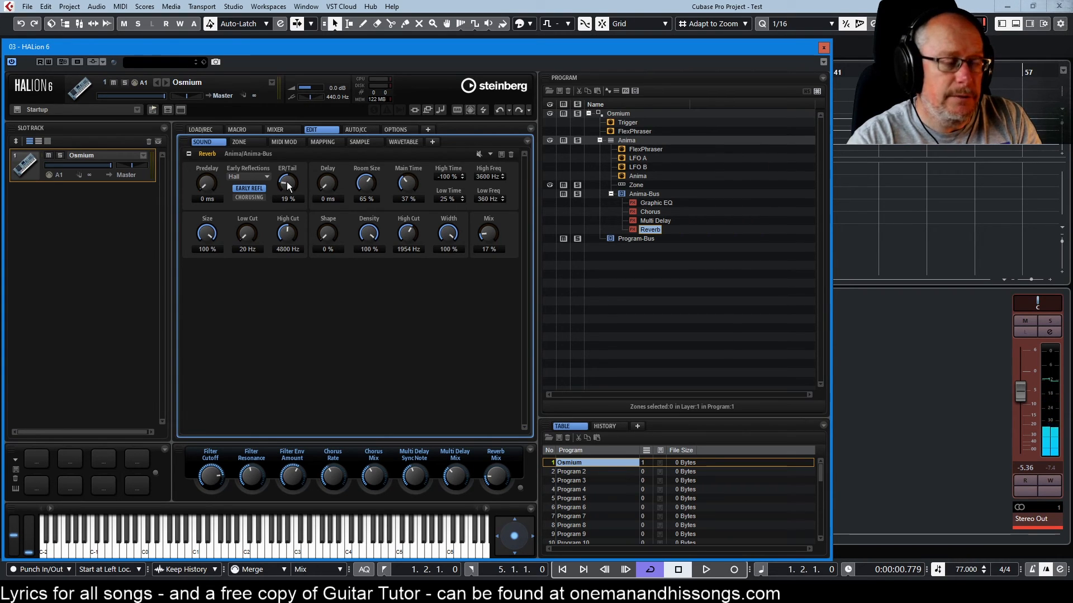
left_click_drag(287, 185, 287, 176)
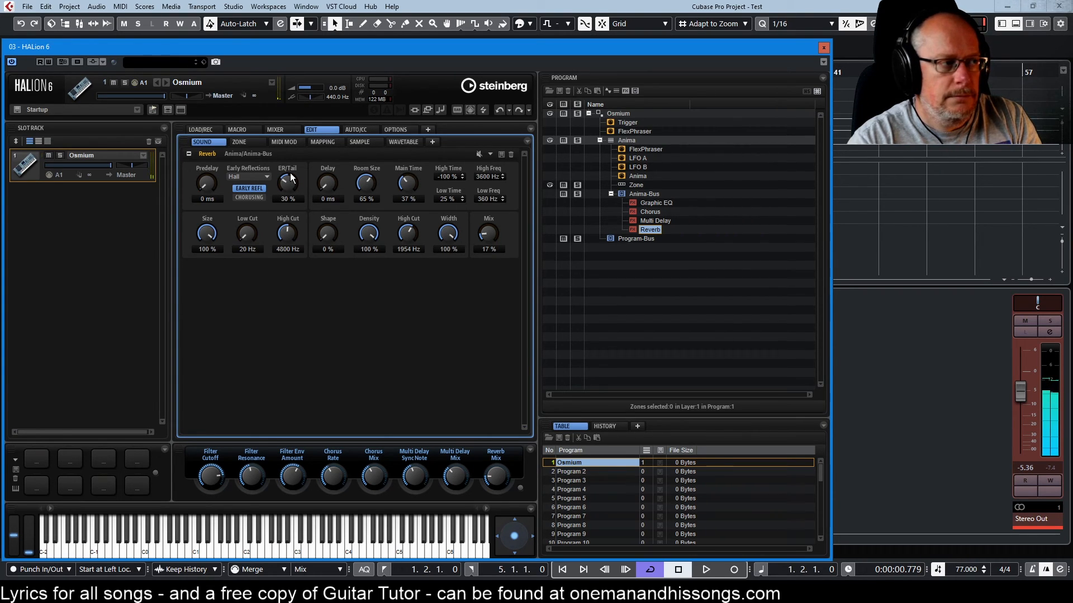